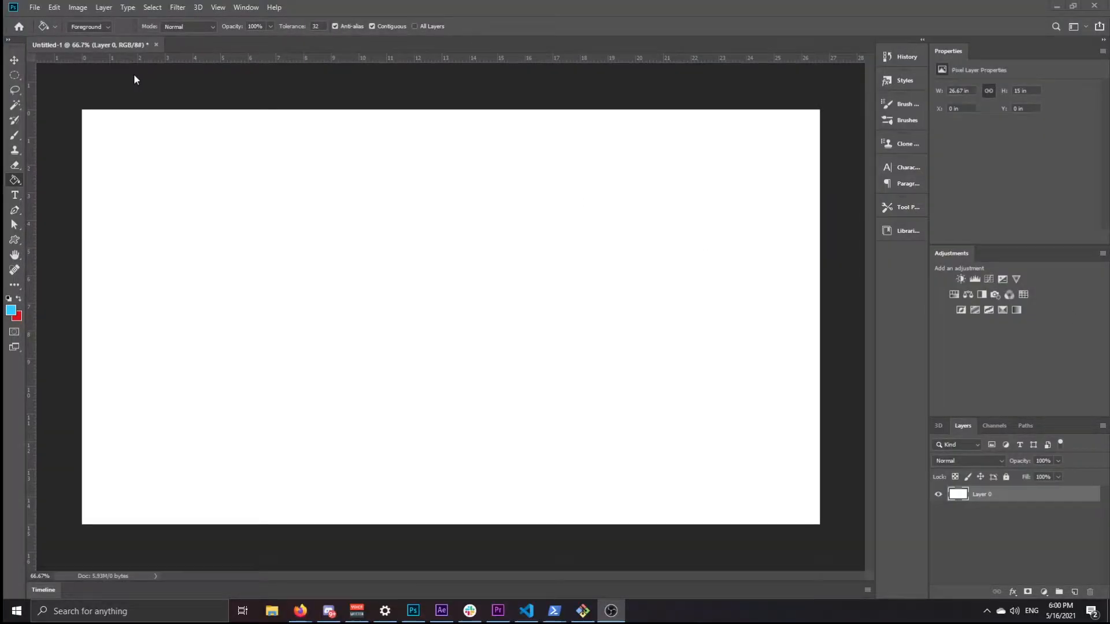
mouse_move(391, 559)
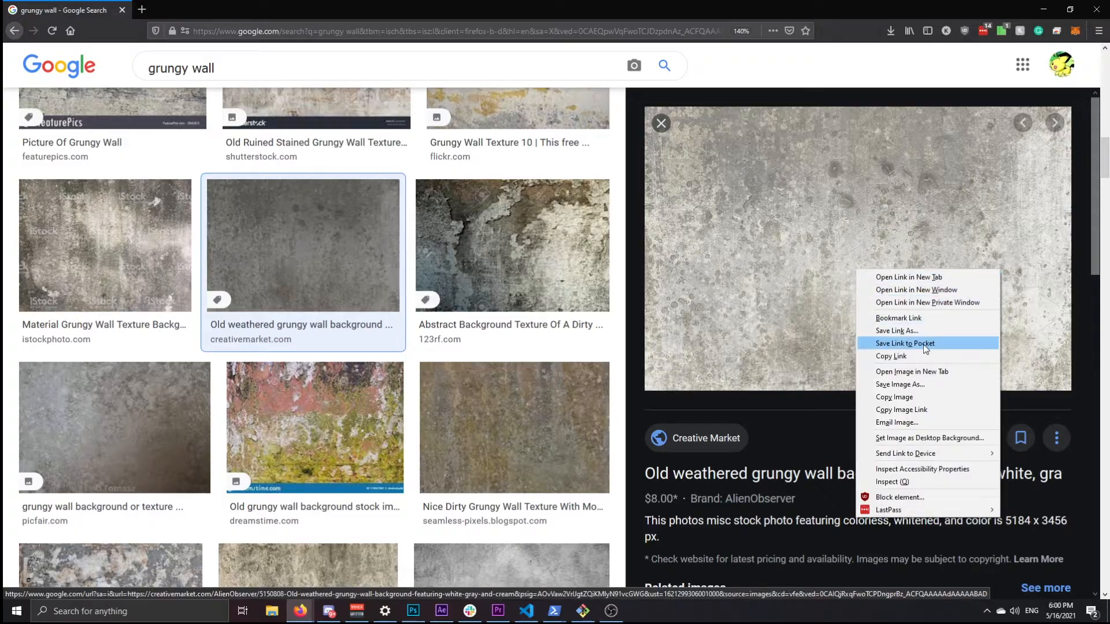
Step: Copy the weathered grungy wall texture image from the Google Images preview
click(413, 611)
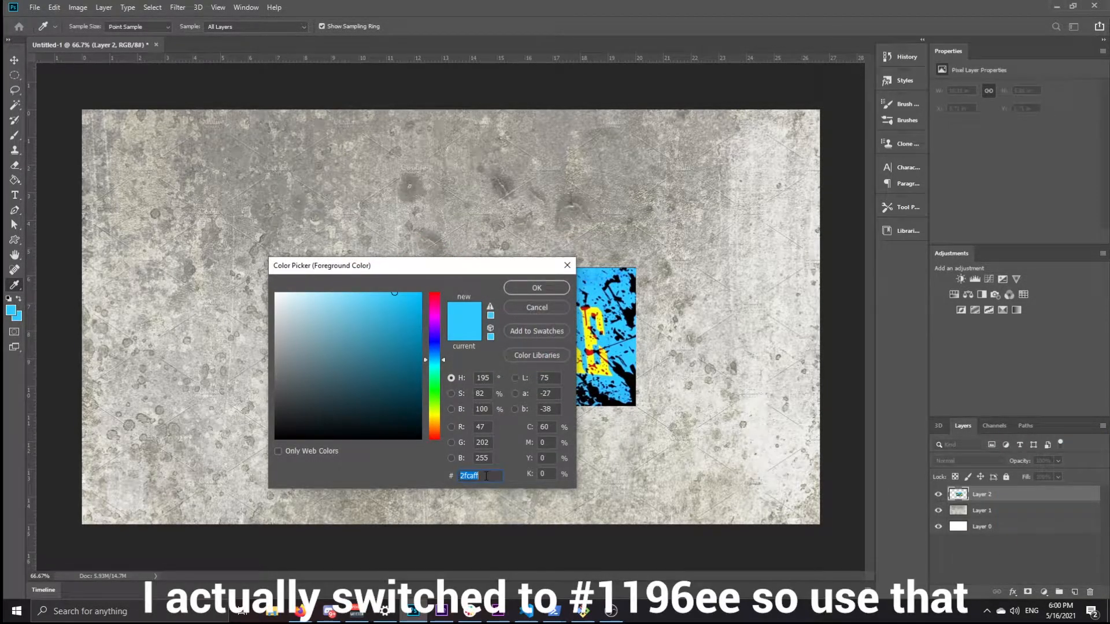
Step: Set the foreground colour to bright sky-blue #2fcaff
click(535, 287)
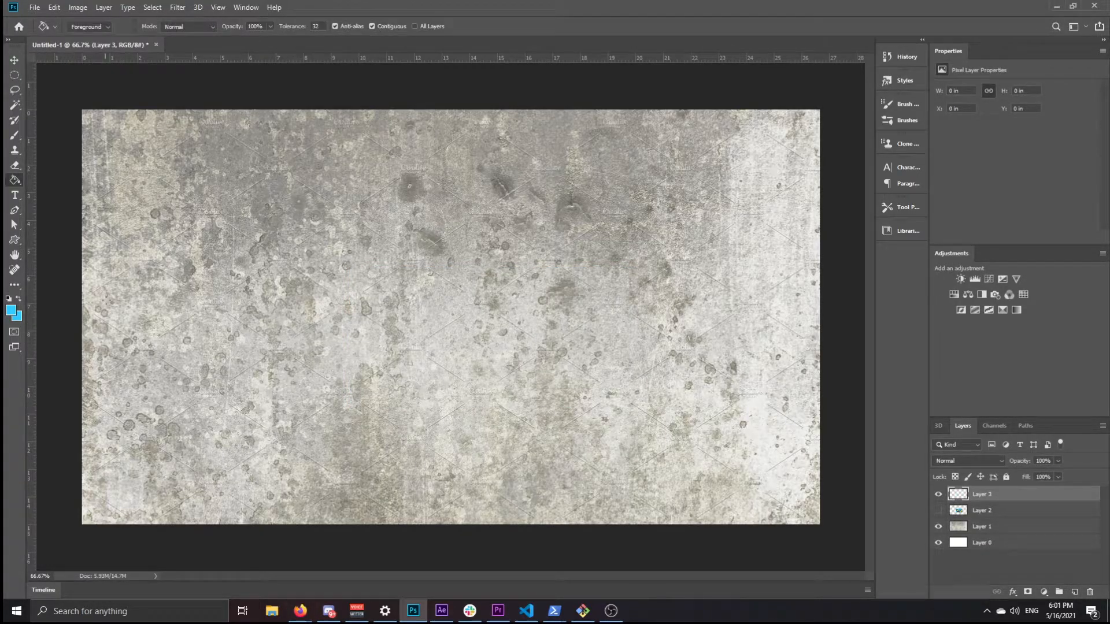
Step: Fill Layer 3 with bright blue and lower the wall texture layer's opacity
click(453, 329)
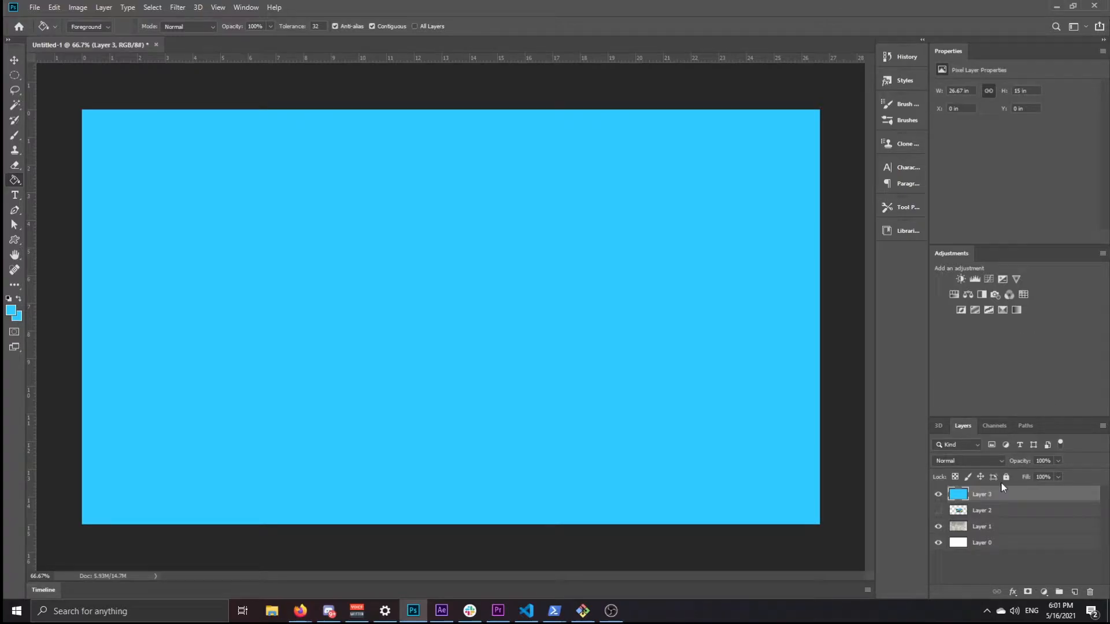
click(967, 461)
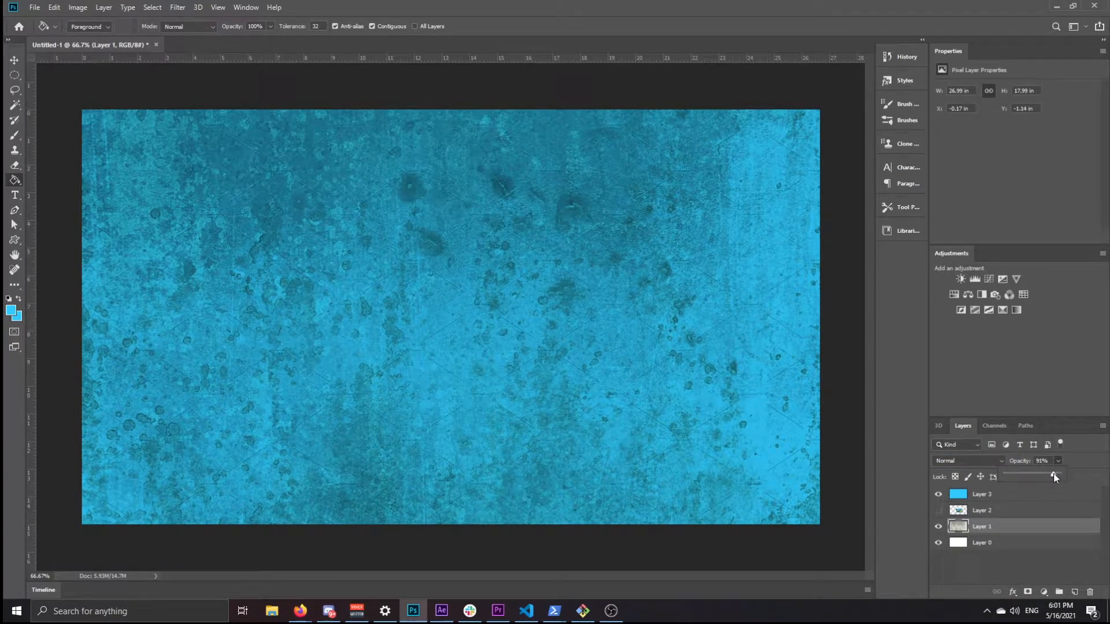
drag(1052, 476, 1022, 477)
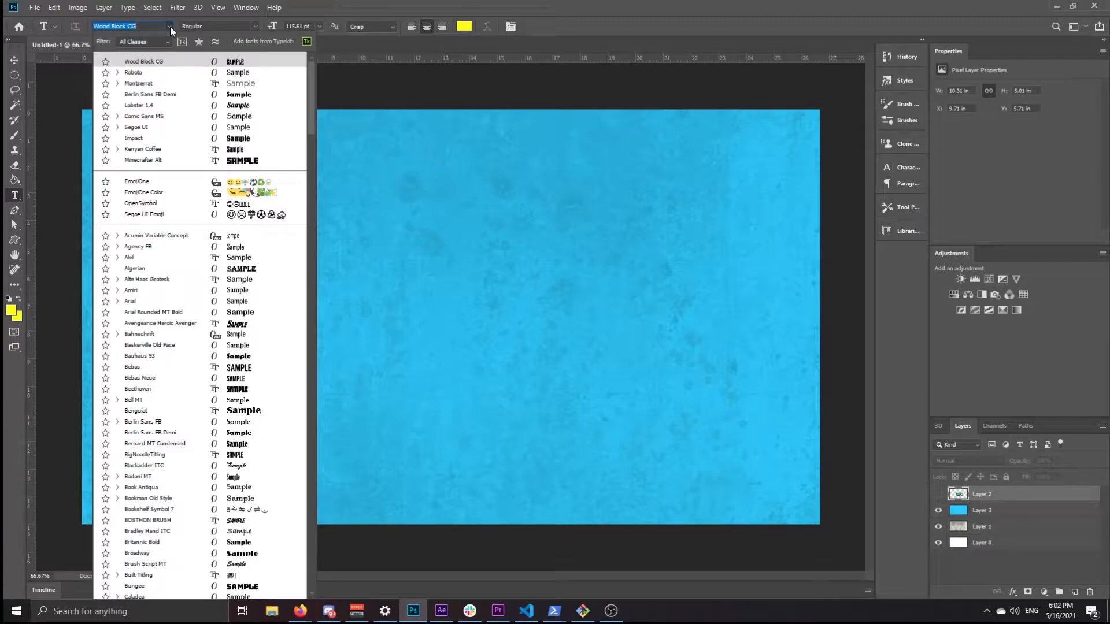
Step: Type the yellow Wood Block CG CUCUMBER title, scaled to span the canvas and centred
click(281, 268)
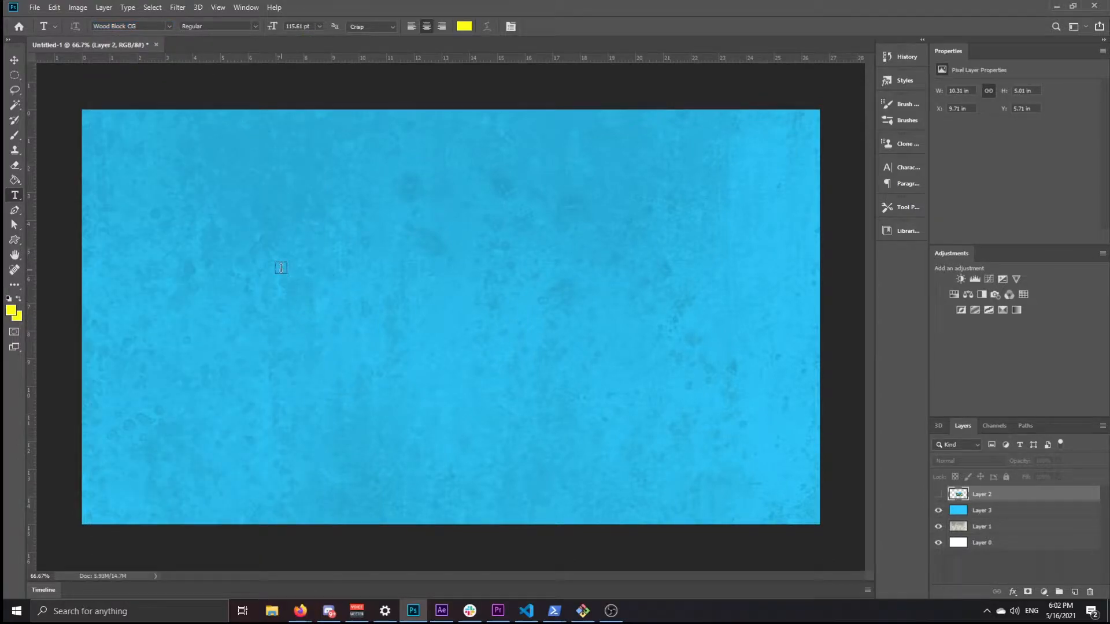
text(LOREM IPSUM)
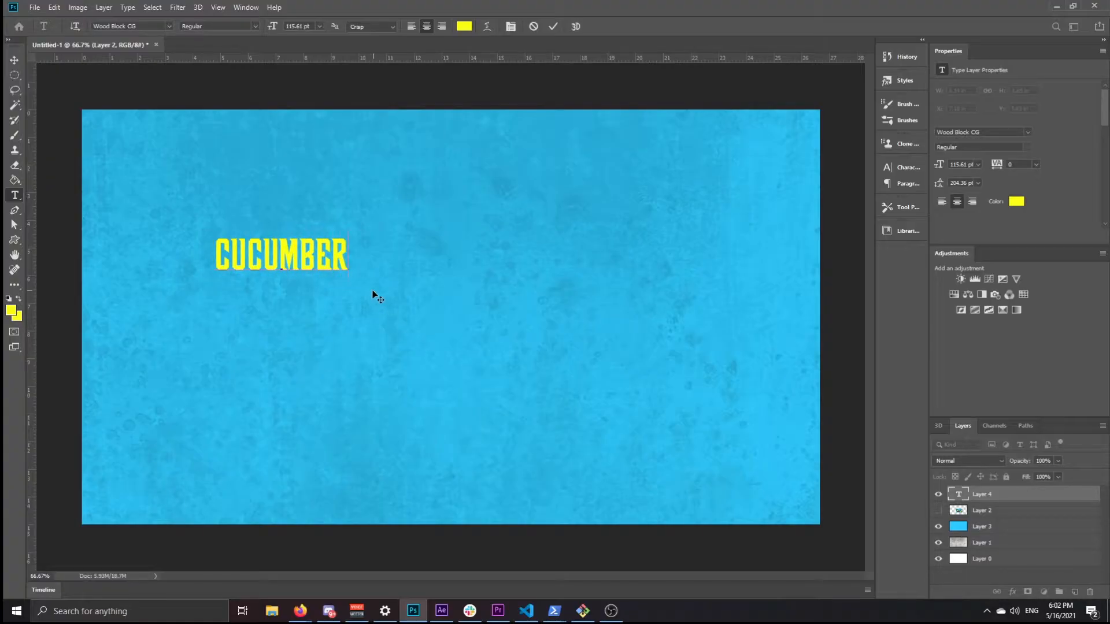
drag(281, 254, 499, 278)
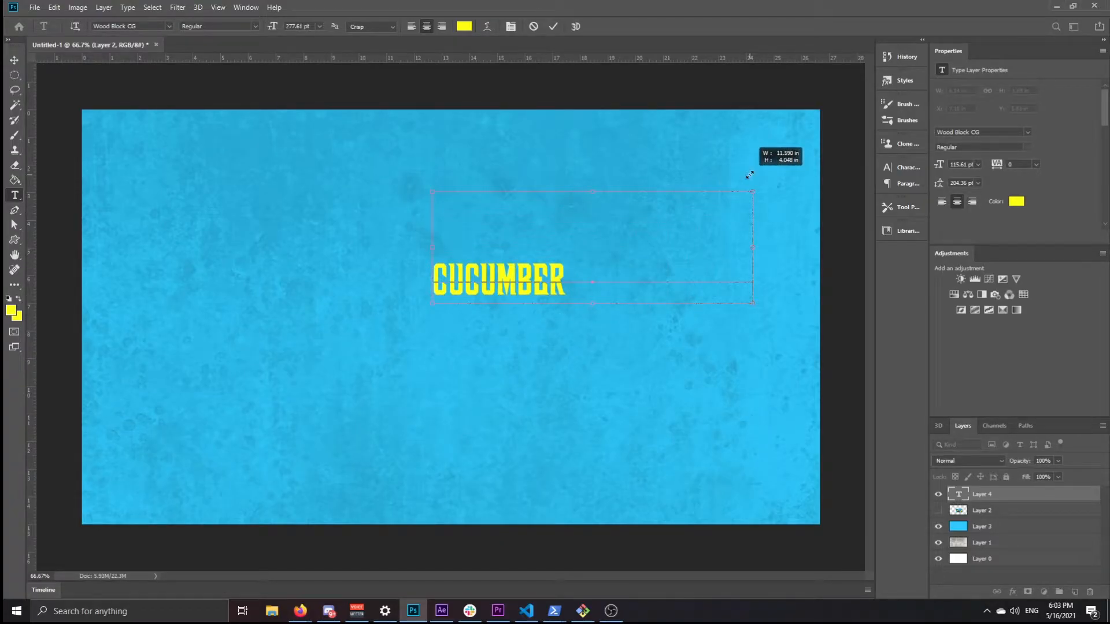
drag(753, 301, 753, 373)
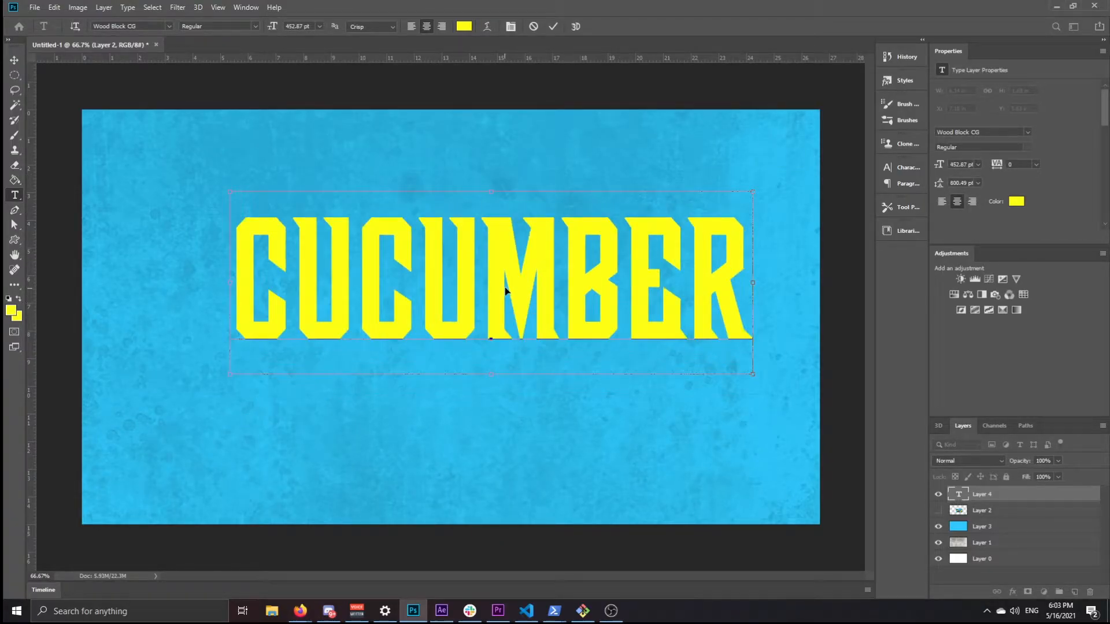
drag(506, 292, 470, 283)
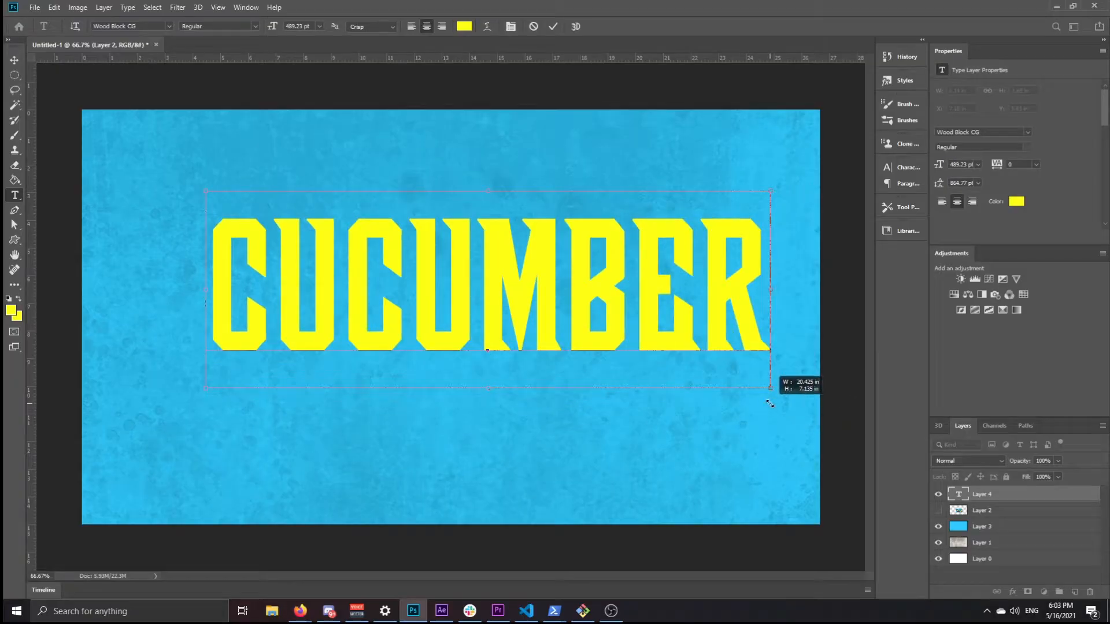
drag(770, 389, 756, 387)
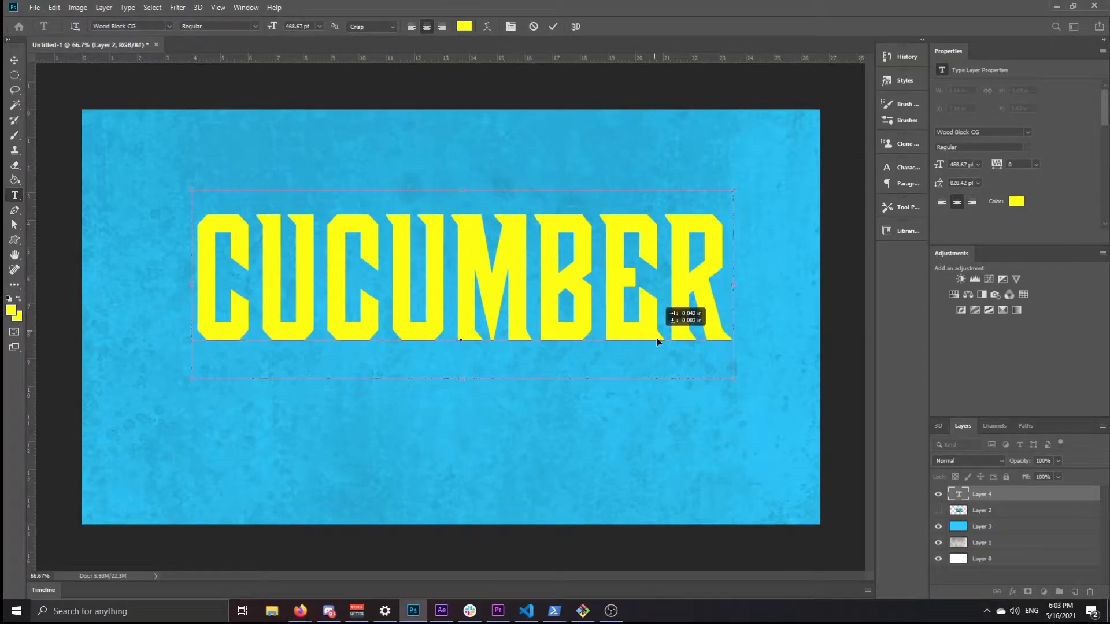
drag(658, 340, 643, 322)
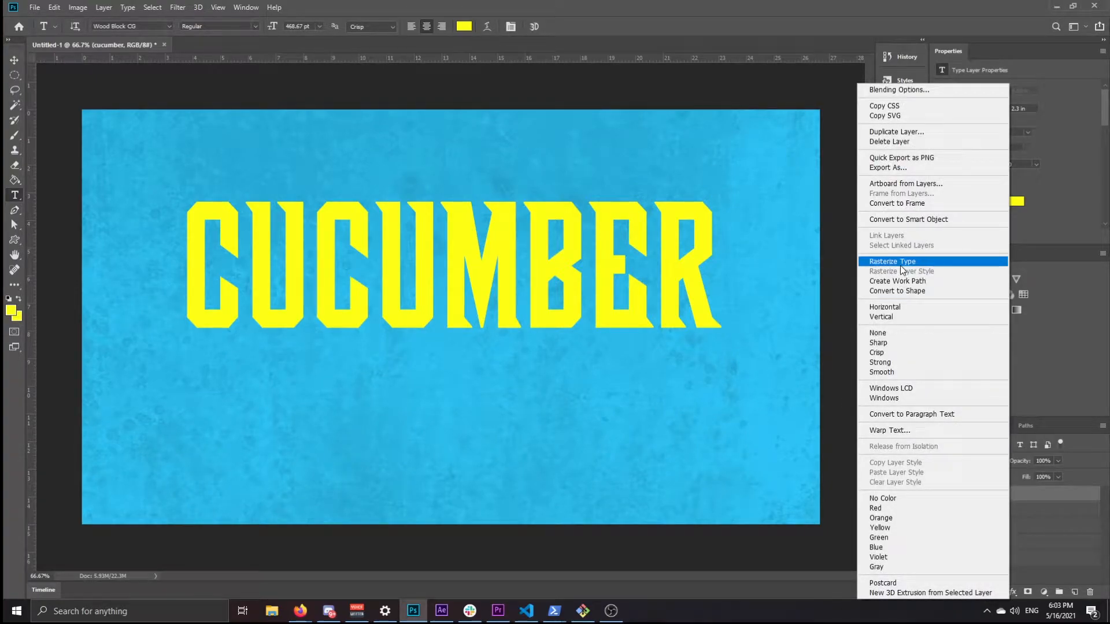
Step: Rasterize the CUCUMBER type layer and warp its bottom corners downward
click(891, 262)
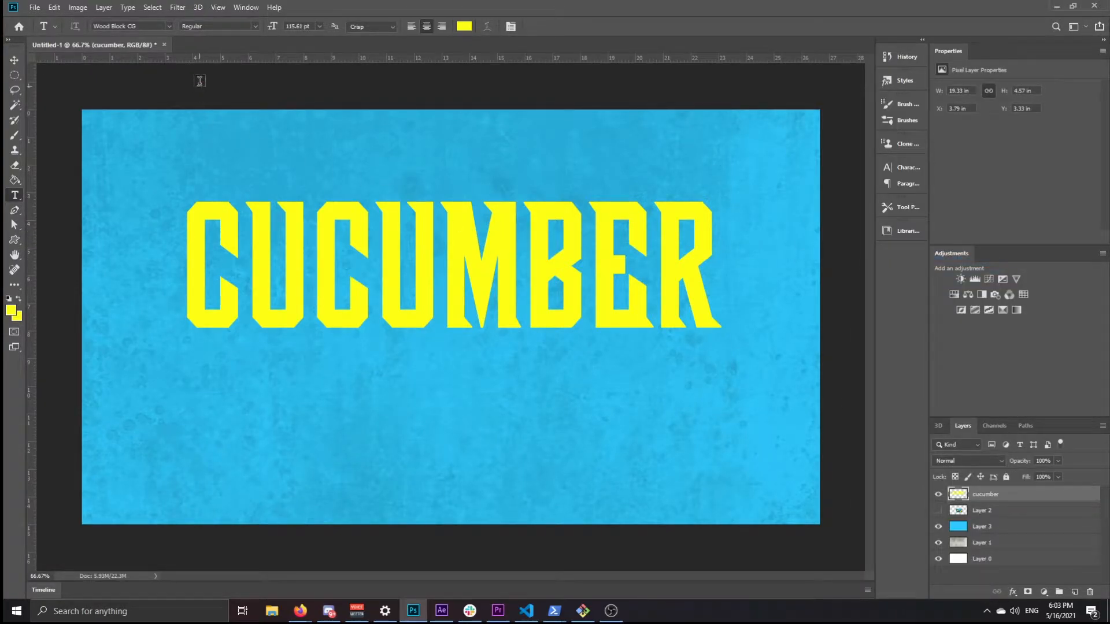
click(54, 7)
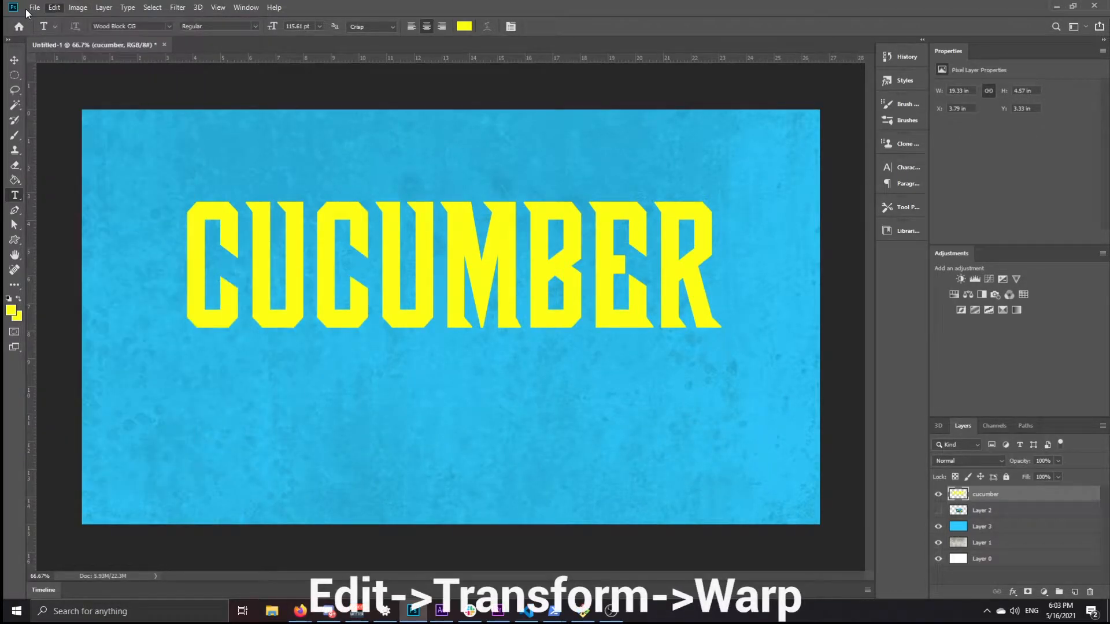
click(54, 7)
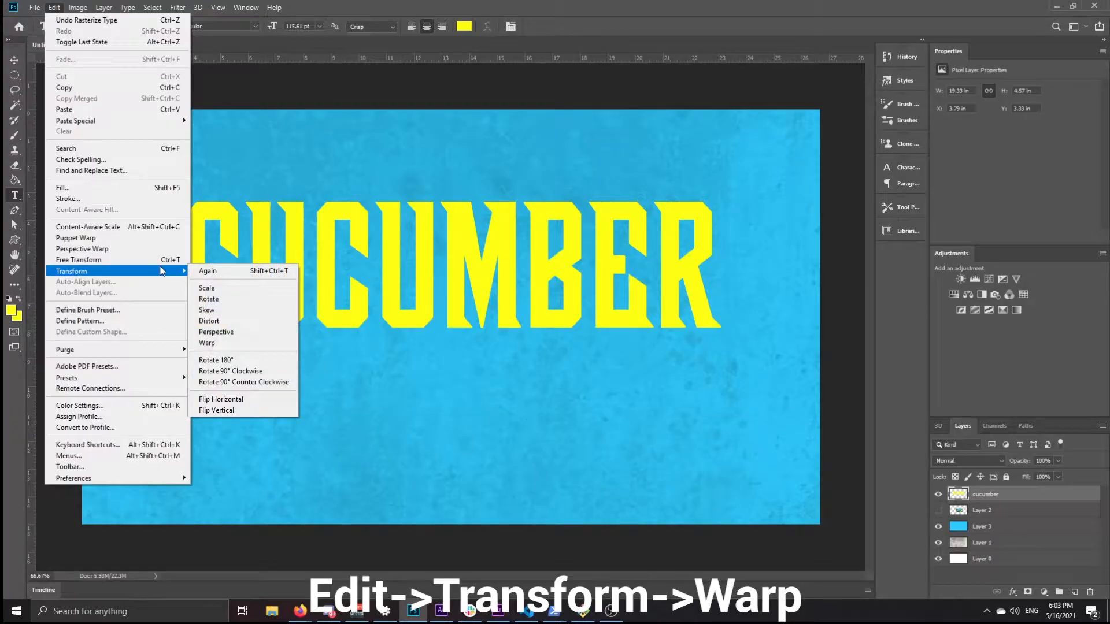
click(207, 343)
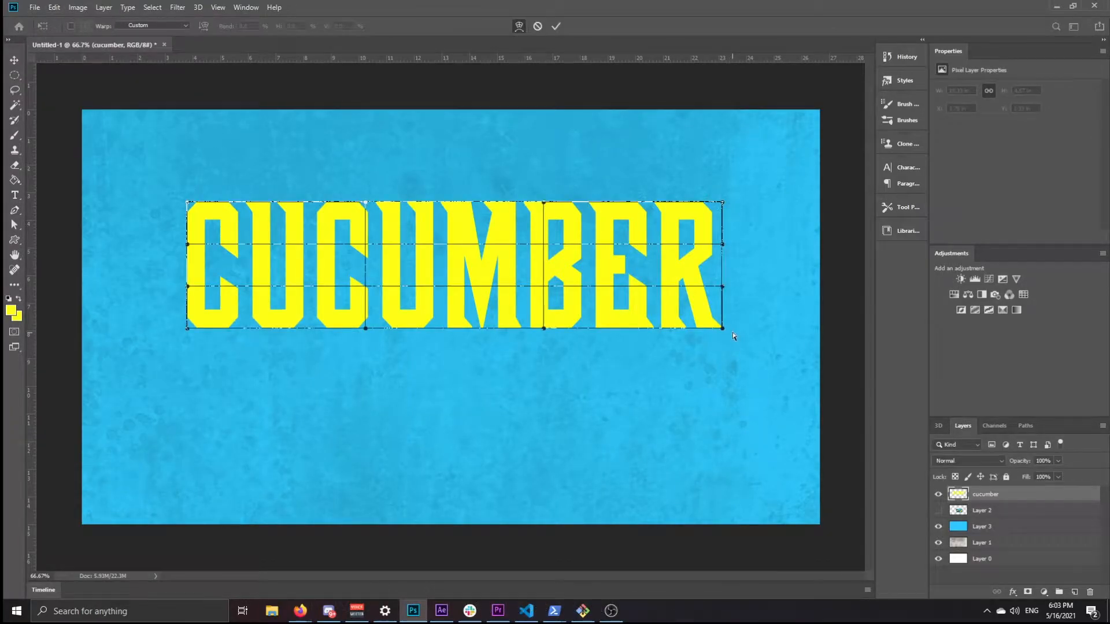
drag(723, 327, 741, 345)
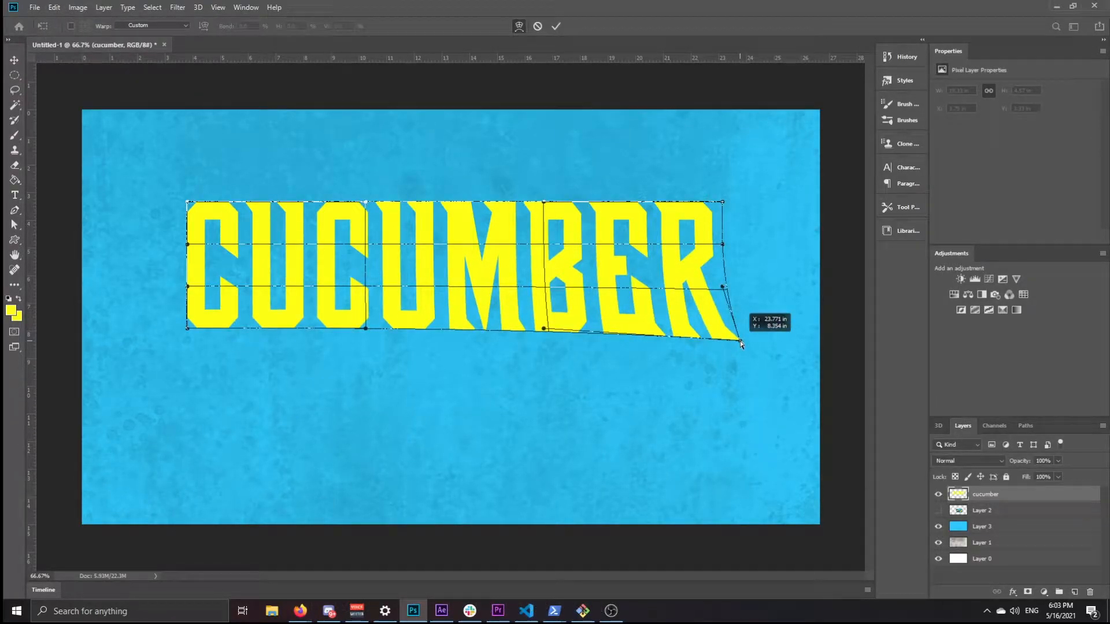
drag(741, 346, 734, 338)
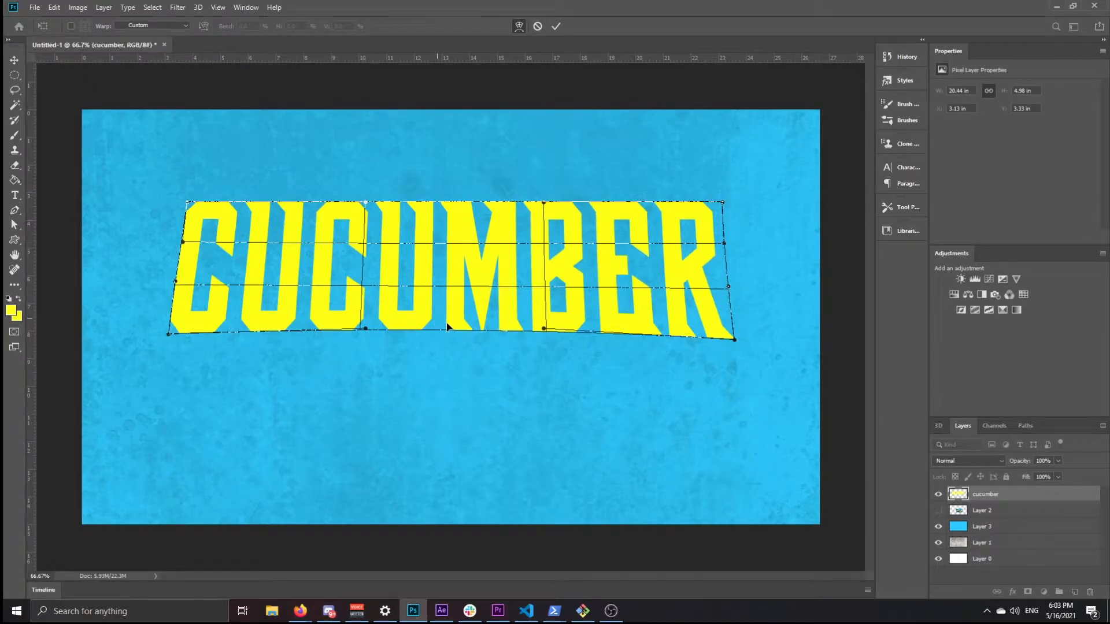
drag(447, 327, 442, 327)
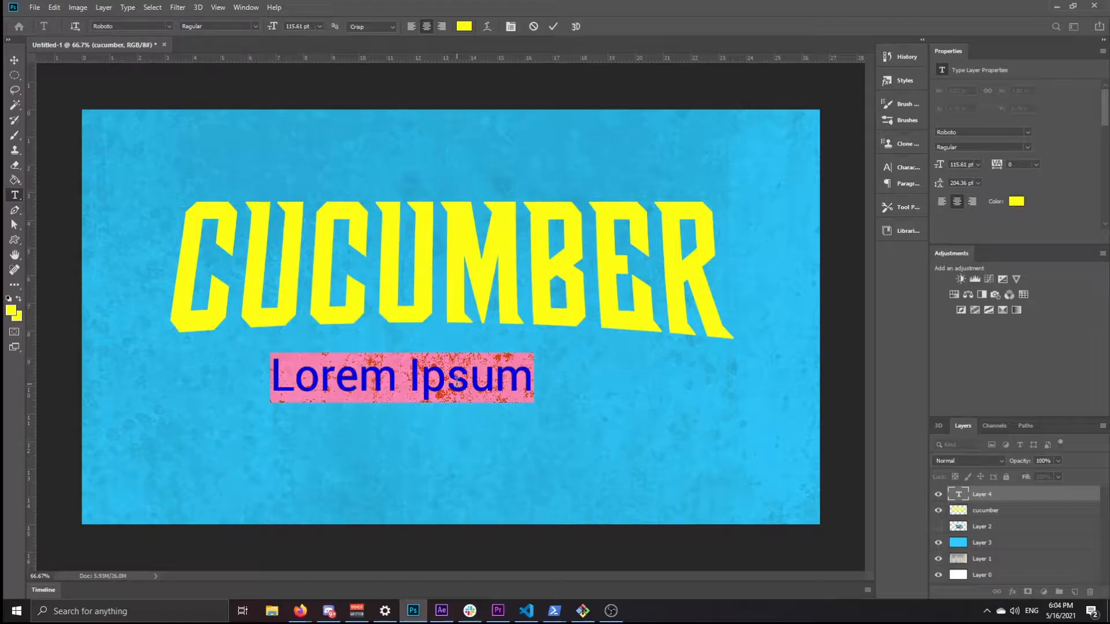
Step: Set the subtitle to 45 pt with Auto leading and type 'BASED ON THE VEGETABLE BY'
text(45)
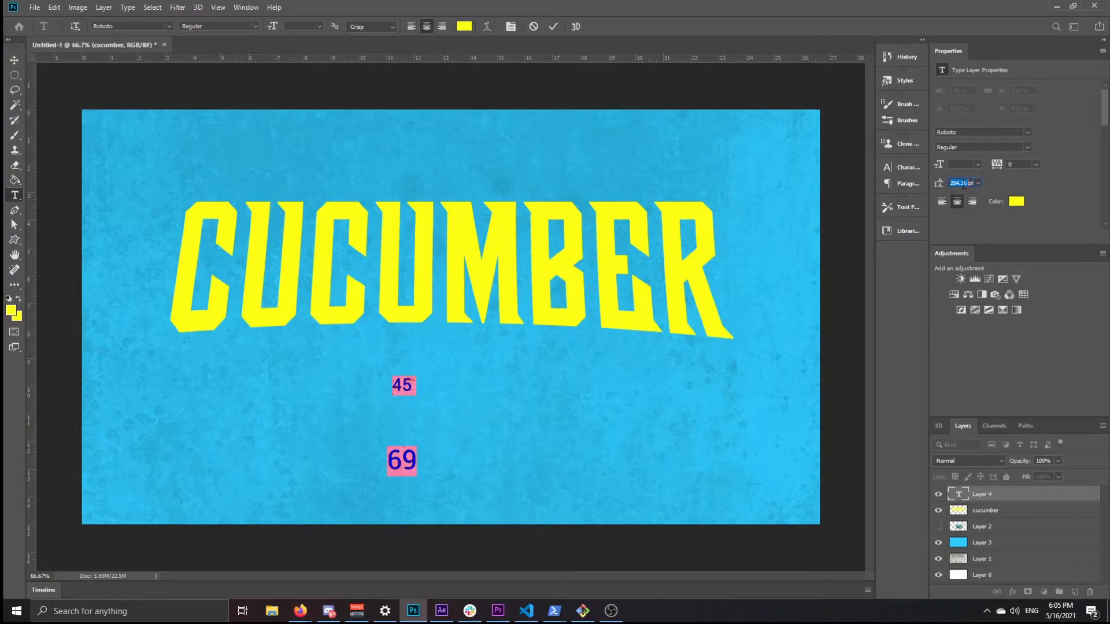
click(977, 183)
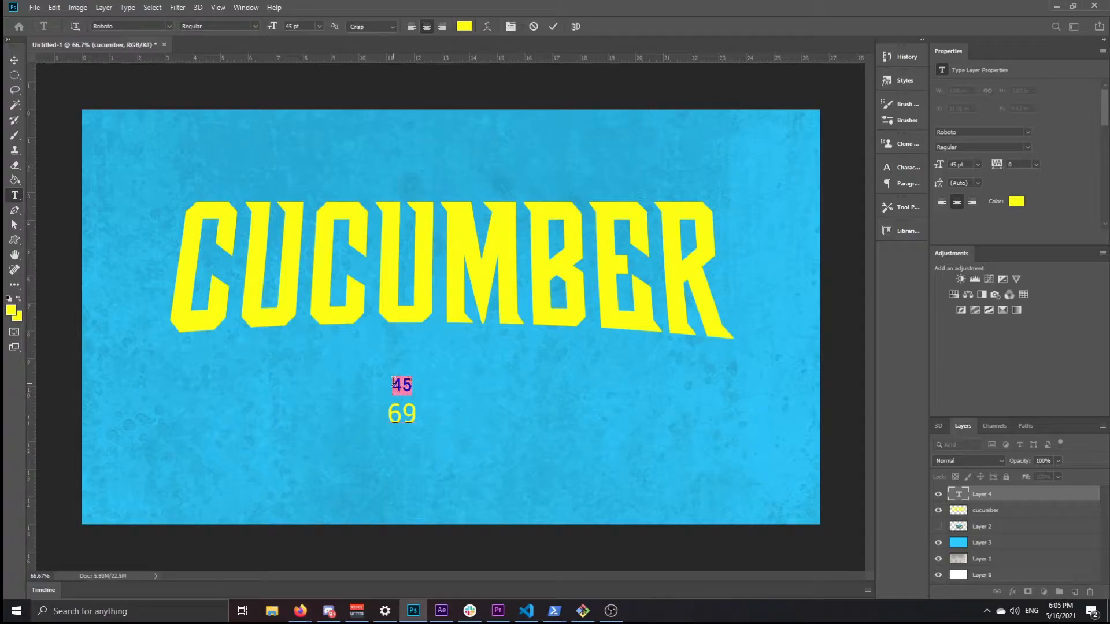
text(basd)
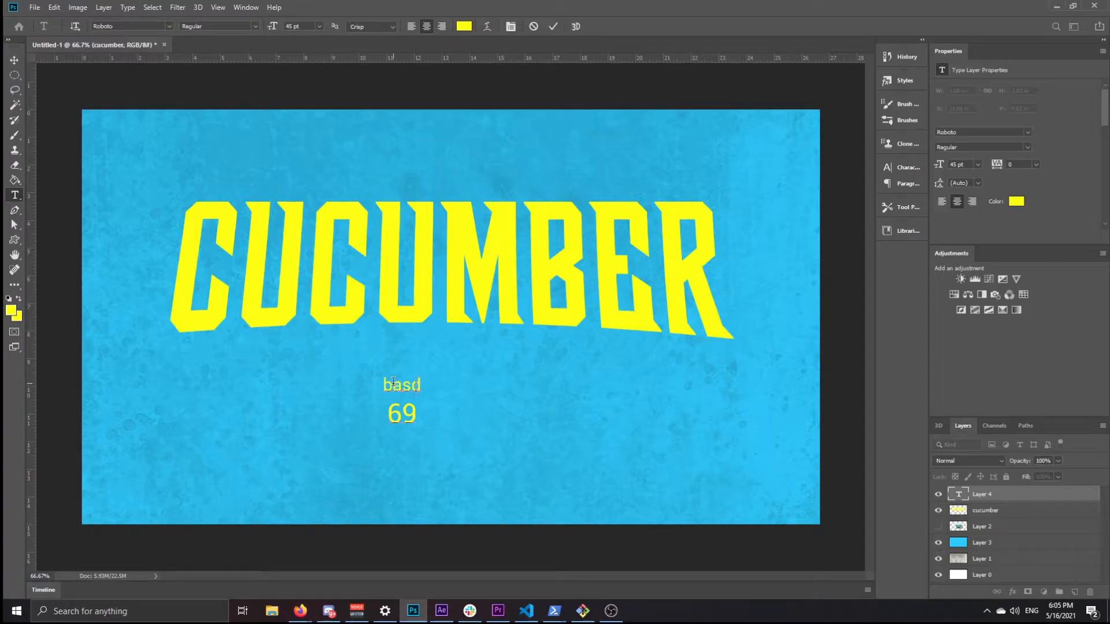
text(BASED ON THE VEGETABLE B)
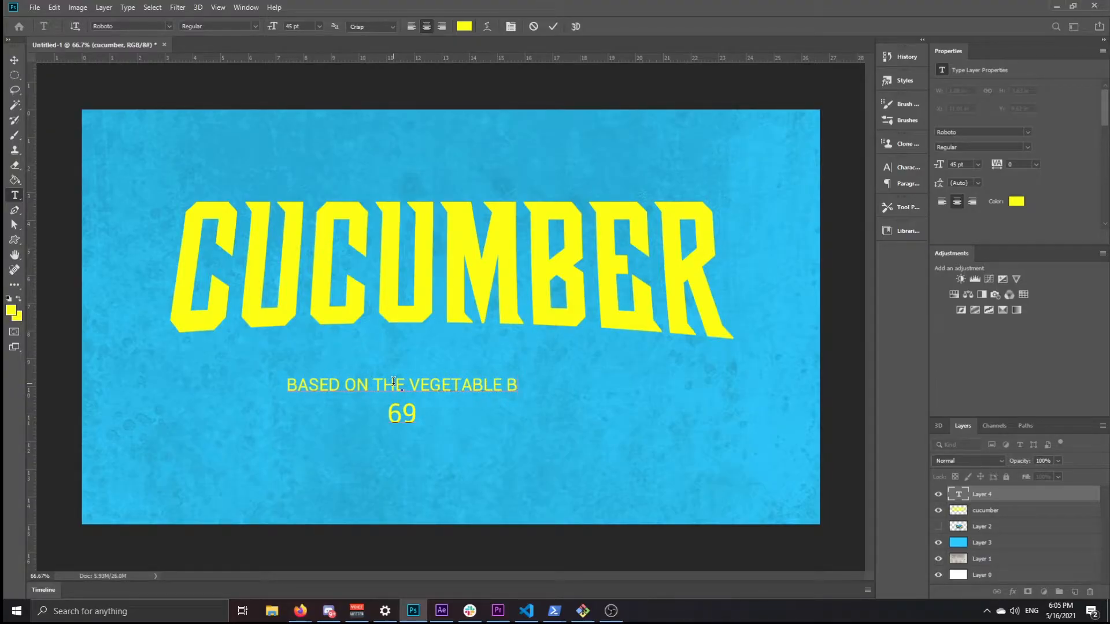
text(Y)
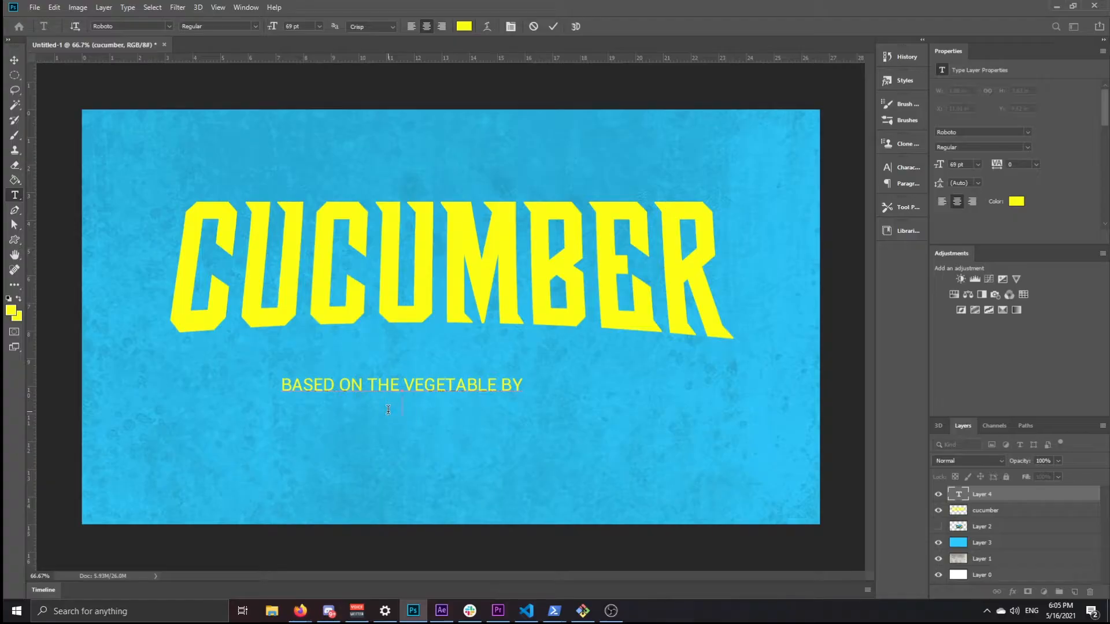
Step: Add the 'Farmers, Retailers, & Supermarkets' line and scale the subtitle down slightly
text(Farmers,)
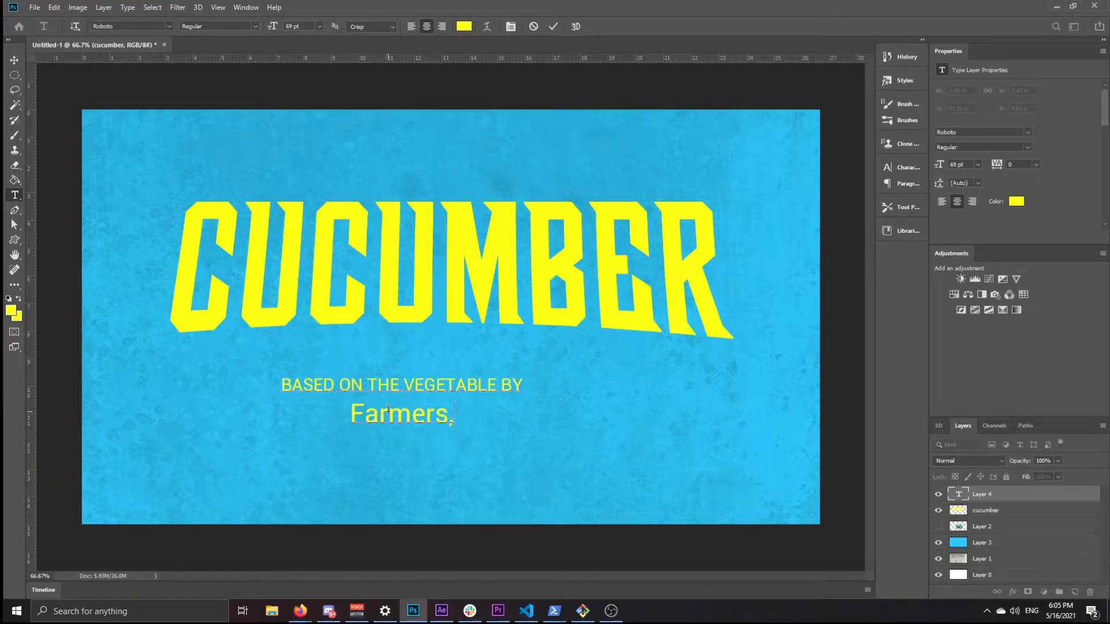
text(Retailers, &)
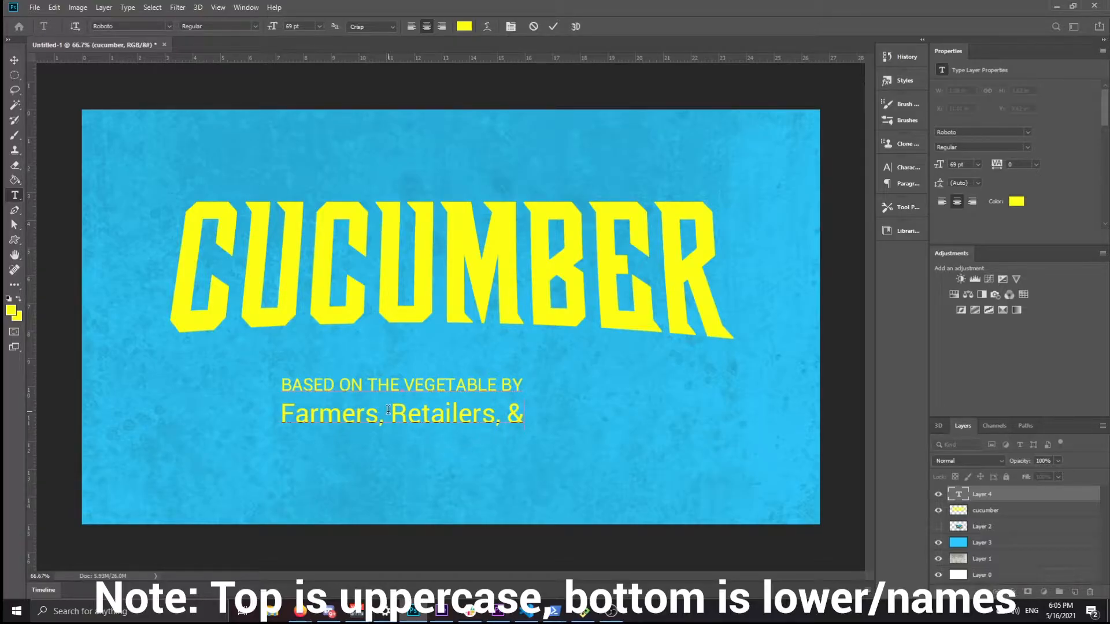
text(Supermarkets)
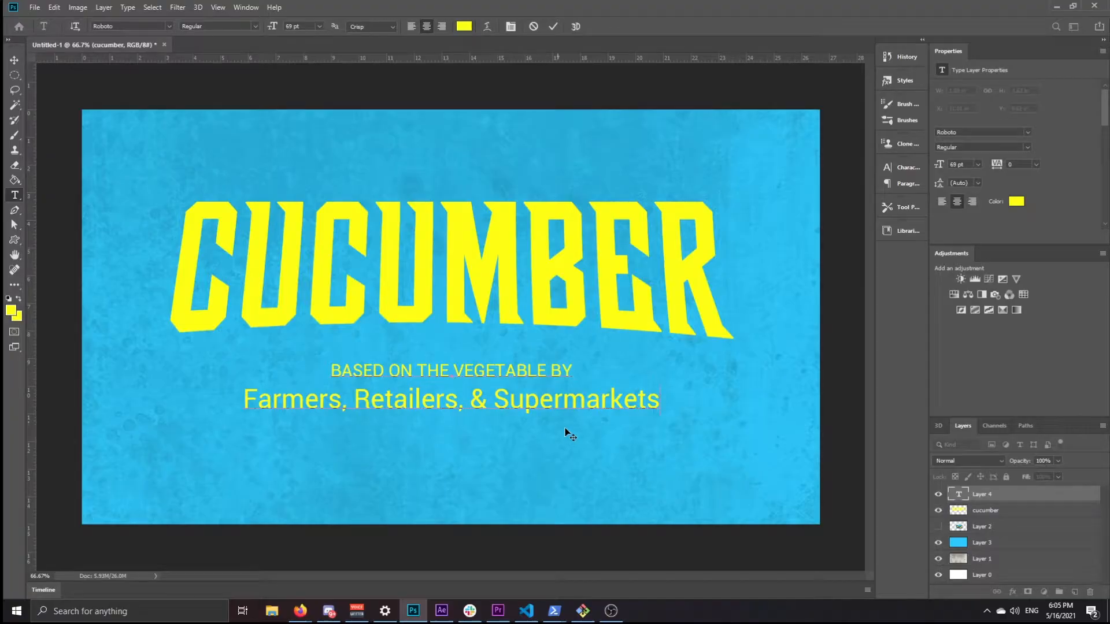
click(450, 398)
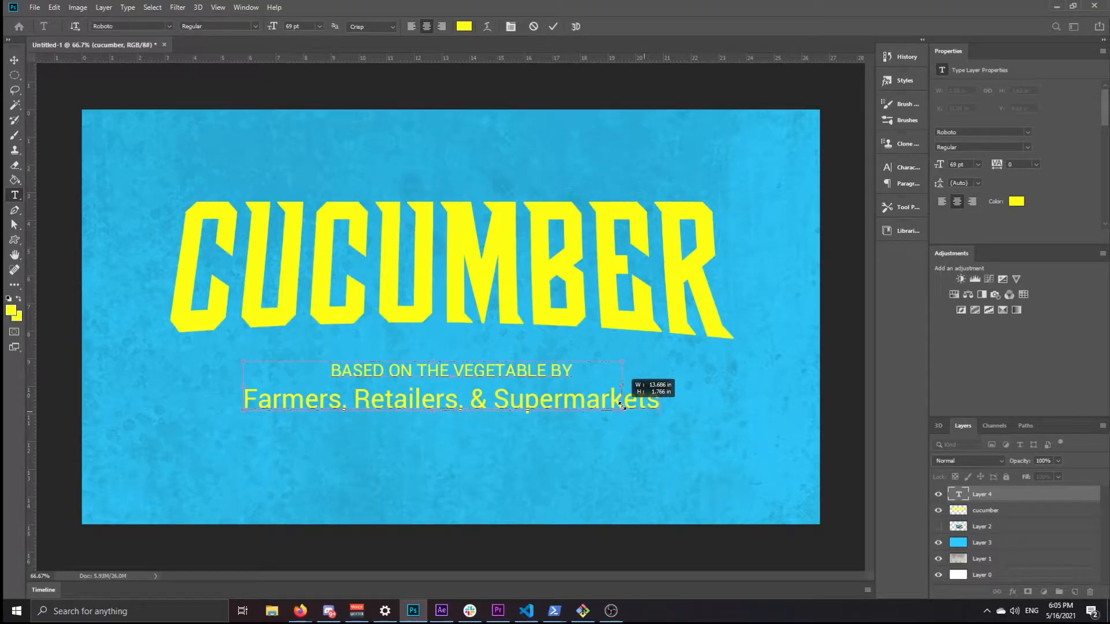
drag(622, 407, 610, 407)
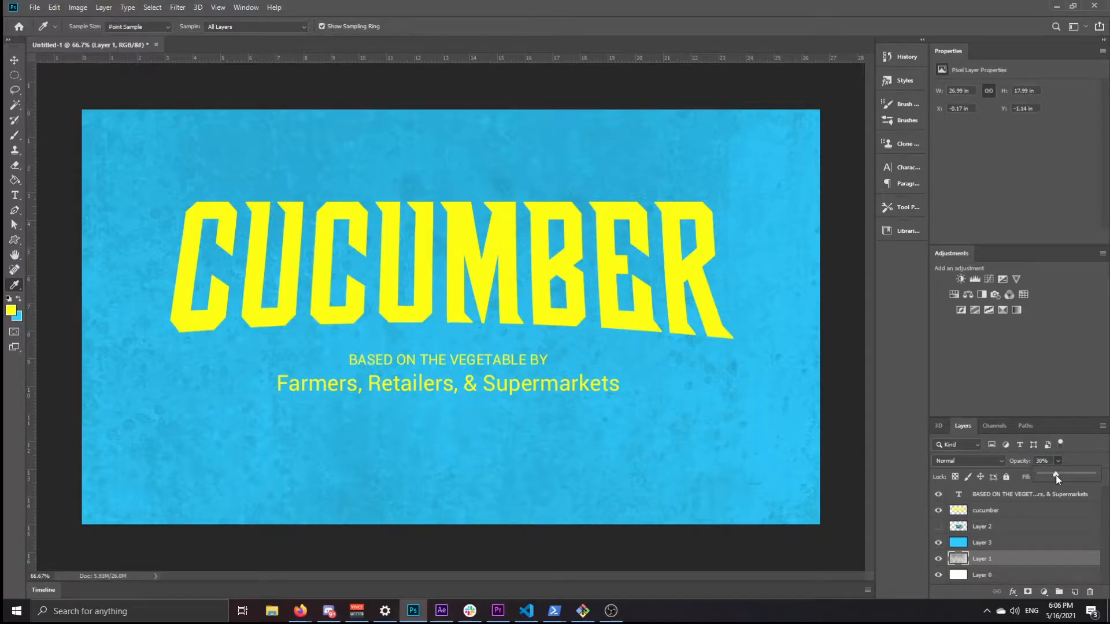
Step: Fade the wall texture to 25%, move Layer 2 to the top, delete Layer 0
drag(1058, 476, 1050, 475)
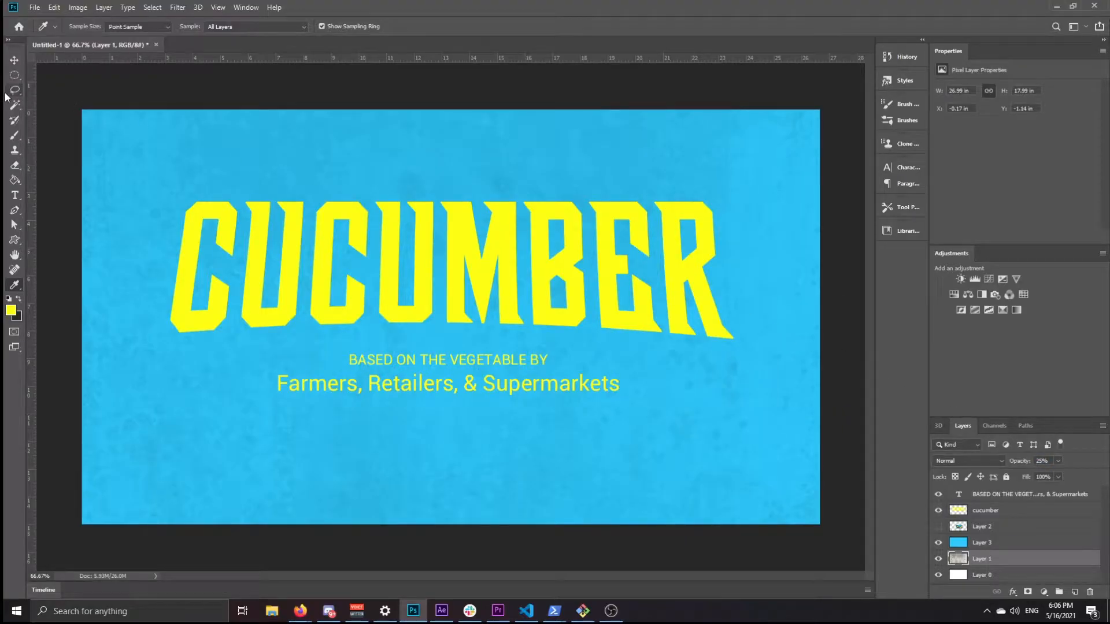
click(14, 60)
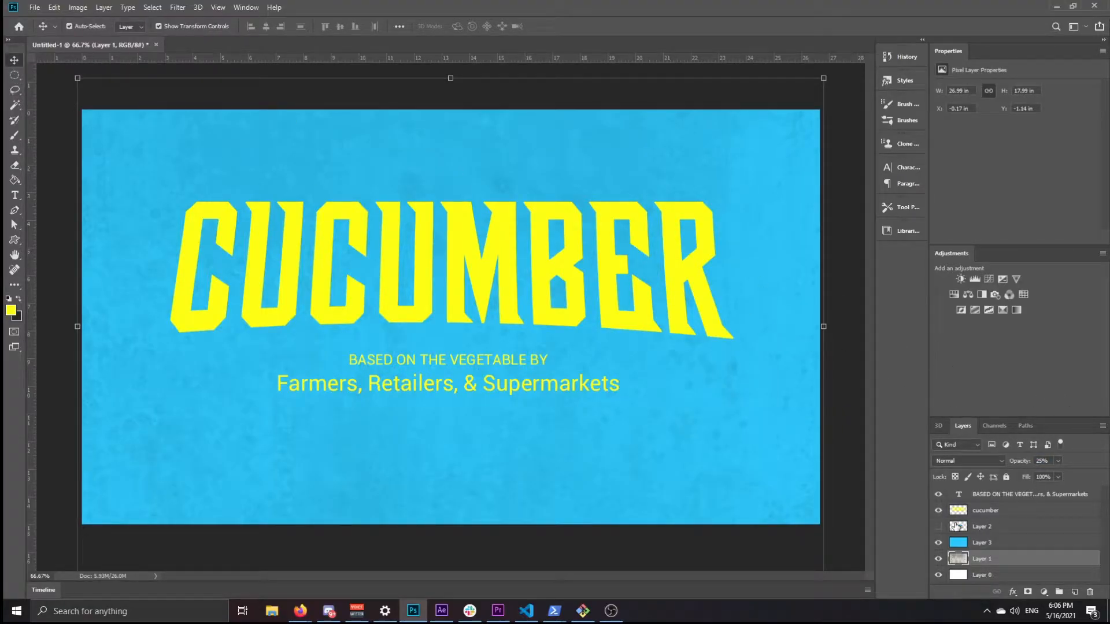
click(1026, 494)
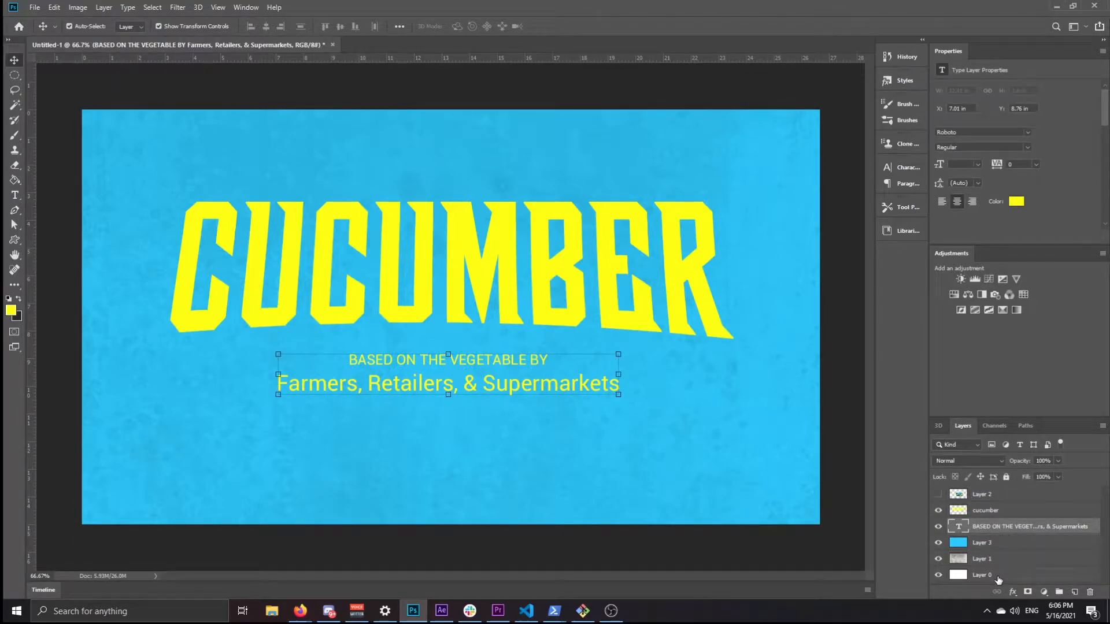
click(983, 574)
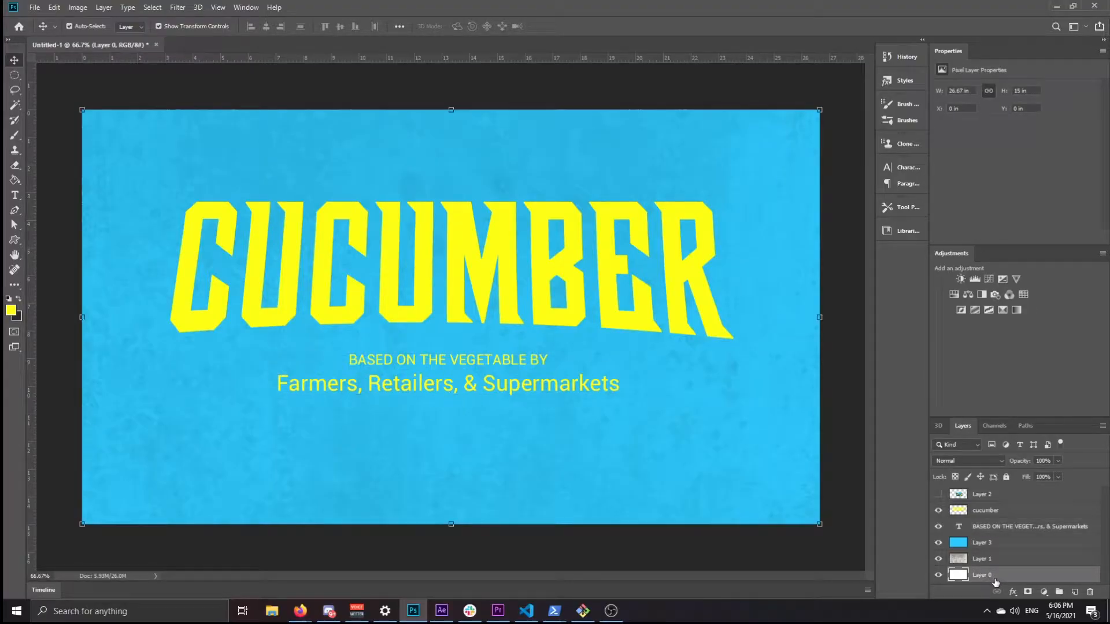
click(984, 510)
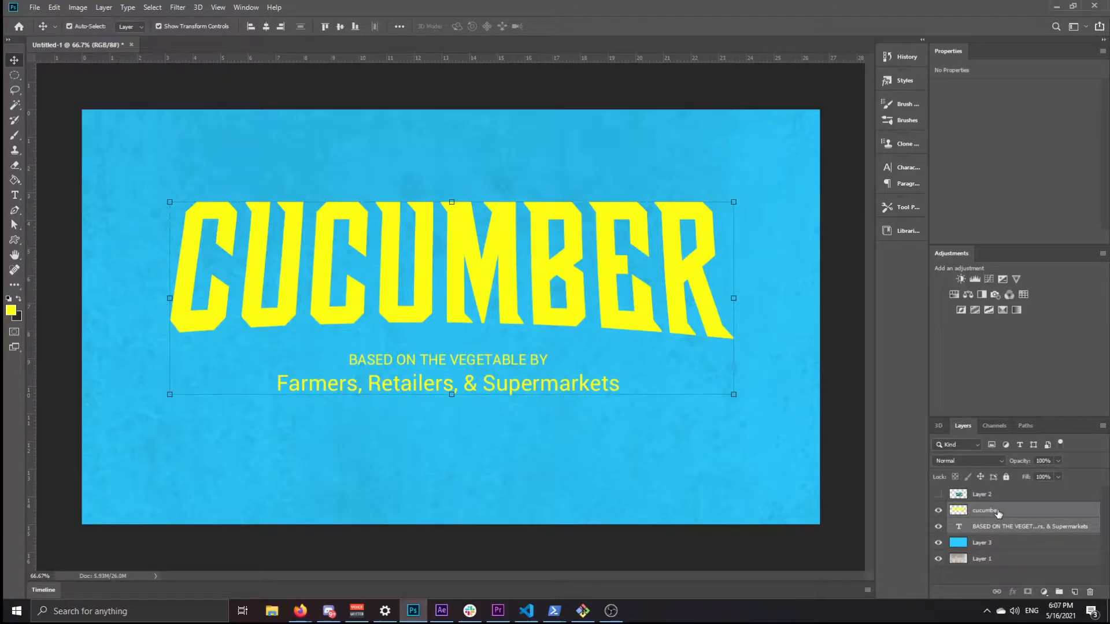
Step: Merge subtitle into cucumber and texture into Layer 3, saving as invincible2.psd
right_click(983, 510)
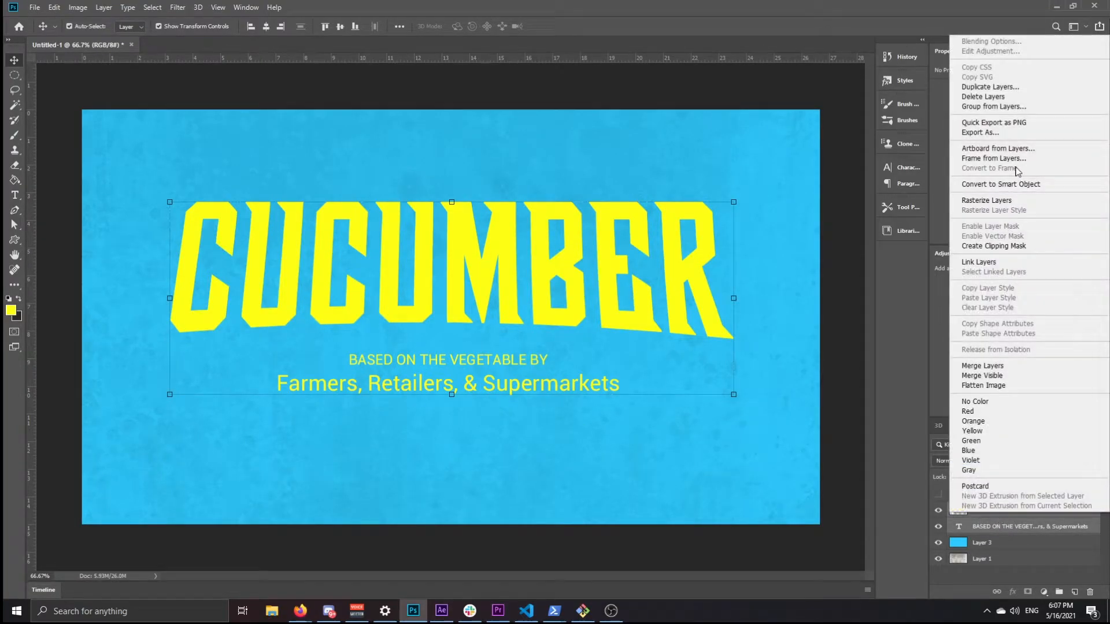
mouse_move(998, 148)
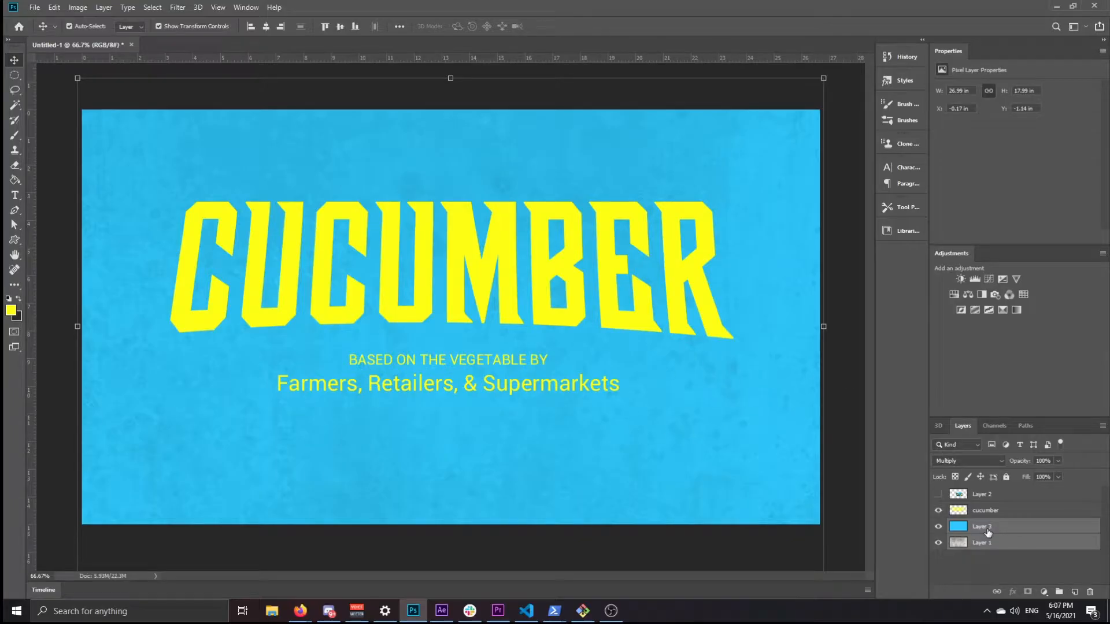
right_click(987, 528)
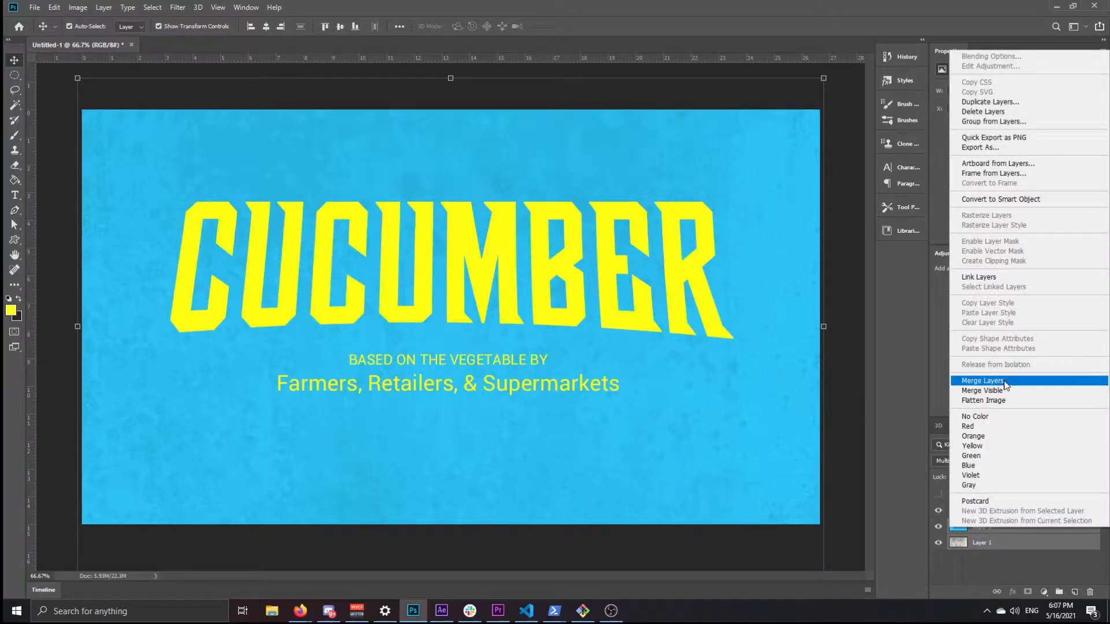
click(983, 380)
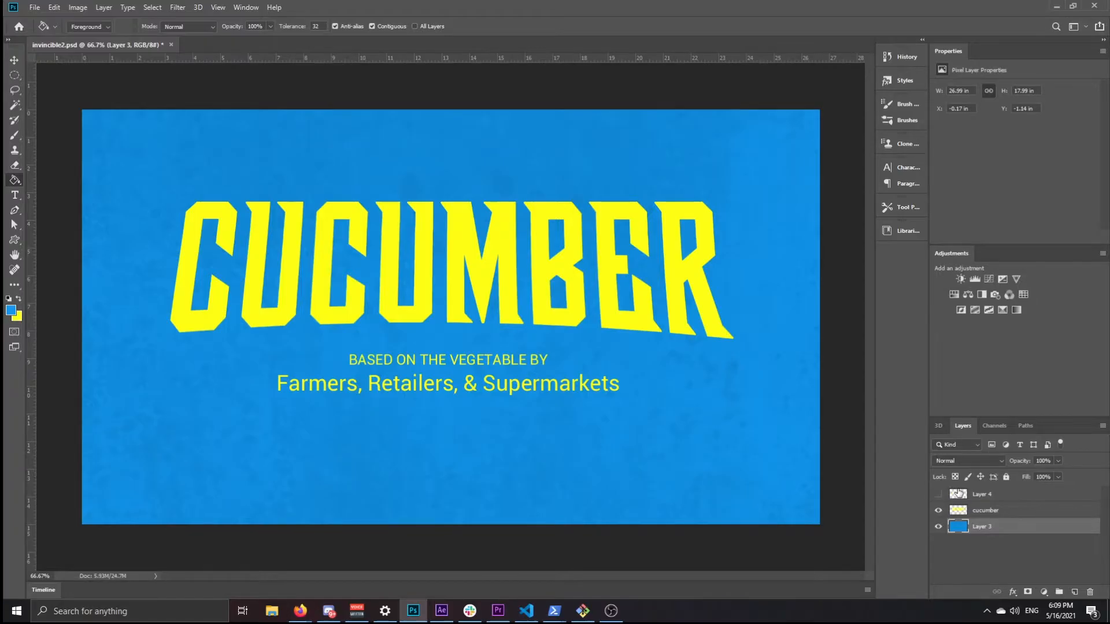
click(441, 611)
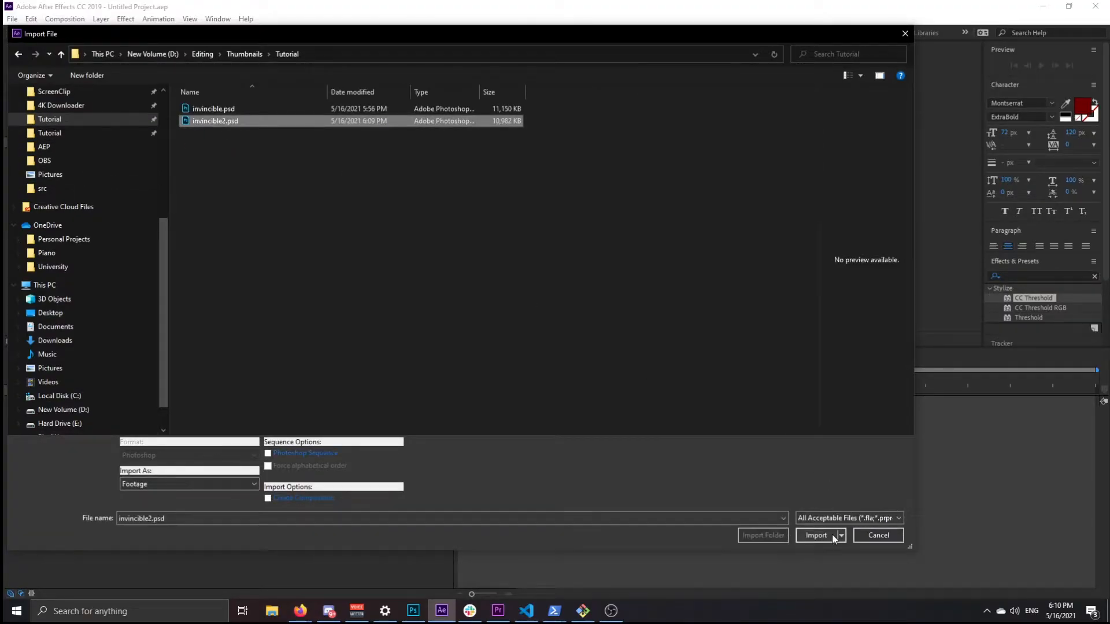
Step: Import only the cucumber layer from invincible2.psd
click(815, 535)
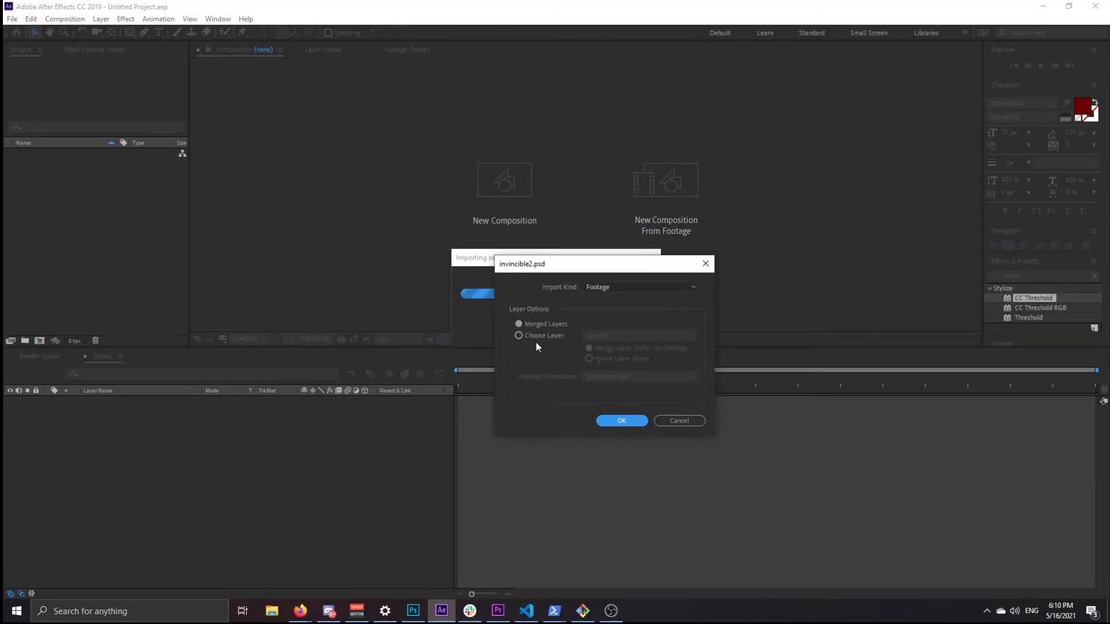
click(519, 334)
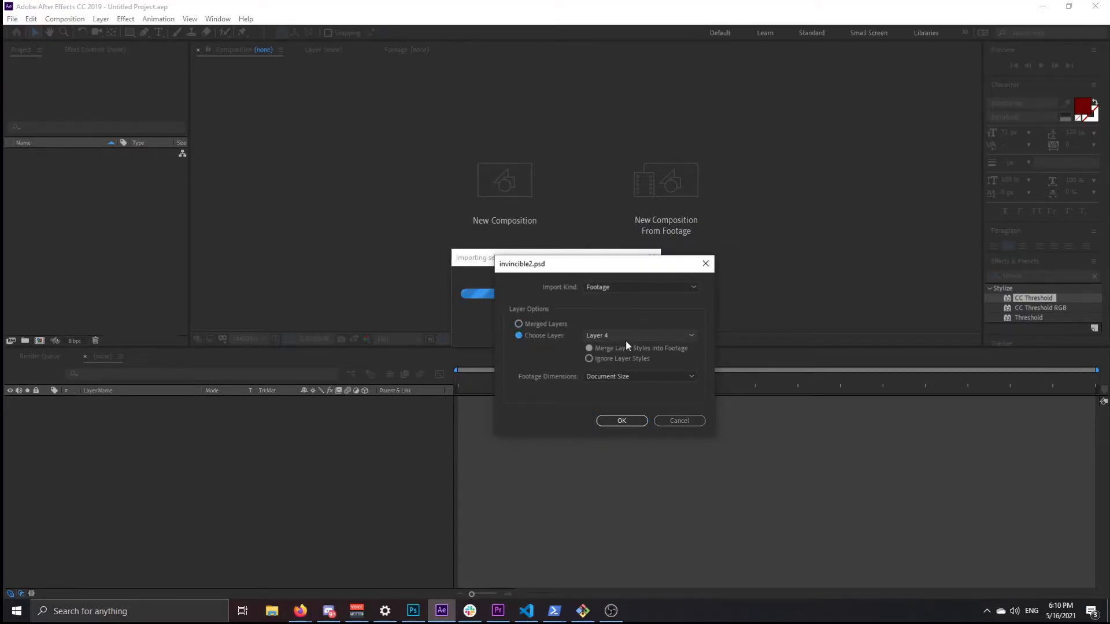
click(637, 334)
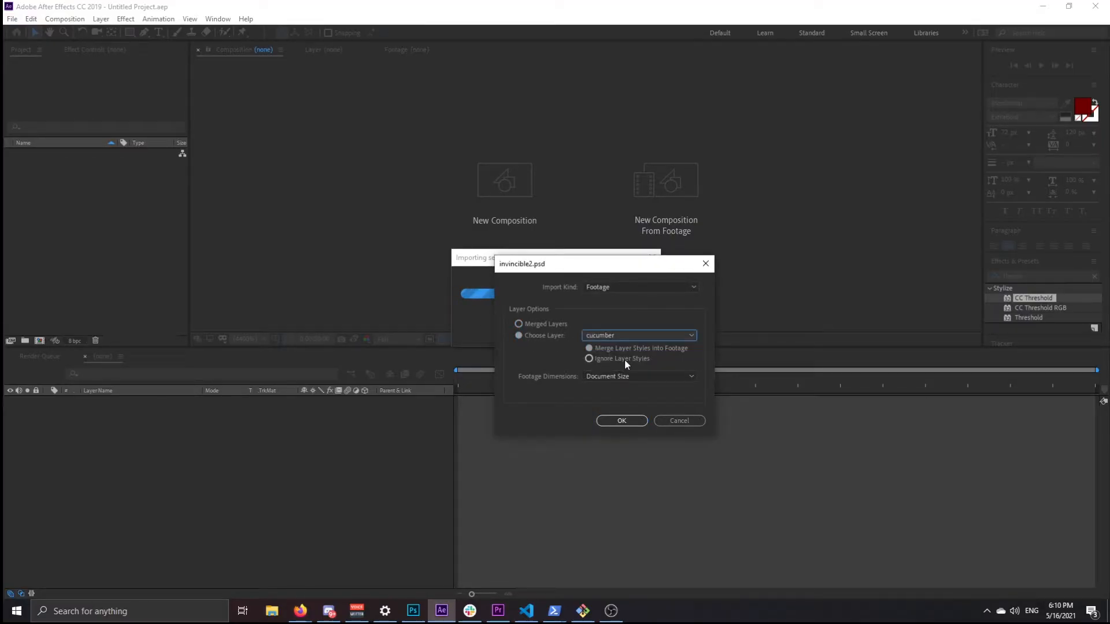
click(621, 420)
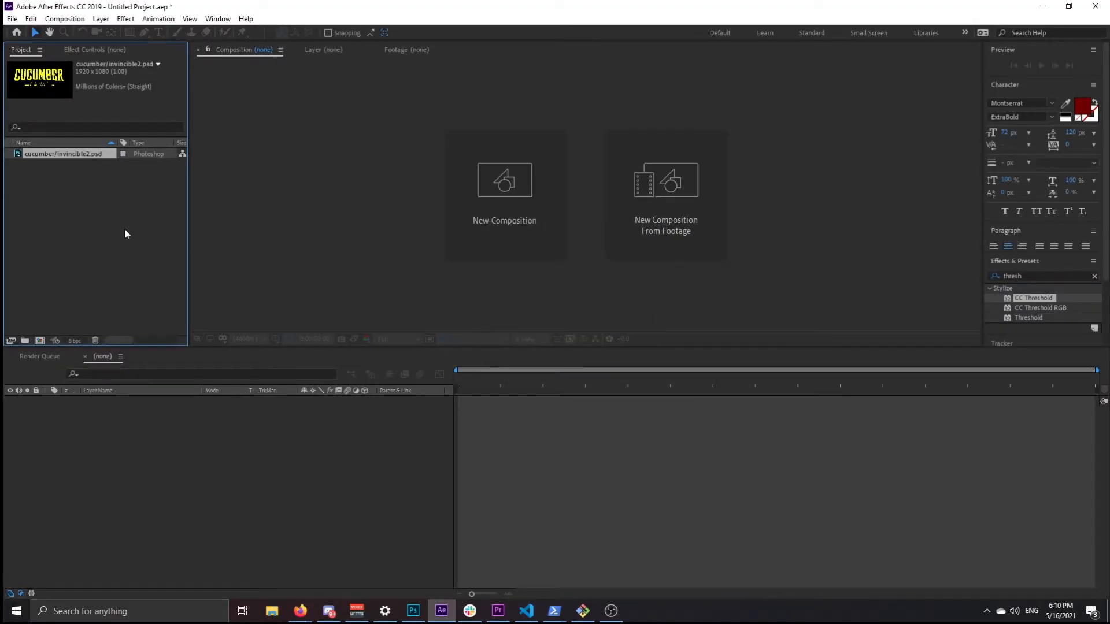
Step: Import Layer 3 from invincible2.psd as a separate footage item
click(12, 18)
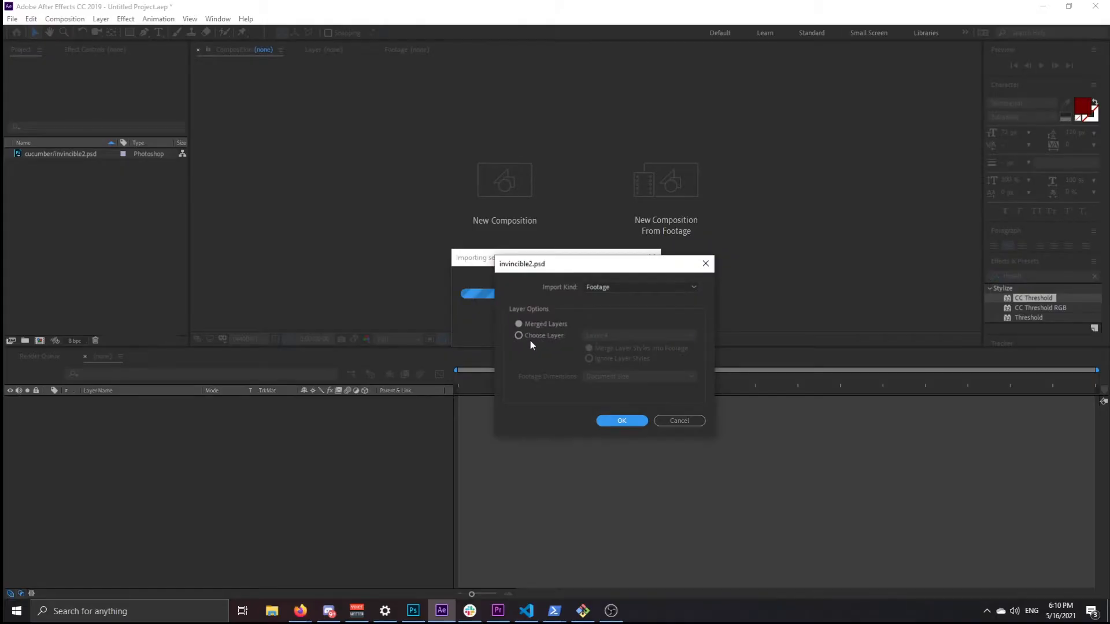
click(519, 335)
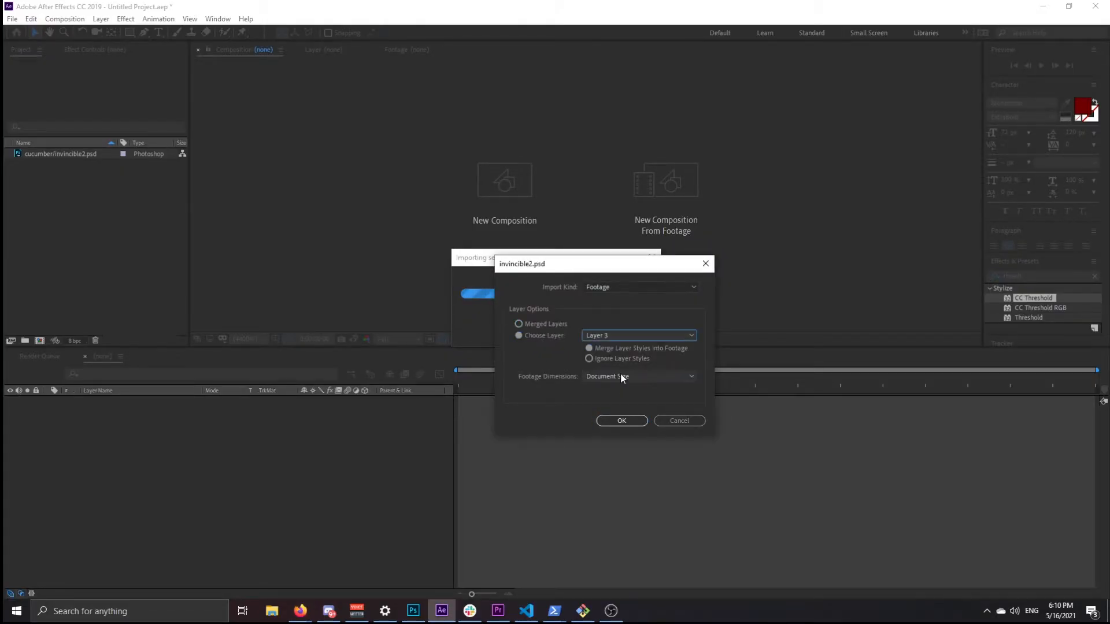
click(621, 421)
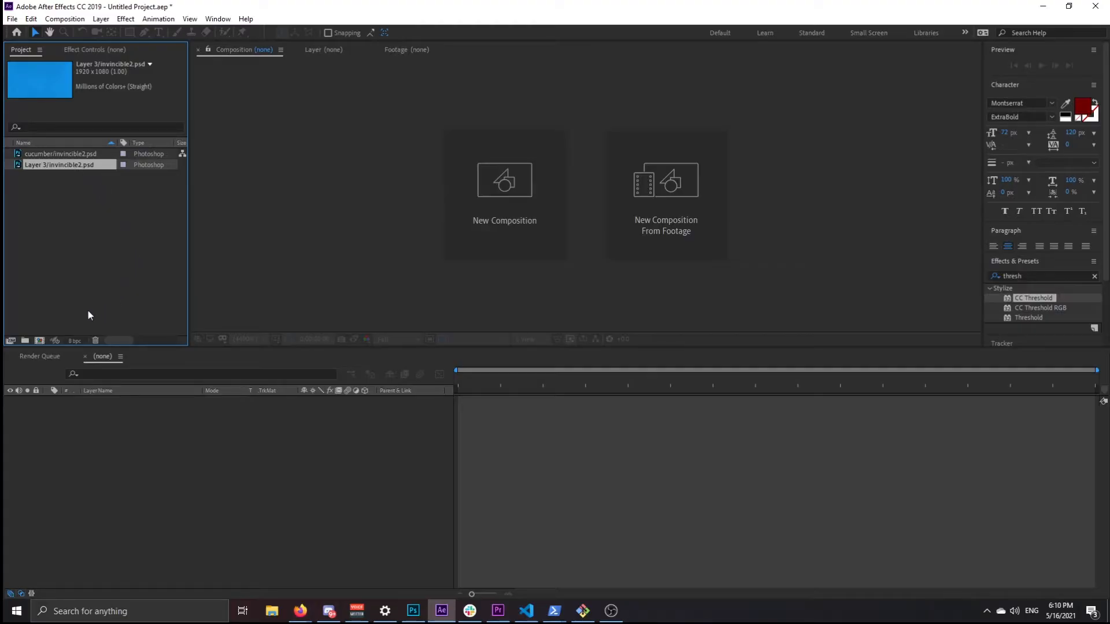
Step: Create Comp 1 at 1920×1080, 60 fps, with a 5-second duration
click(503, 181)
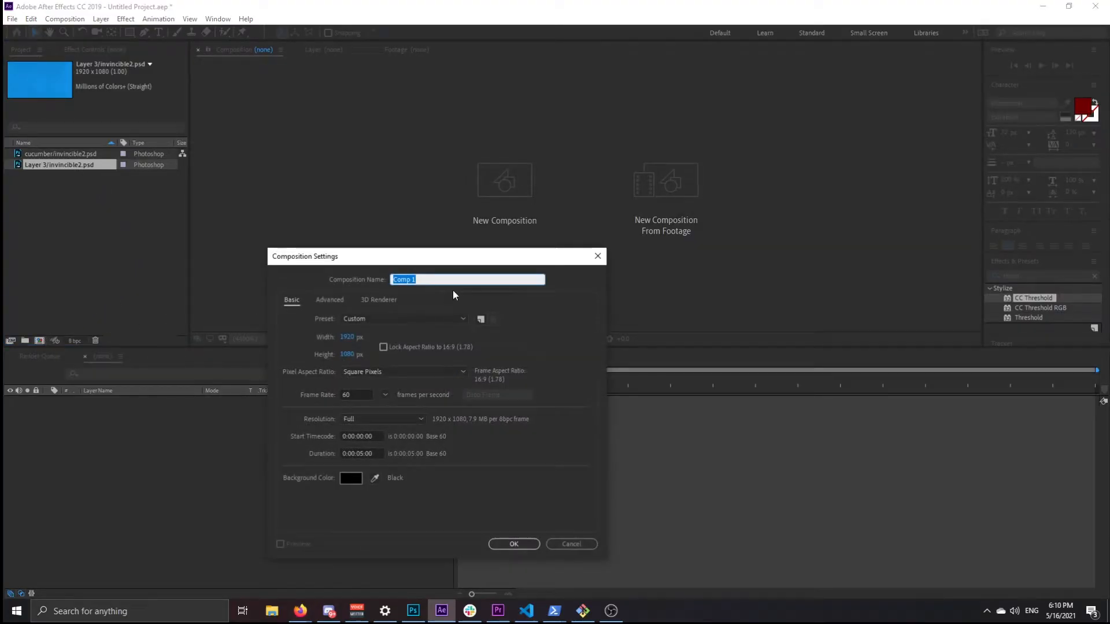
mouse_move(366, 394)
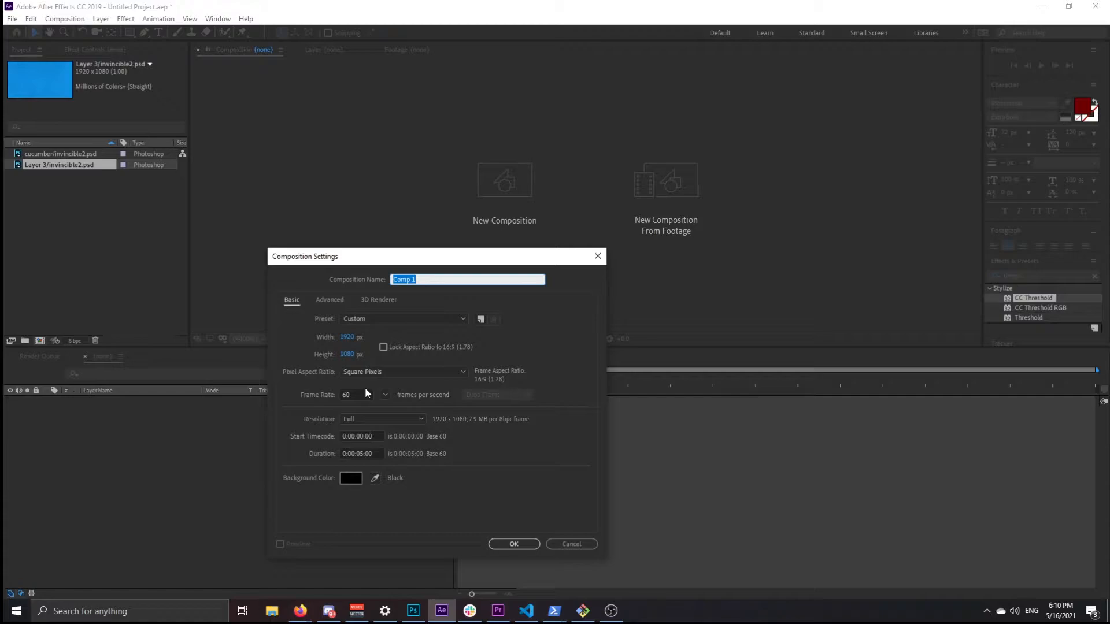
mouse_move(384, 435)
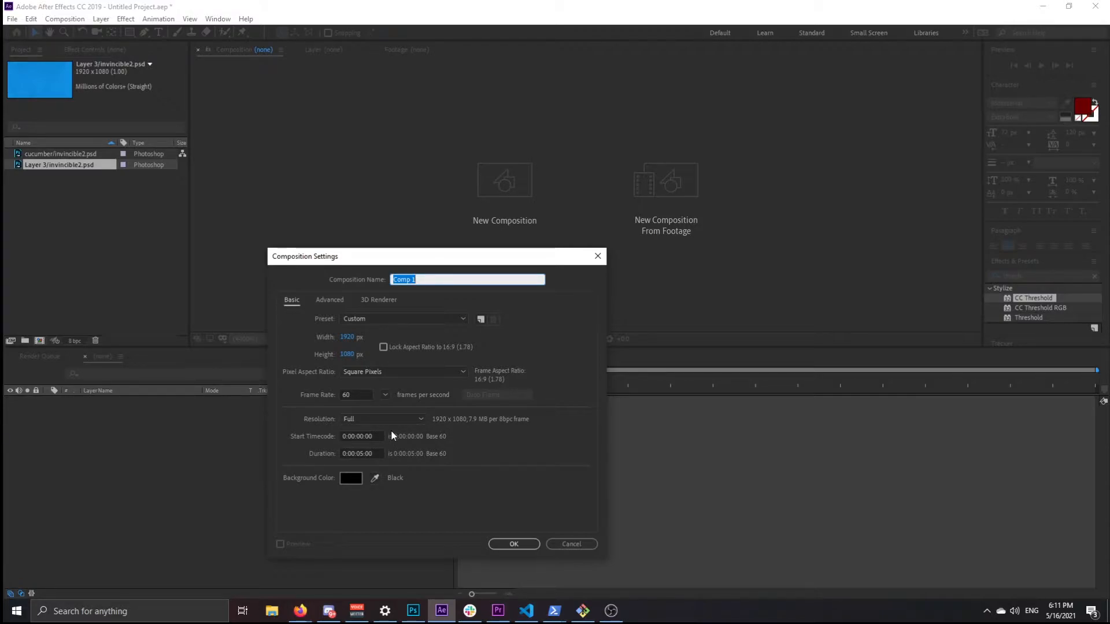
click(361, 454)
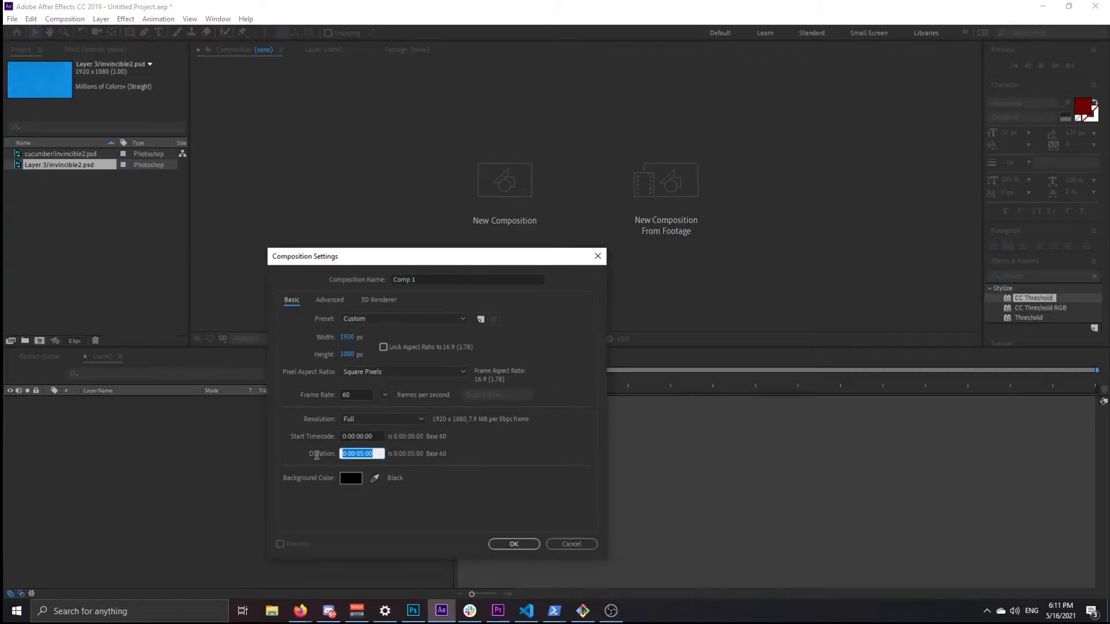
click(553, 438)
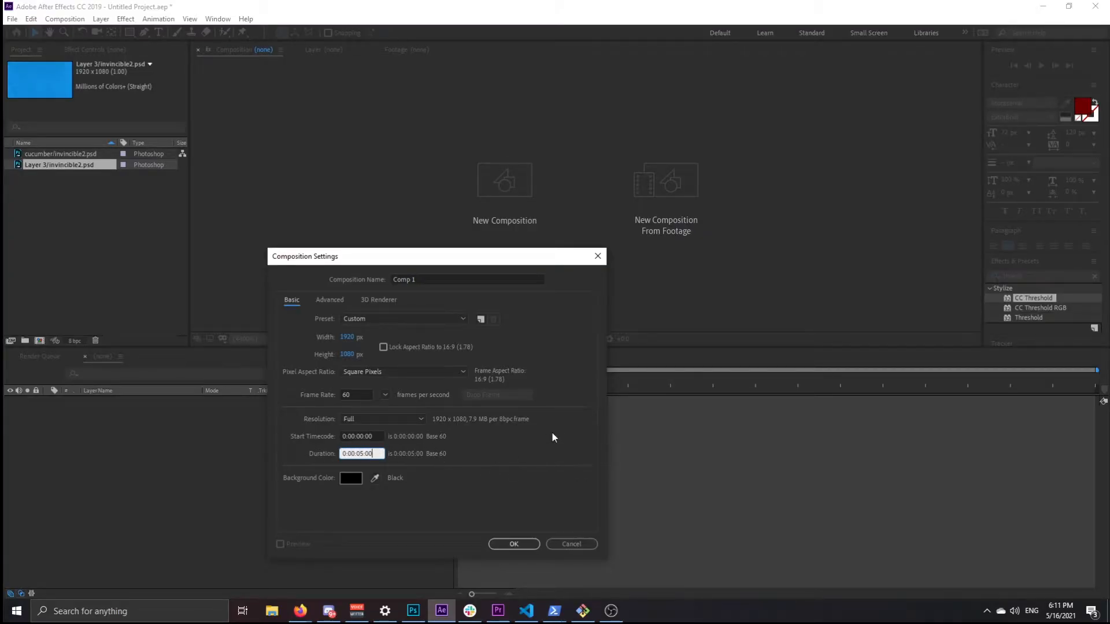
click(514, 543)
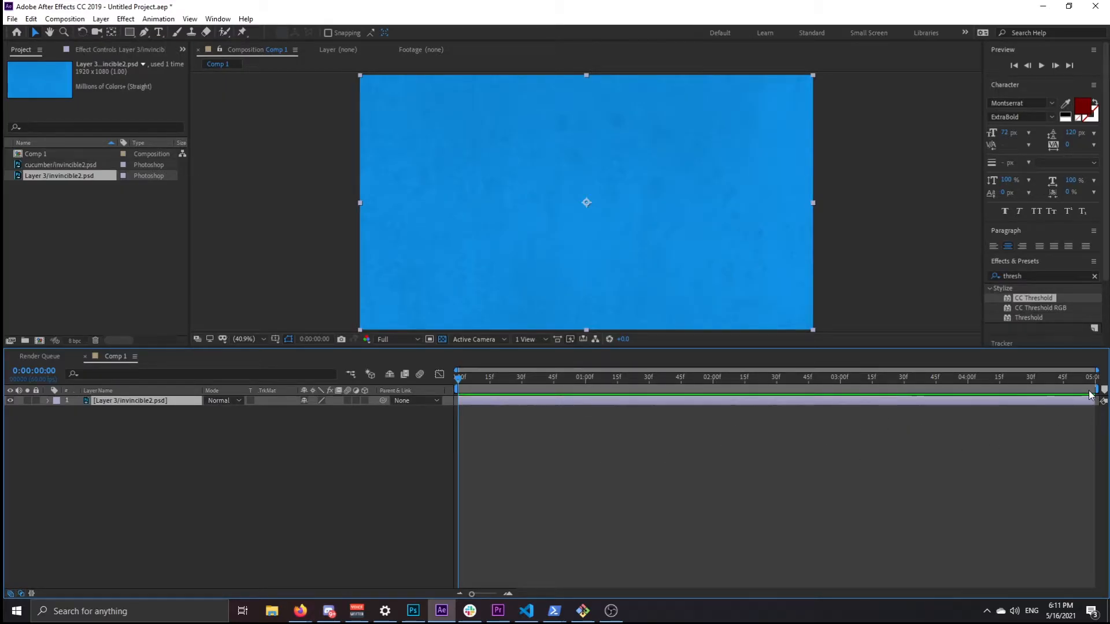
Step: Add the cucumber footage to Comp 1 above the blue background and expand its transform properties
click(62, 165)
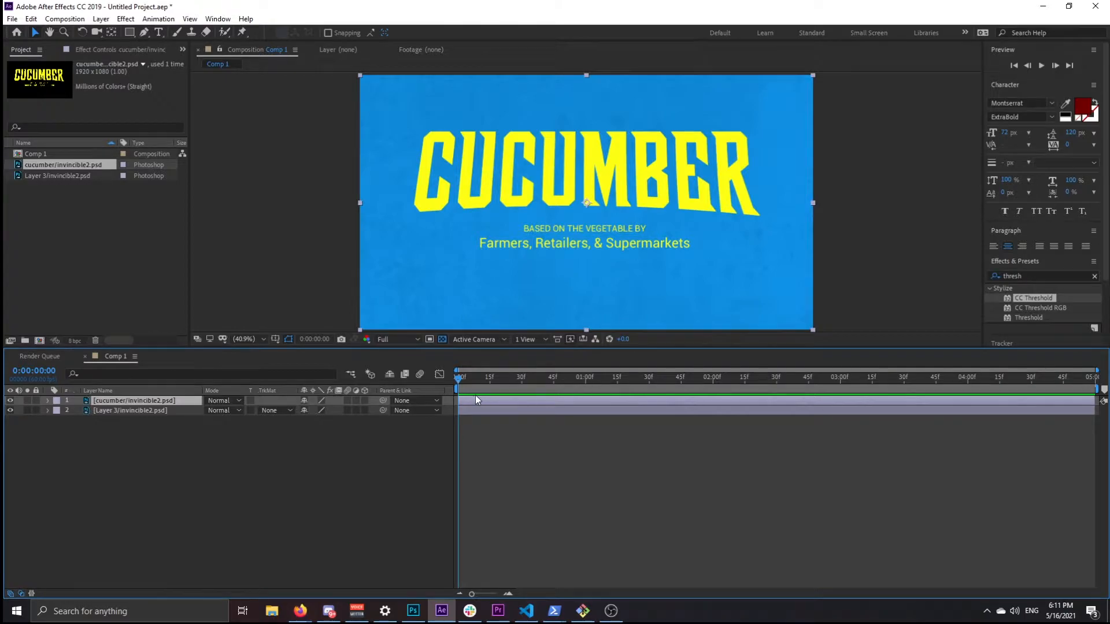
click(47, 401)
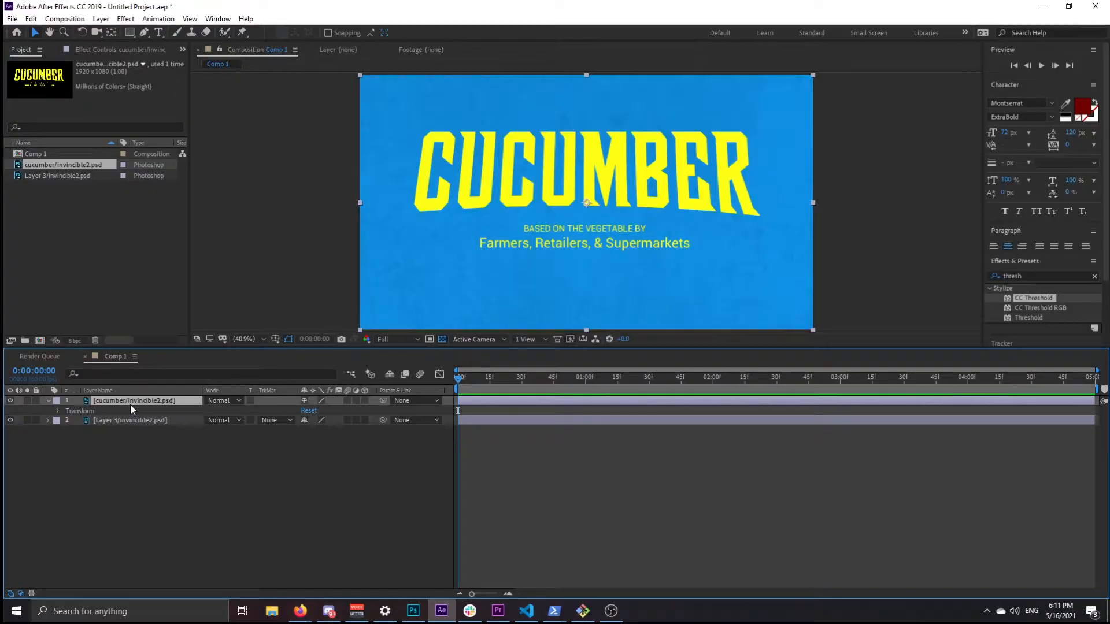
click(57, 410)
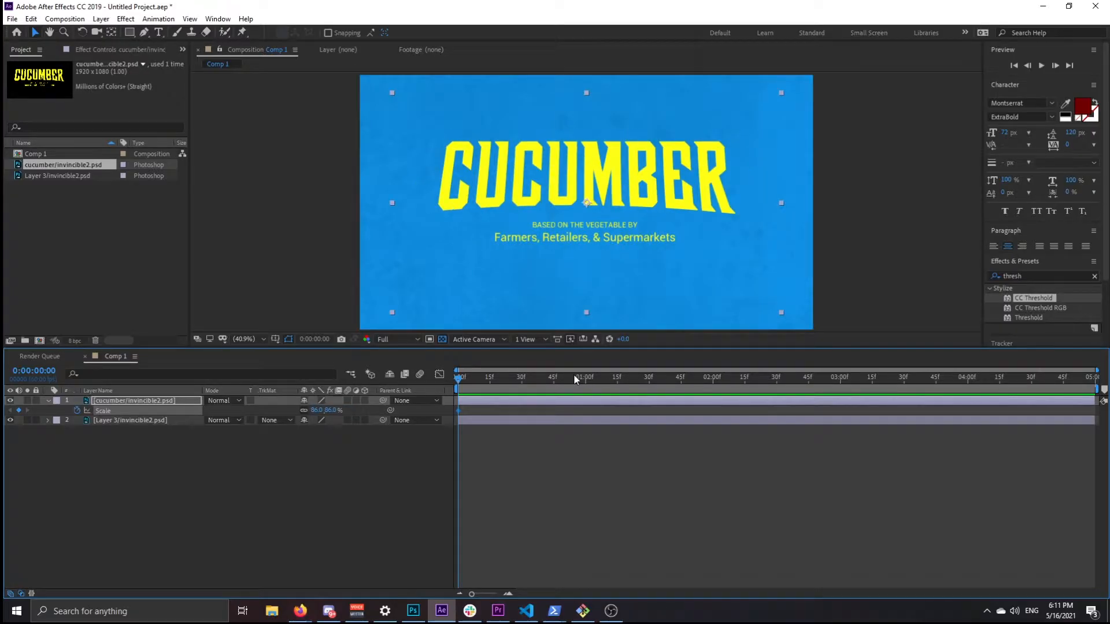
mouse_move(586, 382)
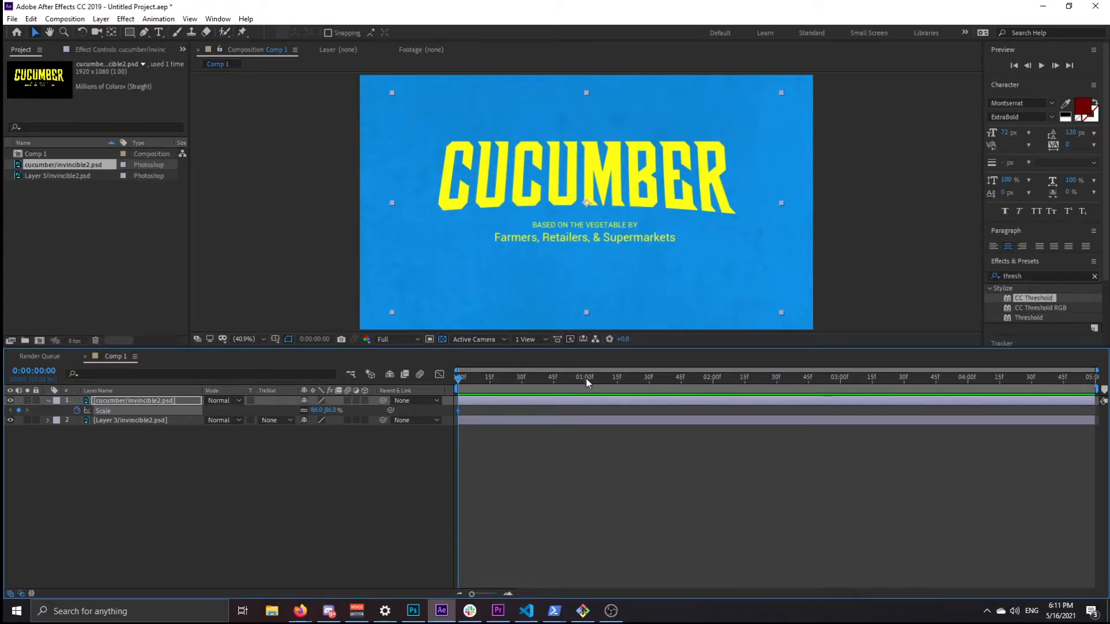
Step: Keyframe the cucumber title's Scale from 86% at 0:00 to 95% at about 3:01
click(823, 377)
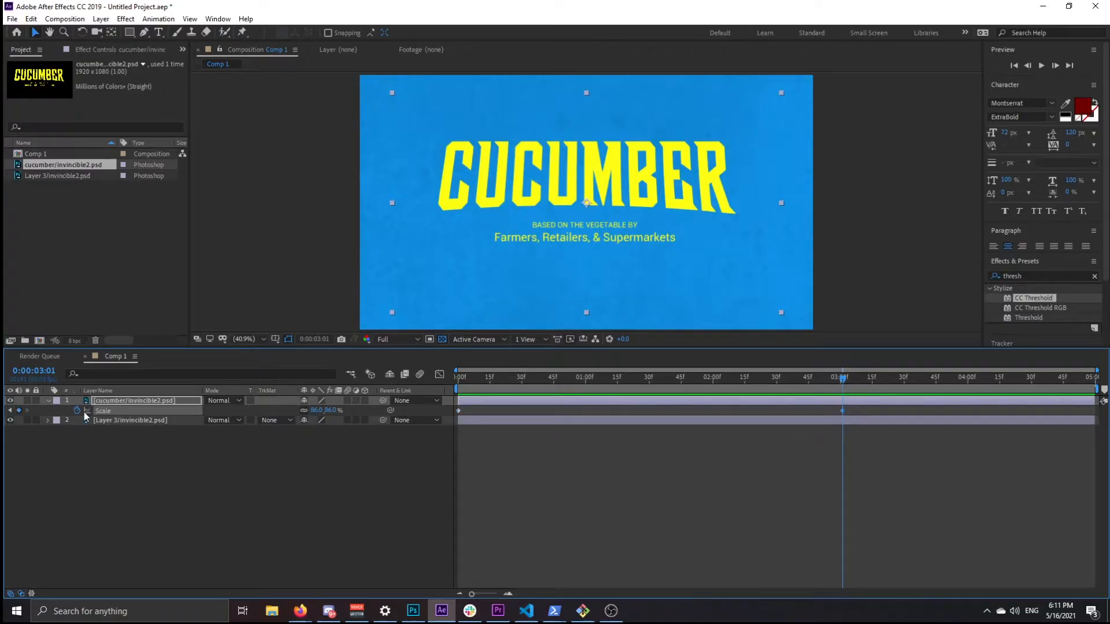
double_click(318, 410)
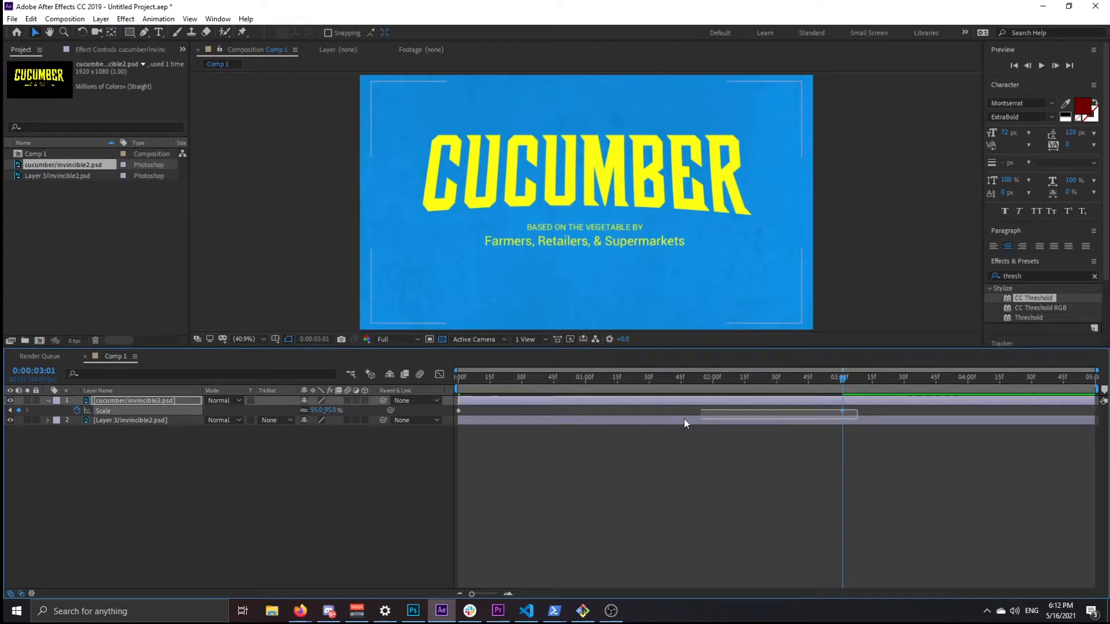
Step: Apply Easy Ease to the cucumber title's Scale keyframes
right_click(842, 410)
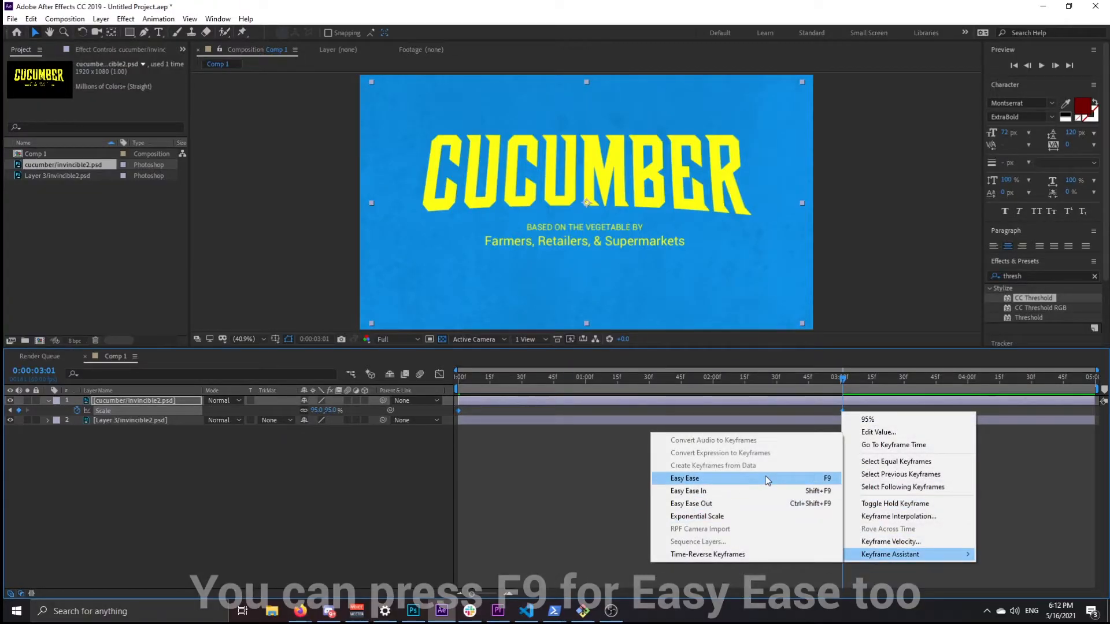
click(684, 478)
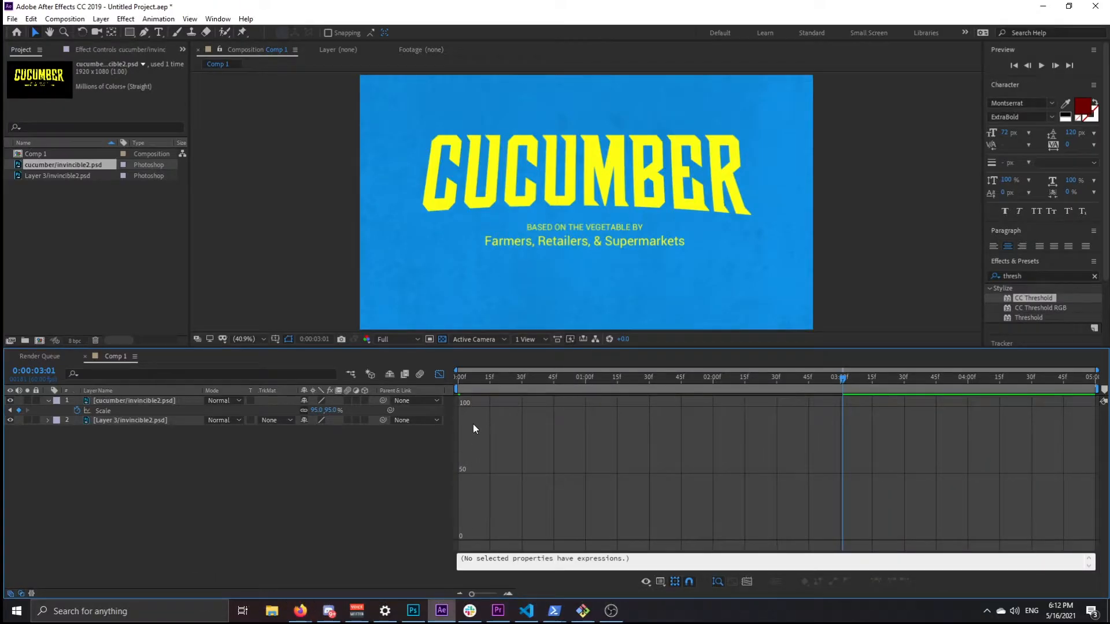
click(133, 400)
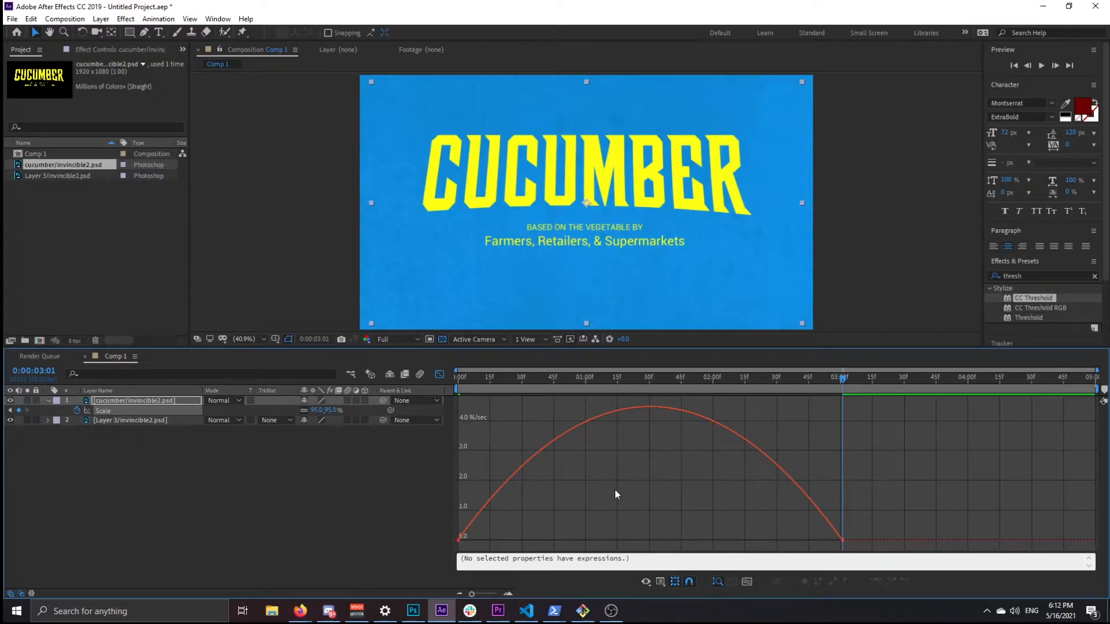
mouse_move(706, 402)
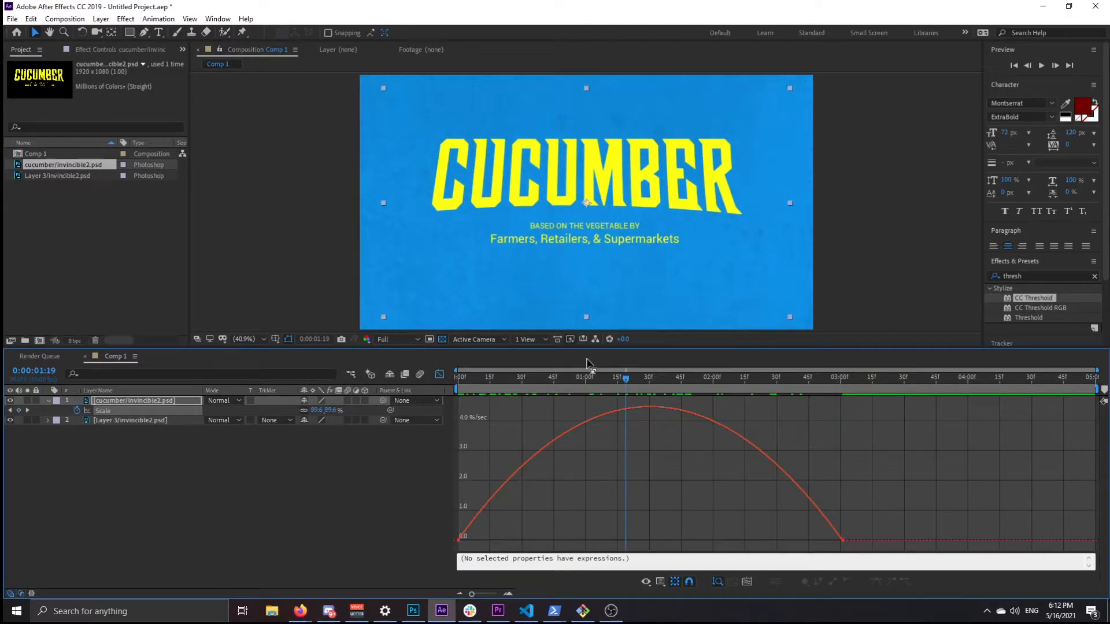
mouse_move(601, 276)
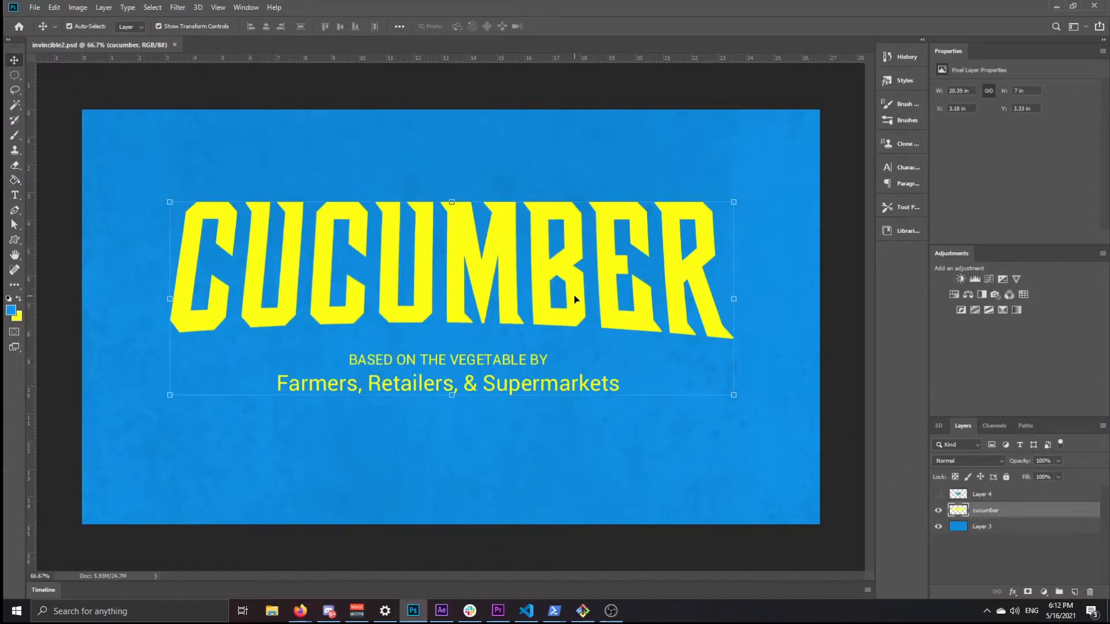
Step: Move the CUCUMBER artwork about 0.667 in lower on the Photoshop canvas
drag(573, 297, 573, 315)
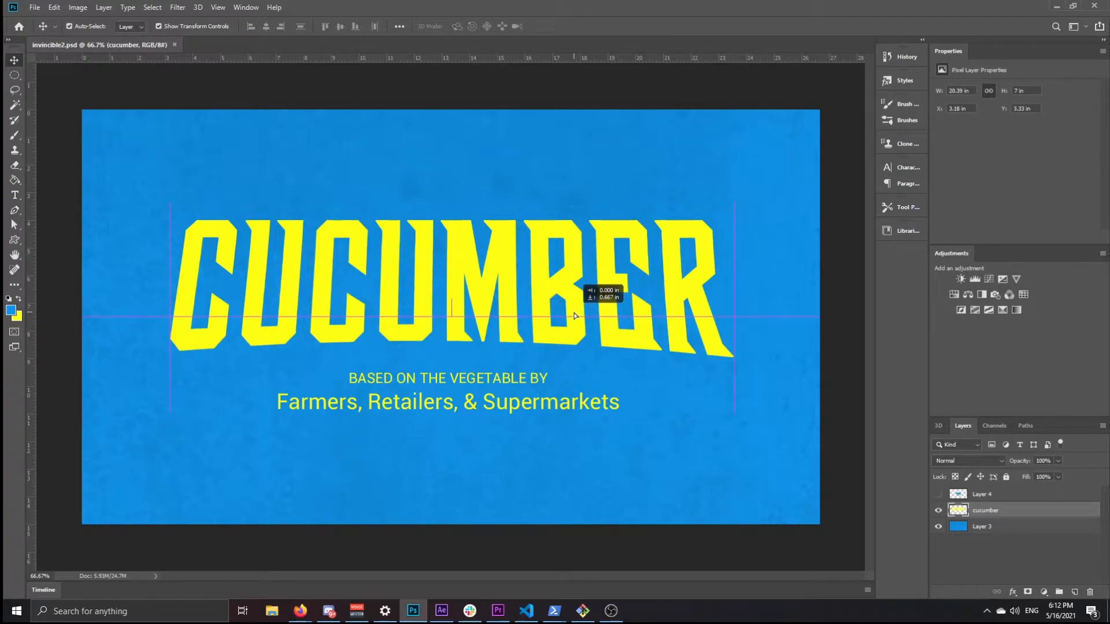
click(441, 611)
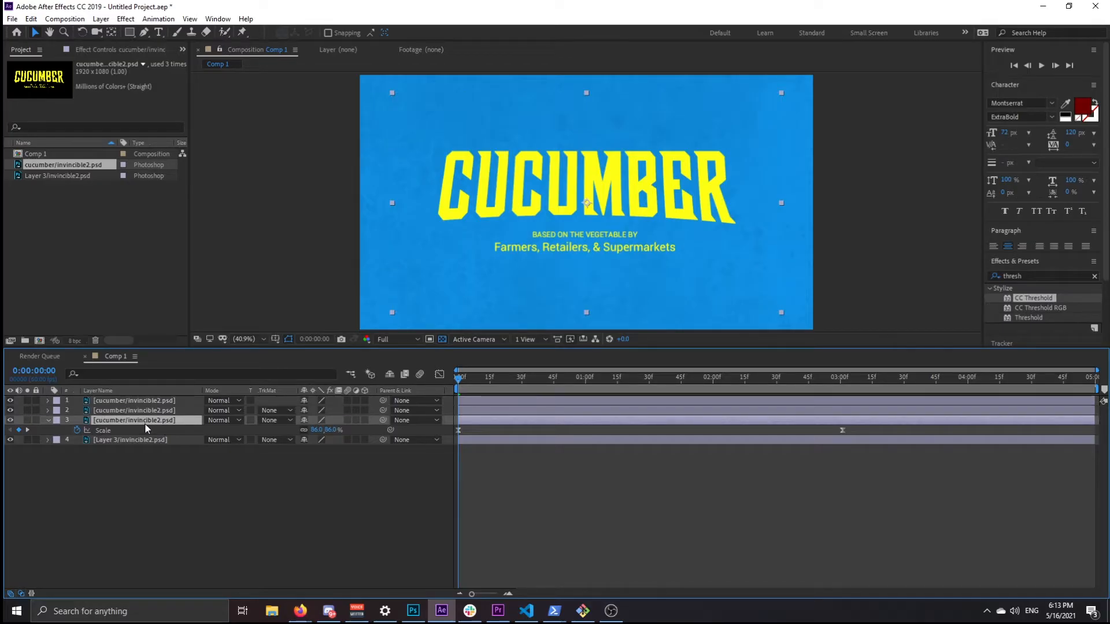
Step: Name the duplicated title layers 'main' and 'bottom text'
double_click(133, 419)
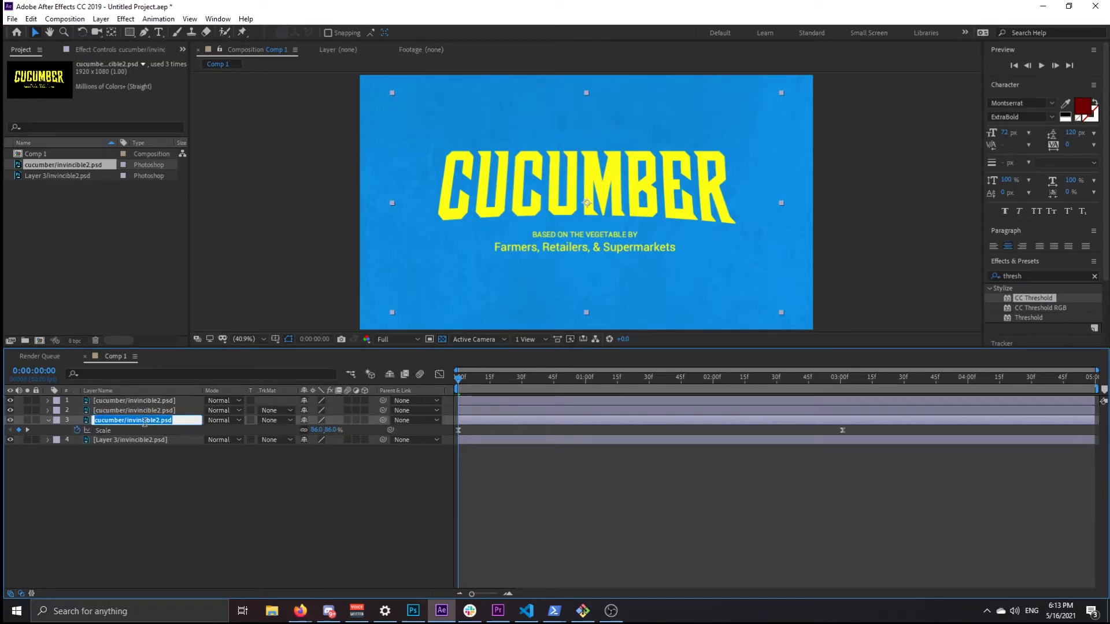
text(main)
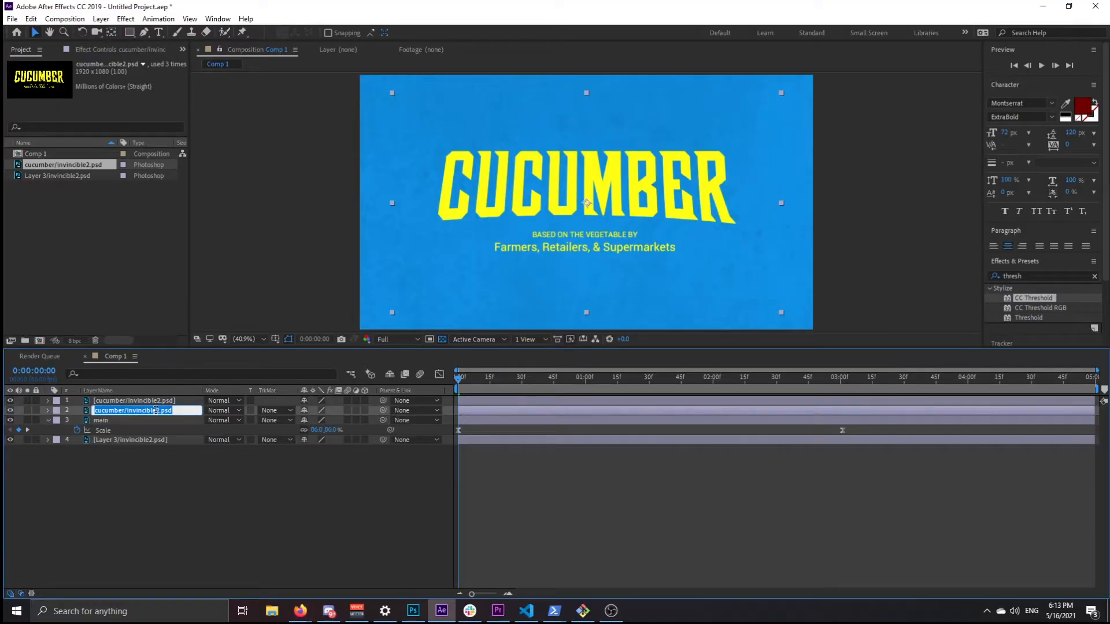
text(bottom text)
click(147, 400)
text(red)
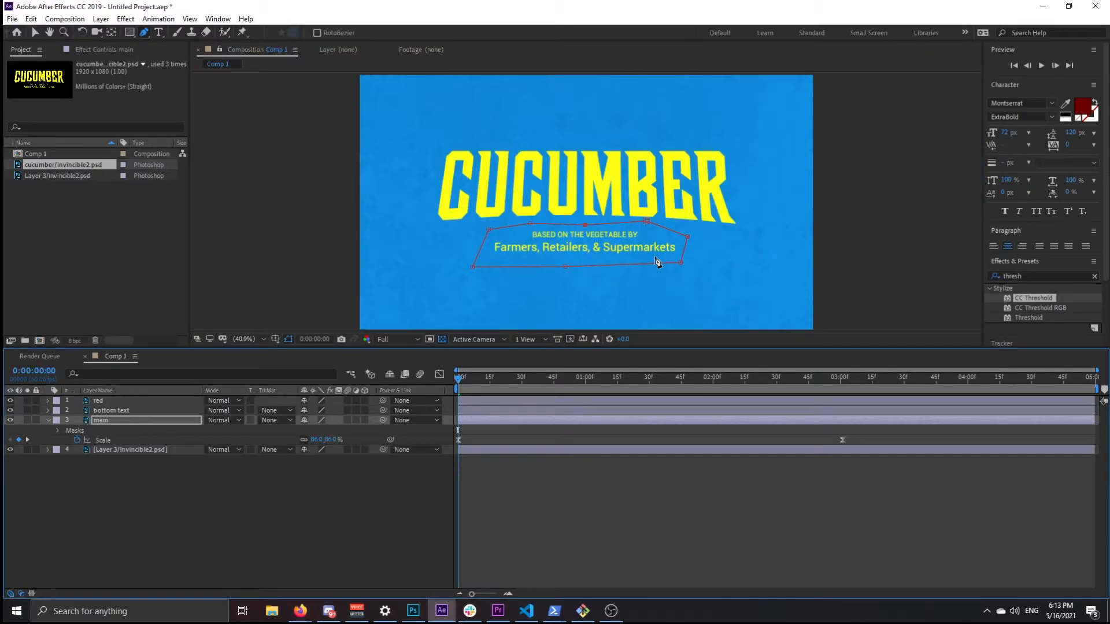
Step: Close the mask around the subtitle on the main layer and tick Inverted
click(58, 430)
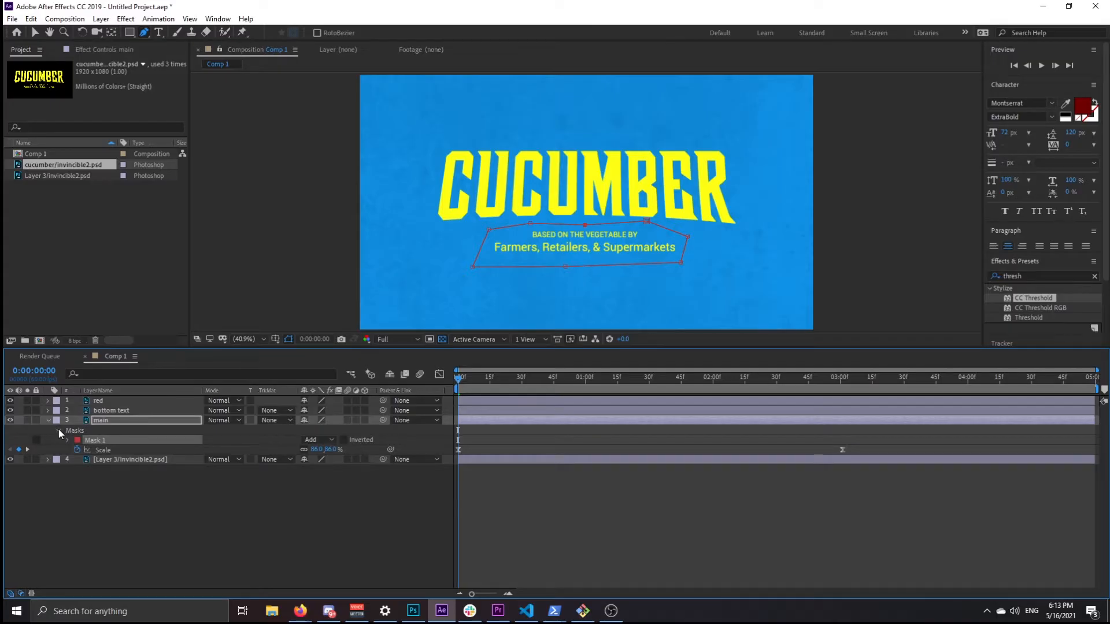
click(343, 439)
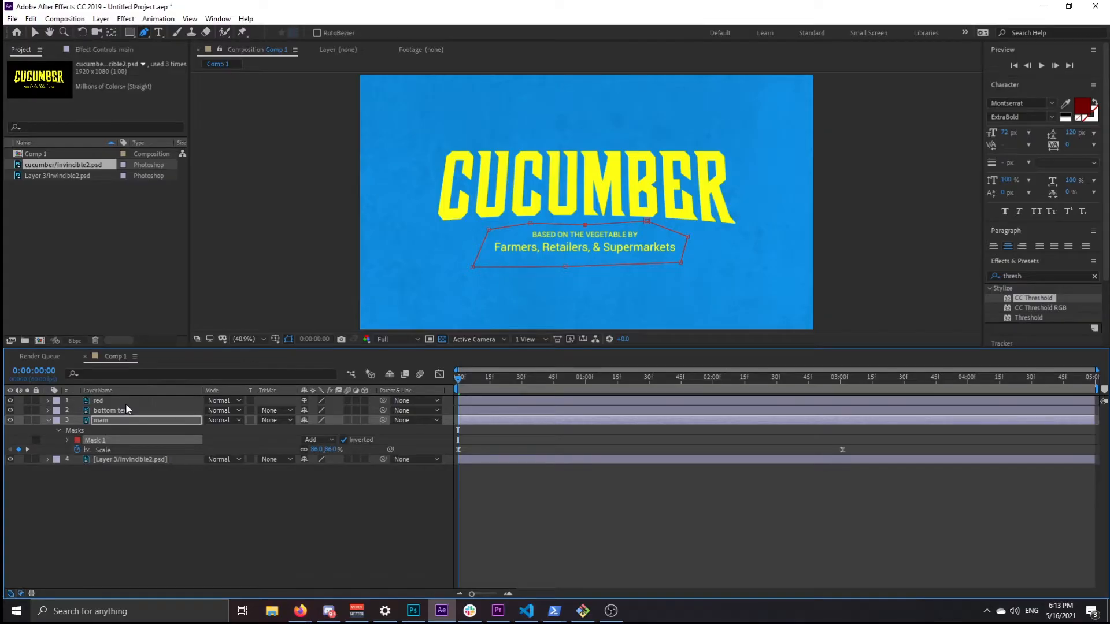
click(111, 410)
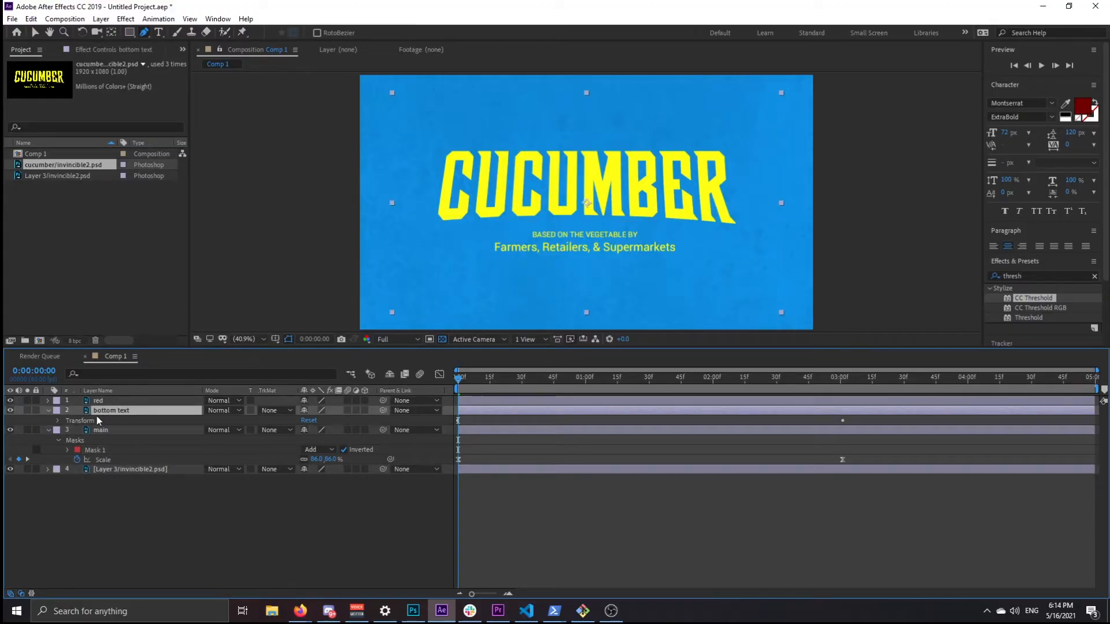
Step: Keyframe the bottom text layer's Opacity from 0% to 100% so the subtitle fades in
click(57, 420)
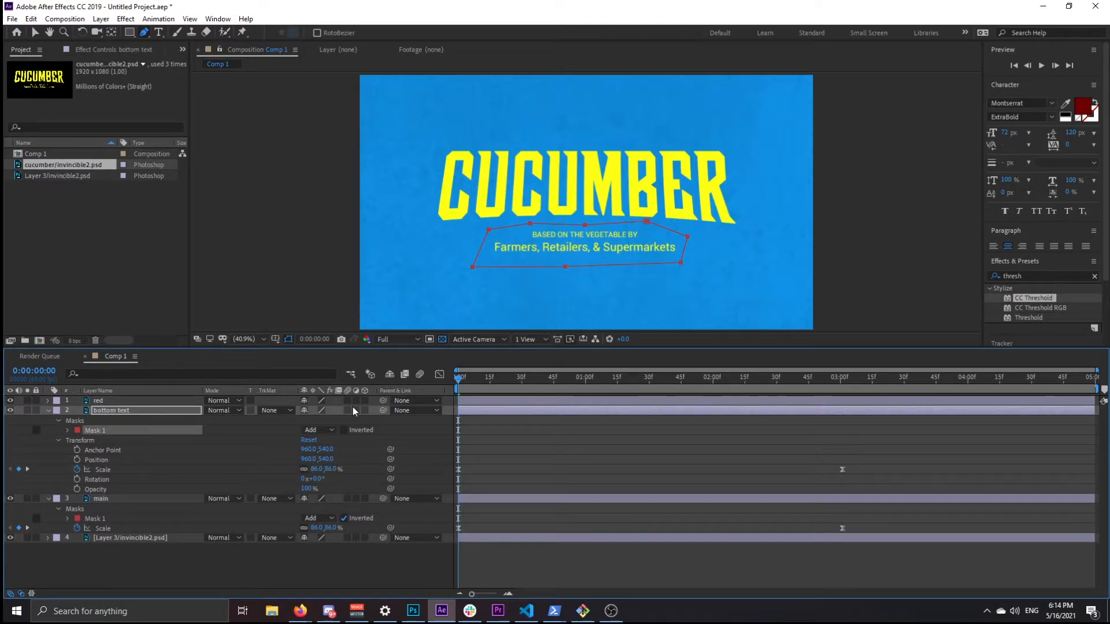
click(461, 376)
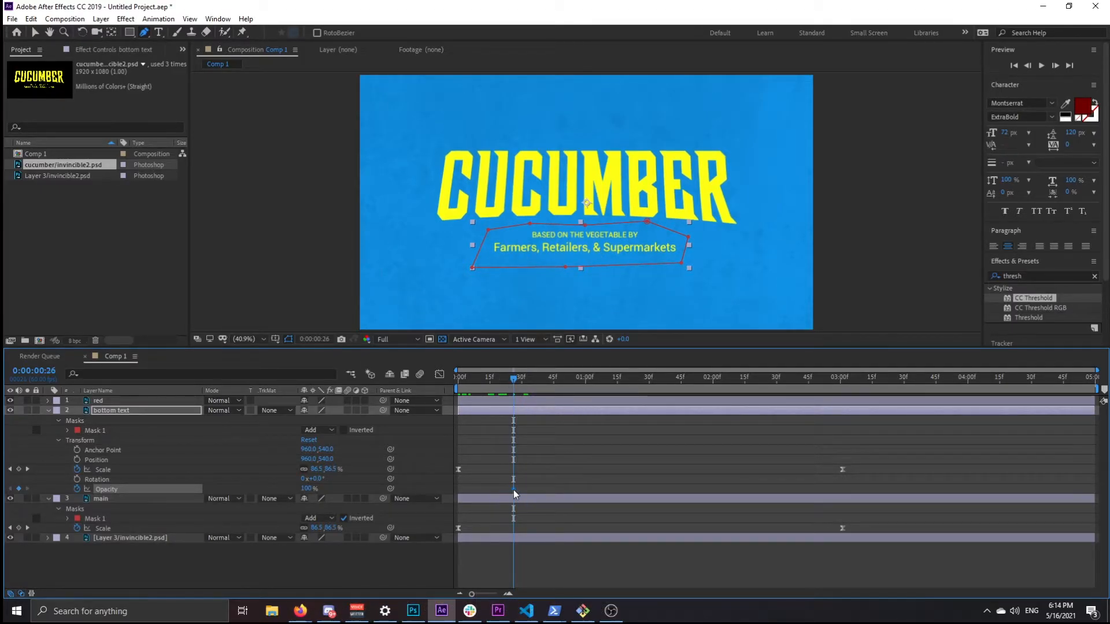
click(312, 489)
text(tint)
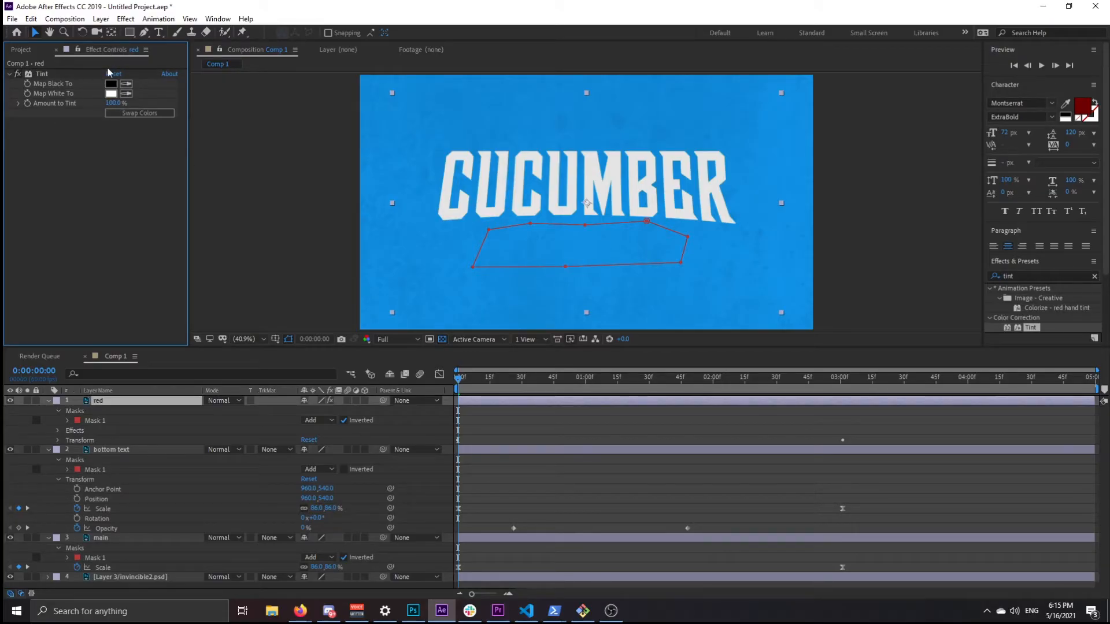
Step: Set the red layer's Tint Map Black To and Map White To both to #B10A0D
click(111, 83)
text(B10A0D)
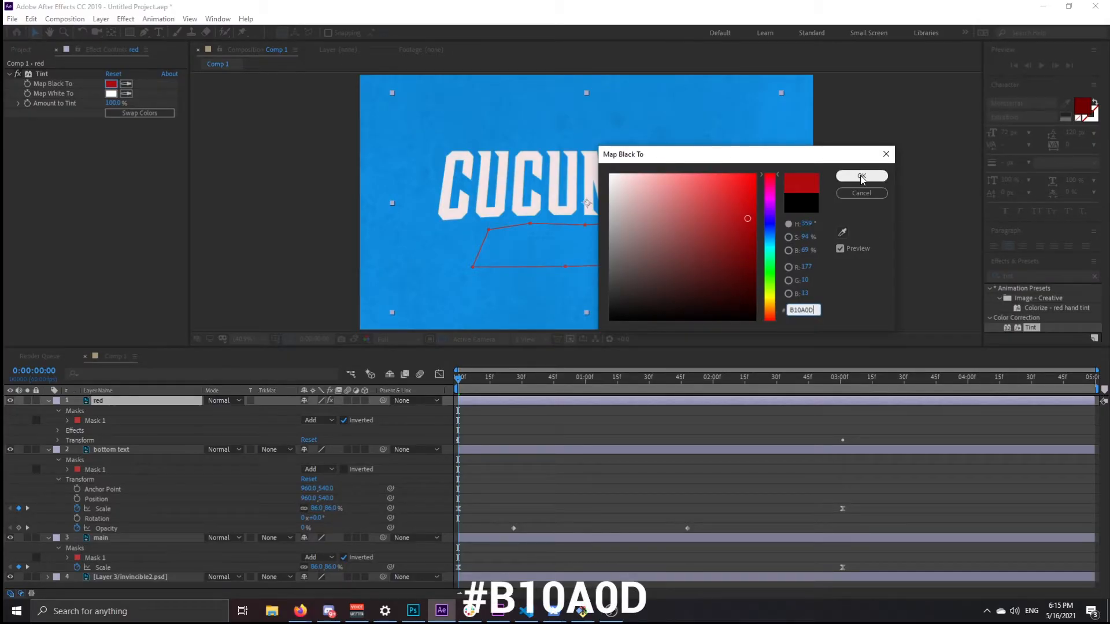
click(861, 176)
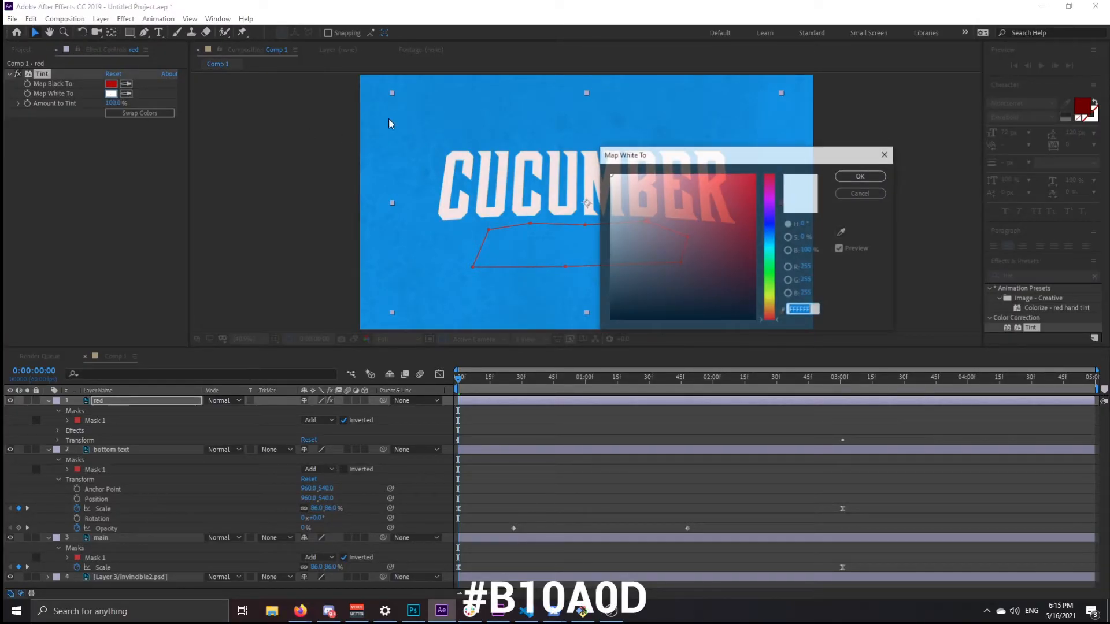
click(746, 218)
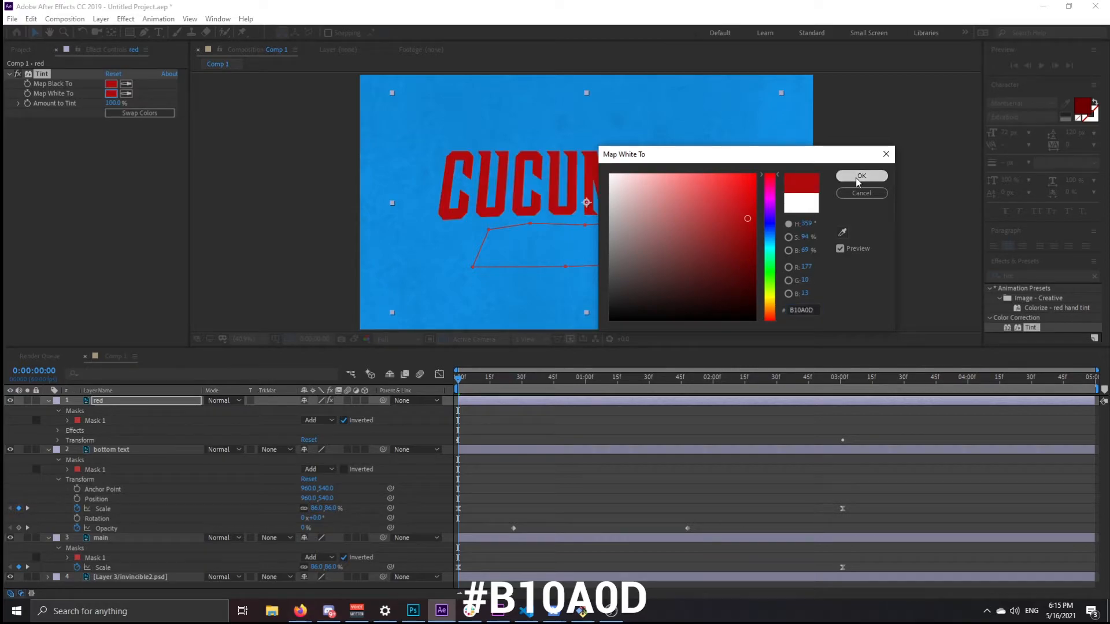
click(861, 176)
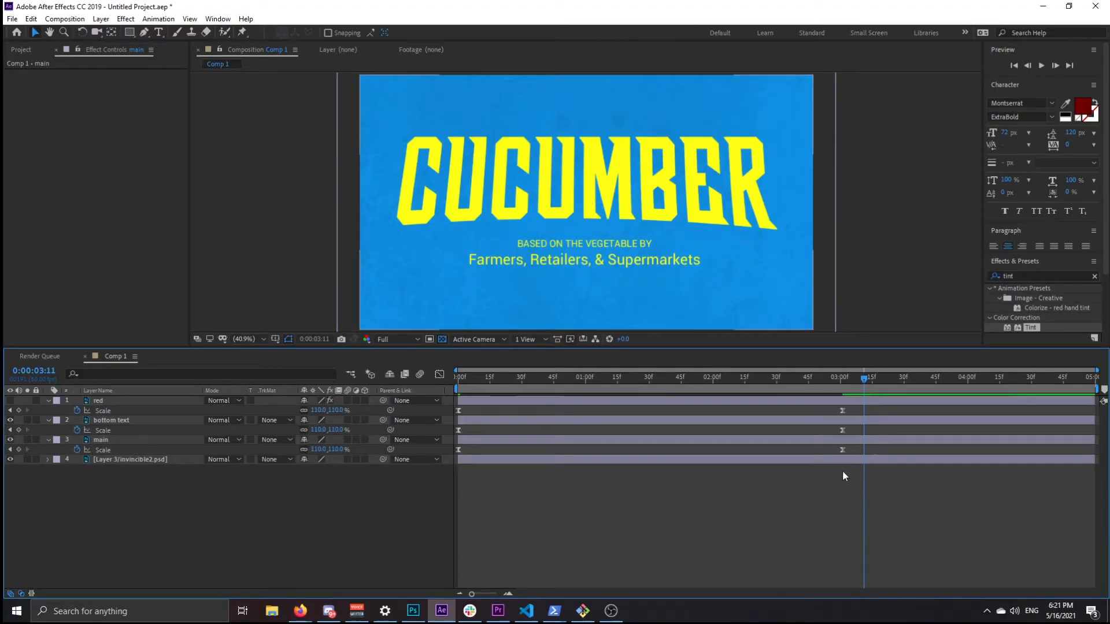
Step: Check the main and bottom text layers at frame 0, then save as InvincibleTutorial2.aep
click(101, 439)
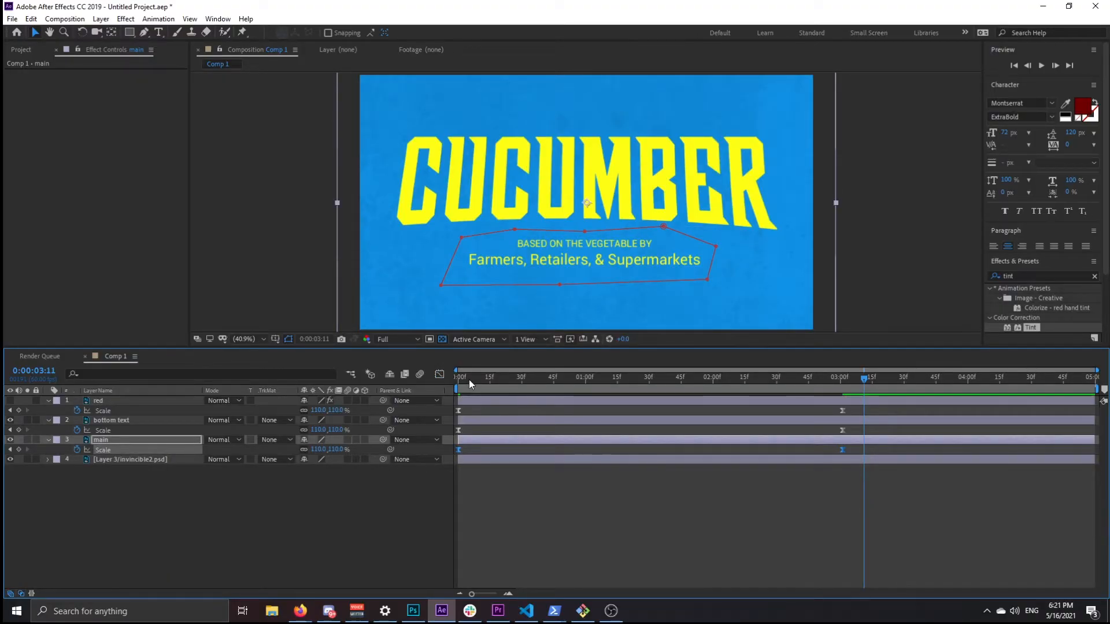
click(457, 376)
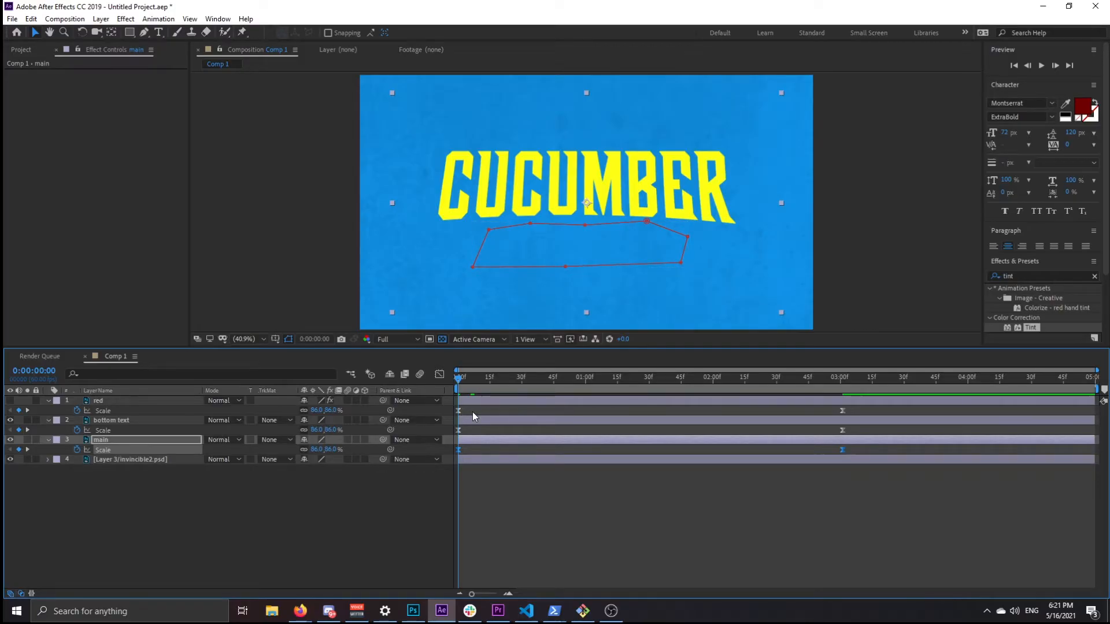
click(111, 419)
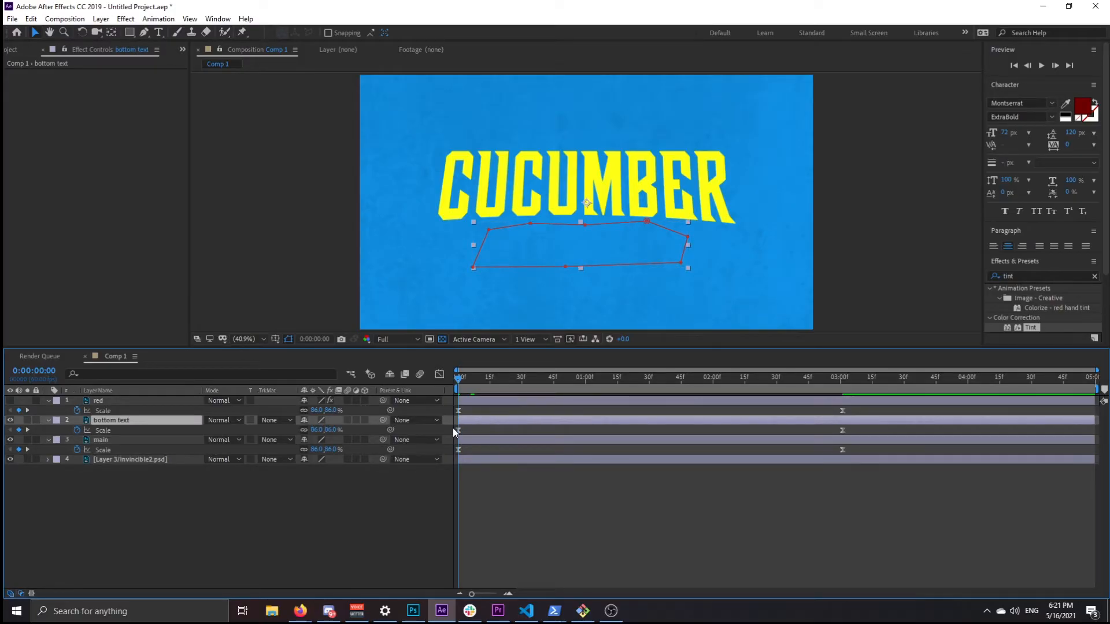
click(111, 419)
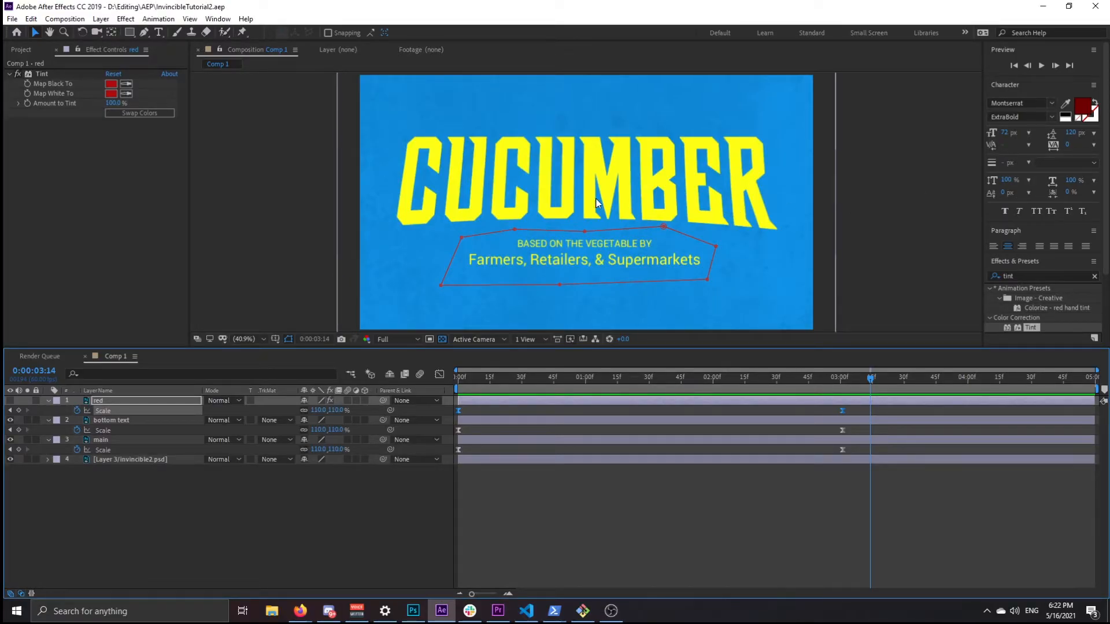
click(21, 48)
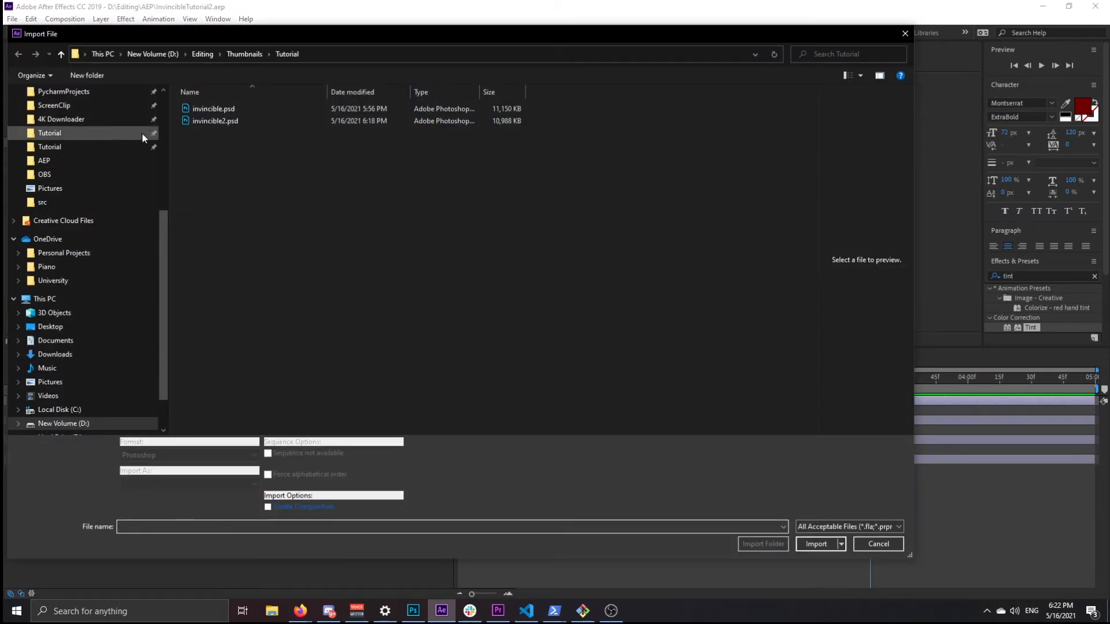
Step: Import 'Invincible Season One Title Card Super Cut.mp4' from the 4K Downloader folder
click(61, 119)
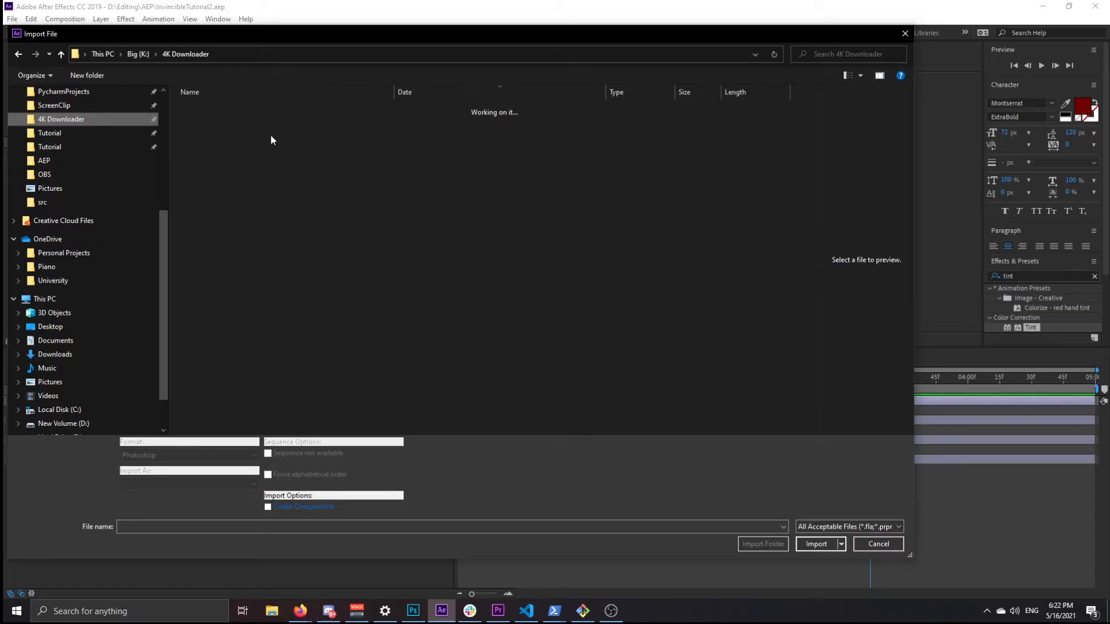
click(264, 120)
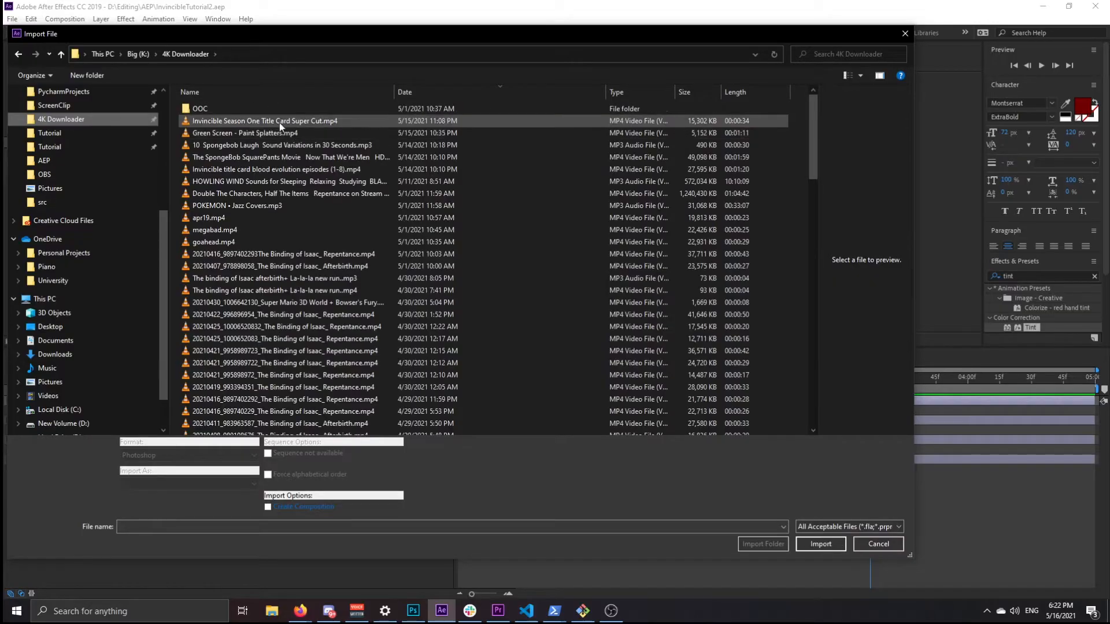
click(820, 543)
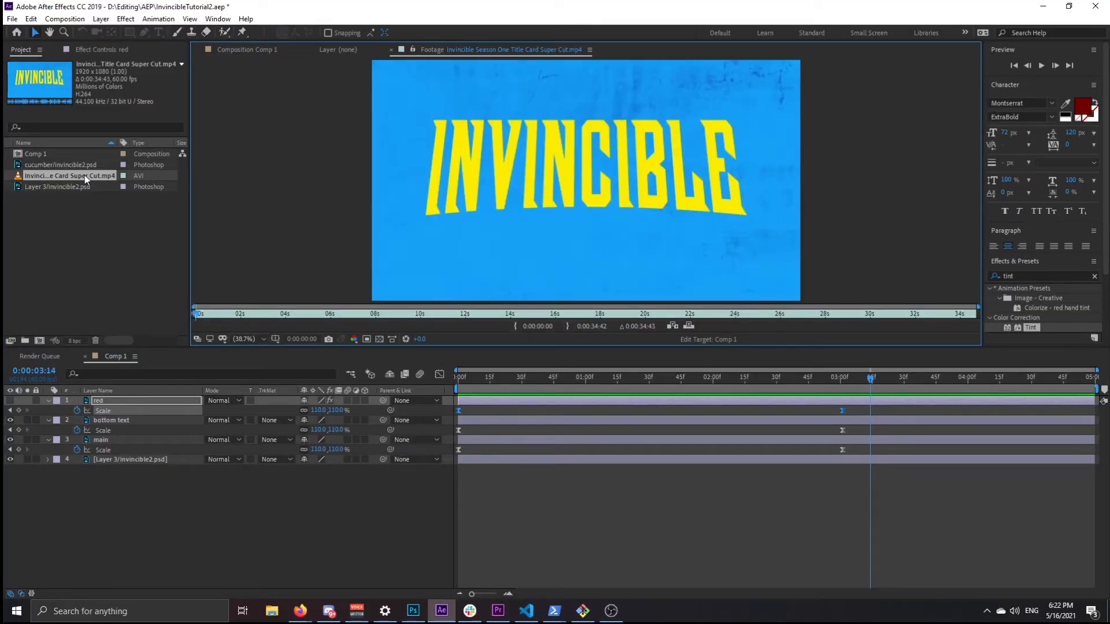
Step: Trim the title card clip to begin near the splatter and overlay it atop Comp 1
click(769, 314)
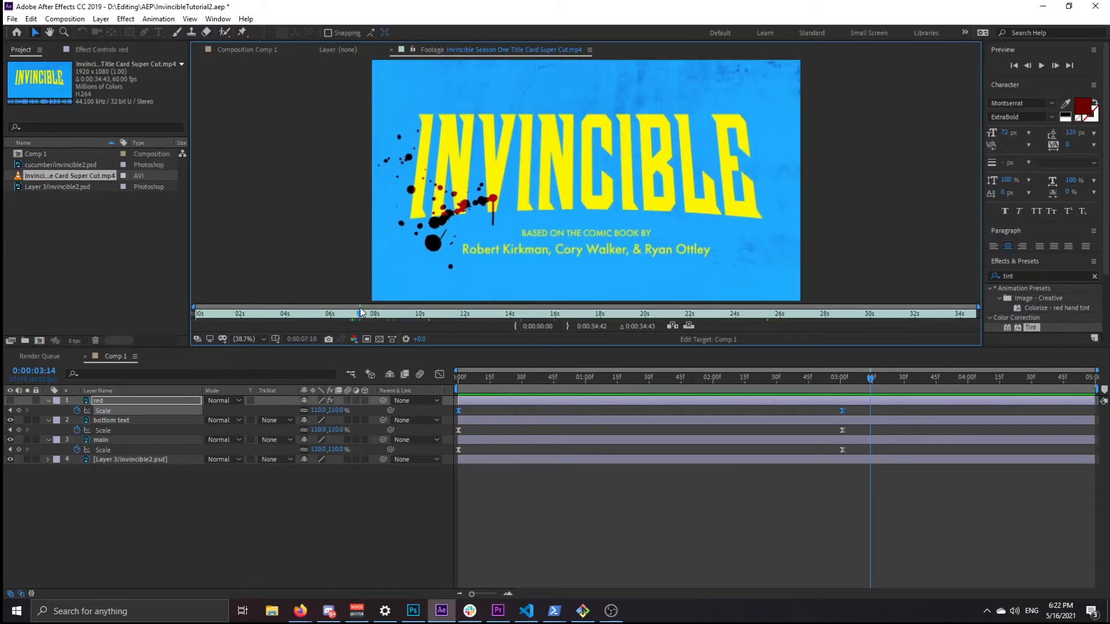
click(314, 313)
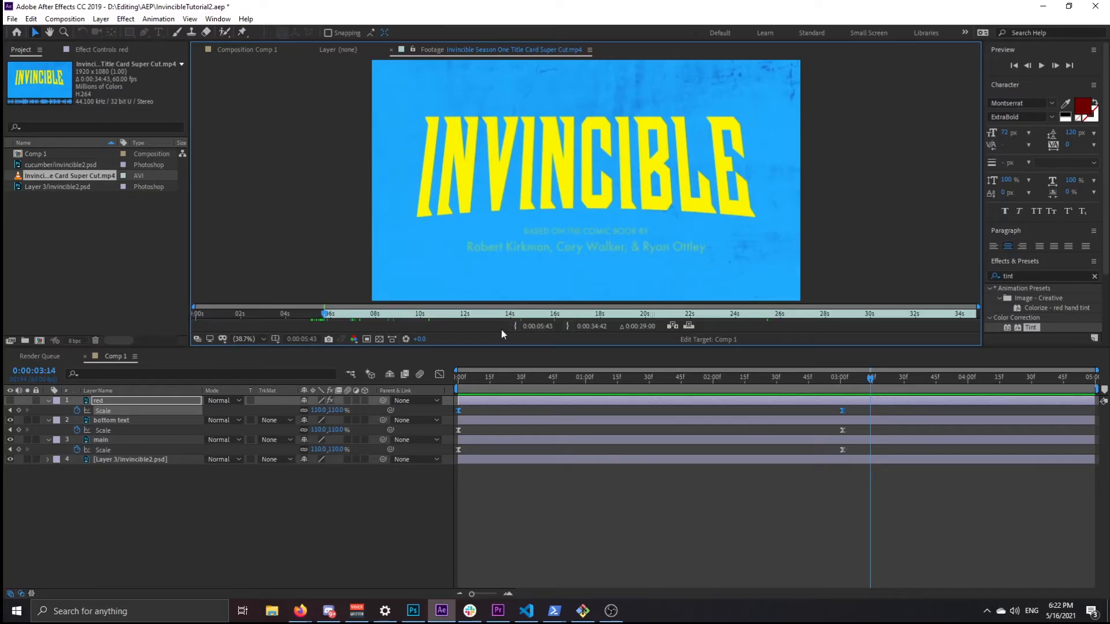
click(356, 313)
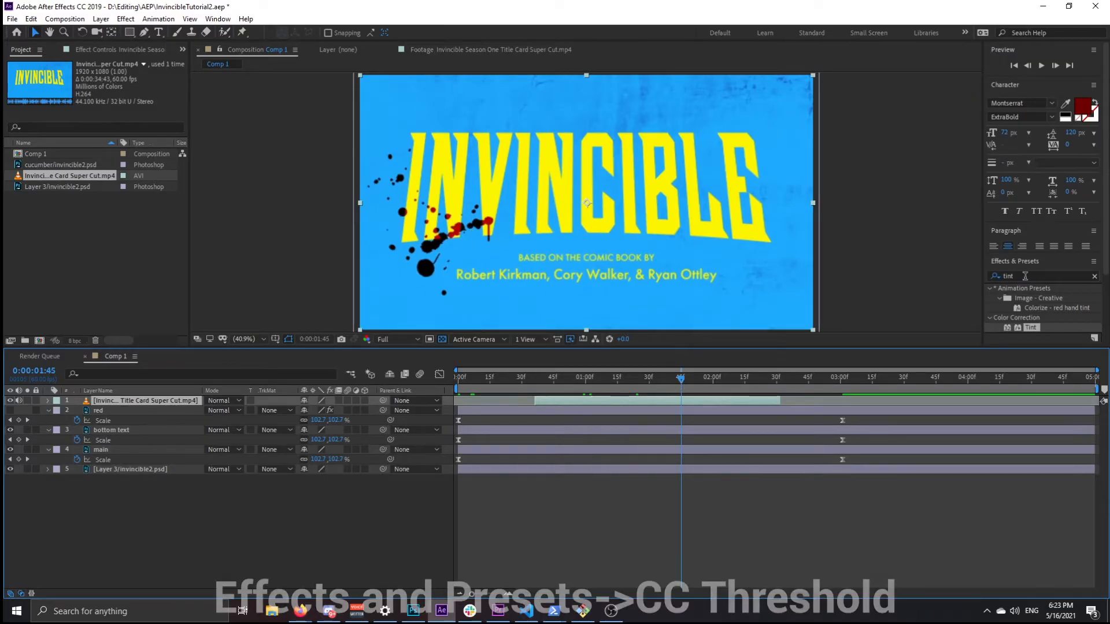
Step: Apply CC Threshold to the splatter layer and raise its Threshold to 81.6
click(1040, 276)
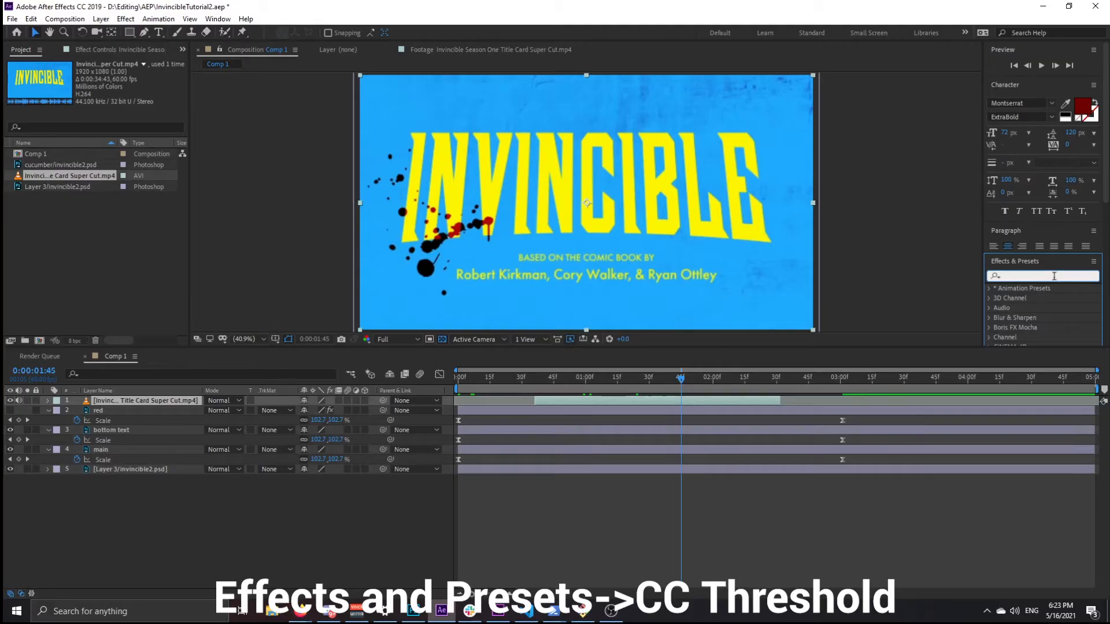
text(thresho)
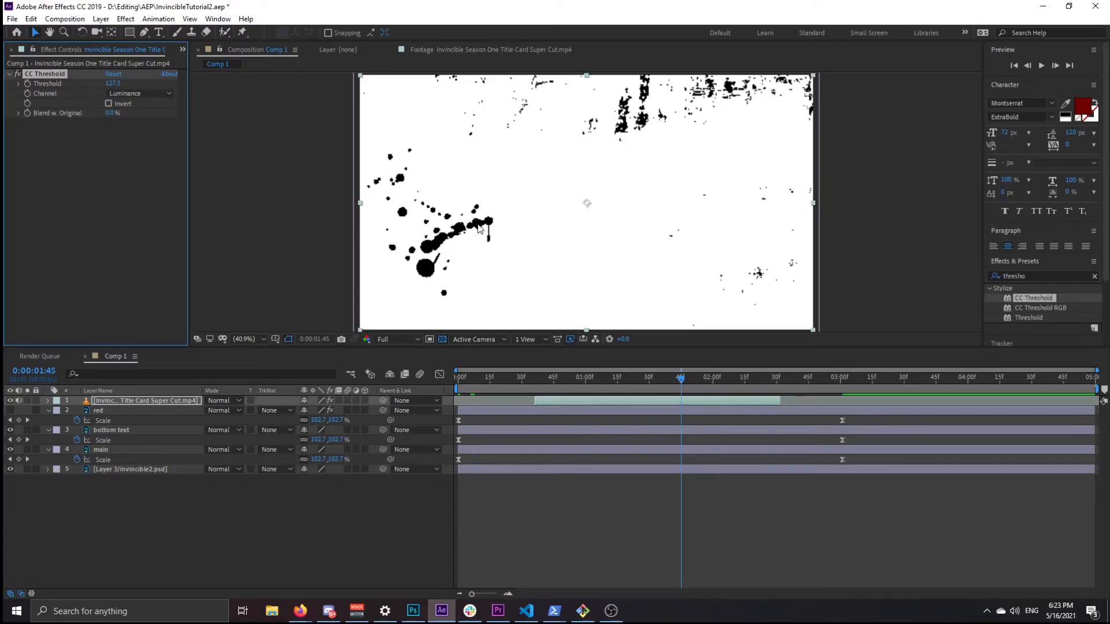
mouse_move(267, 144)
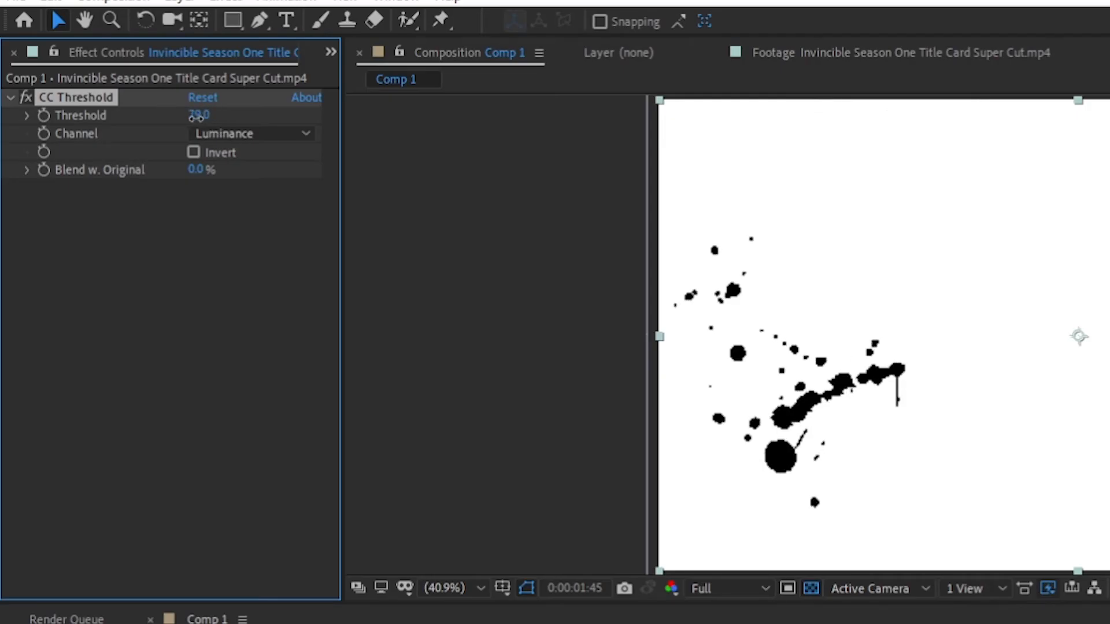
drag(198, 115, 212, 114)
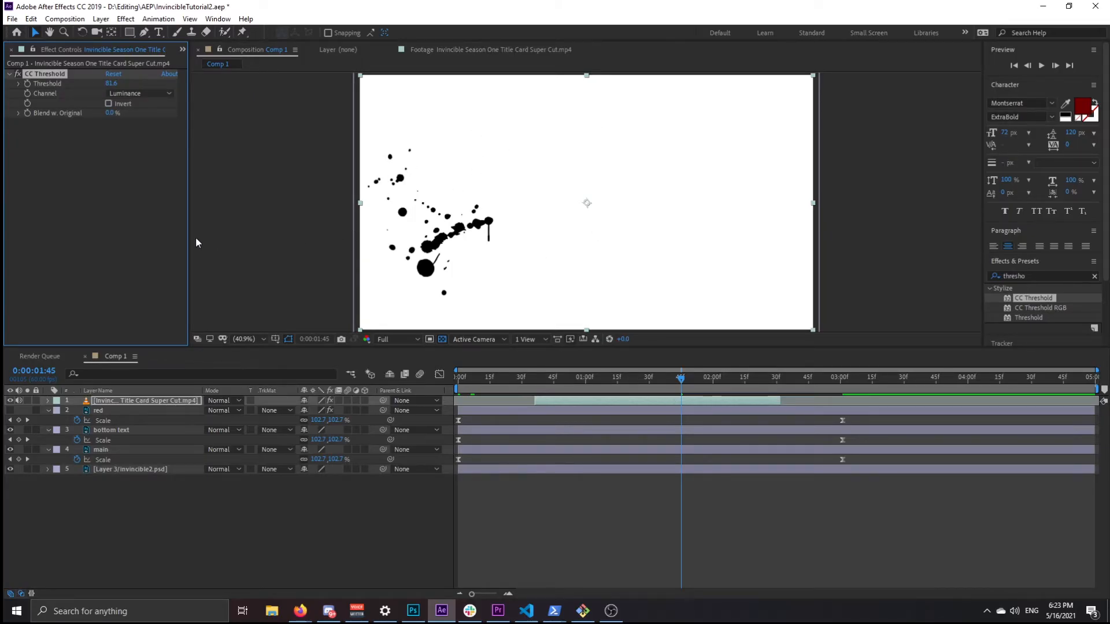
click(223, 400)
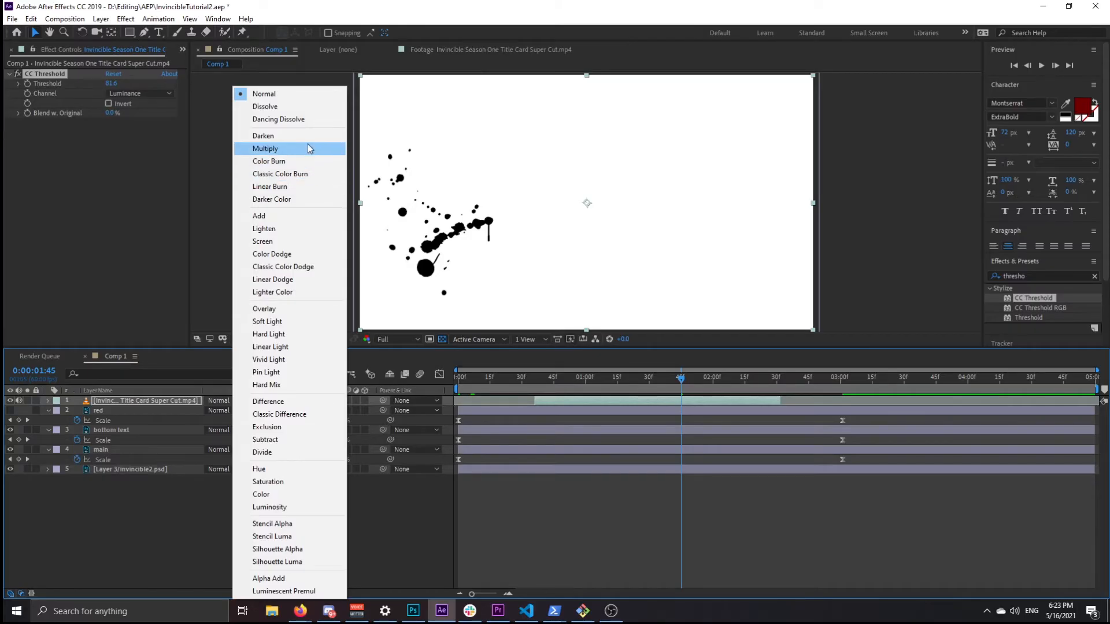
Step: Set the splatter layer's mode to Darken and preview it over the CUCUMBER title
click(262, 135)
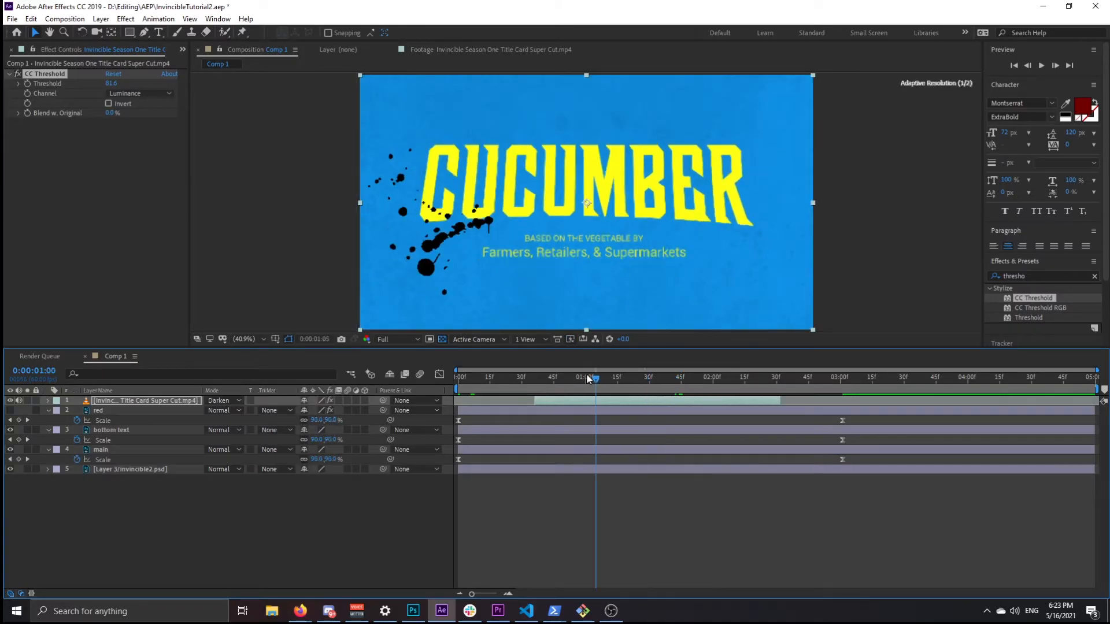
drag(594, 376, 743, 376)
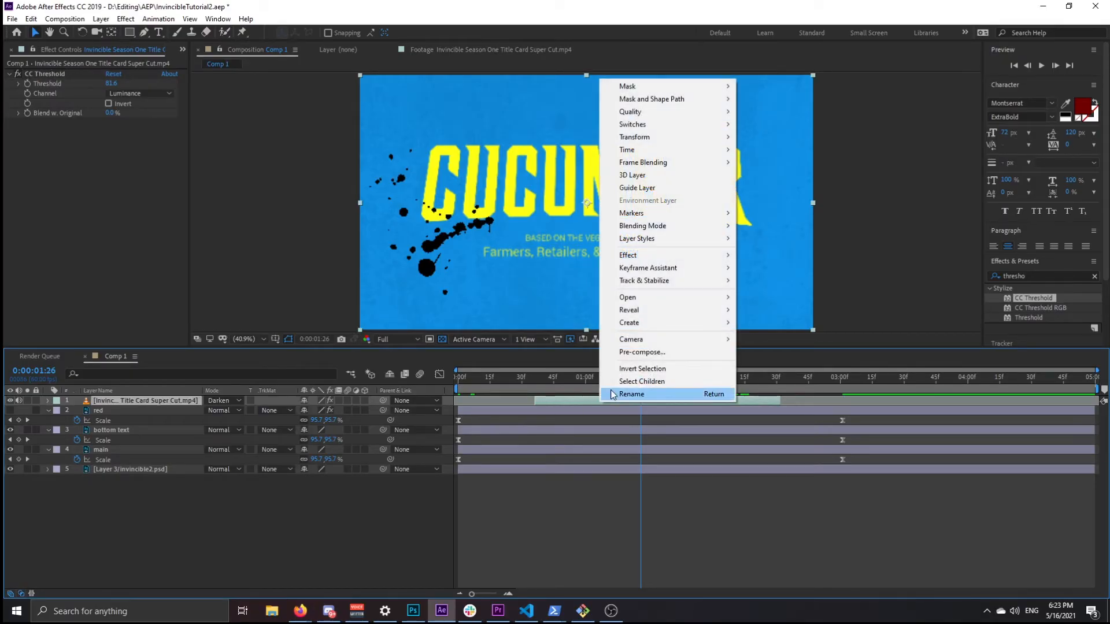
mouse_move(630, 149)
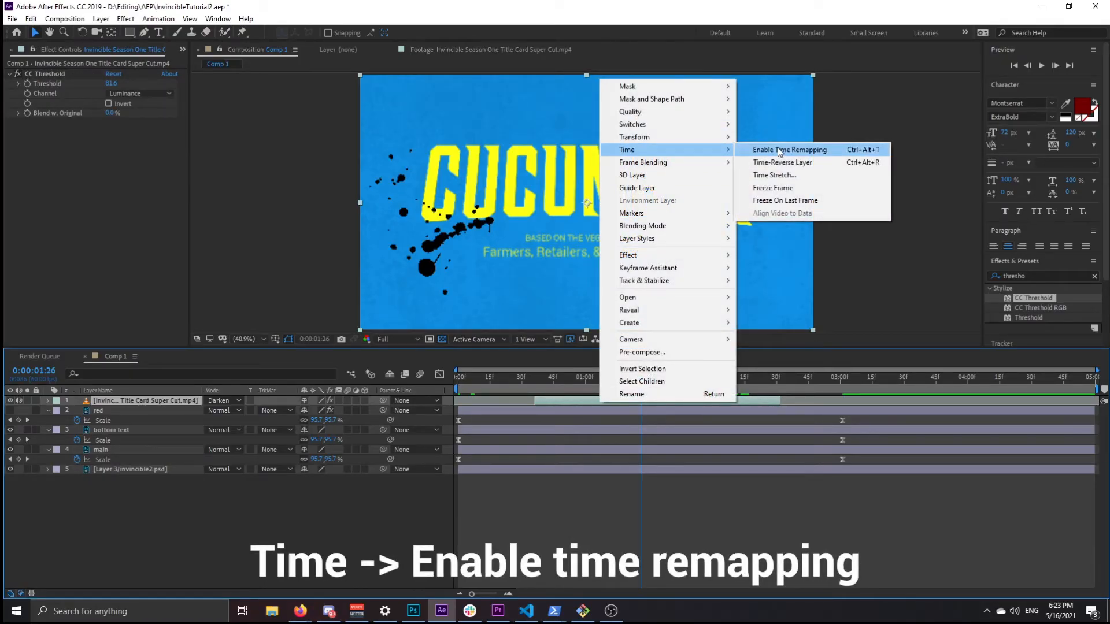
Step: Enable time remapping on the splatter clip and add Time Remap keyframes, including one at 2:31
click(787, 149)
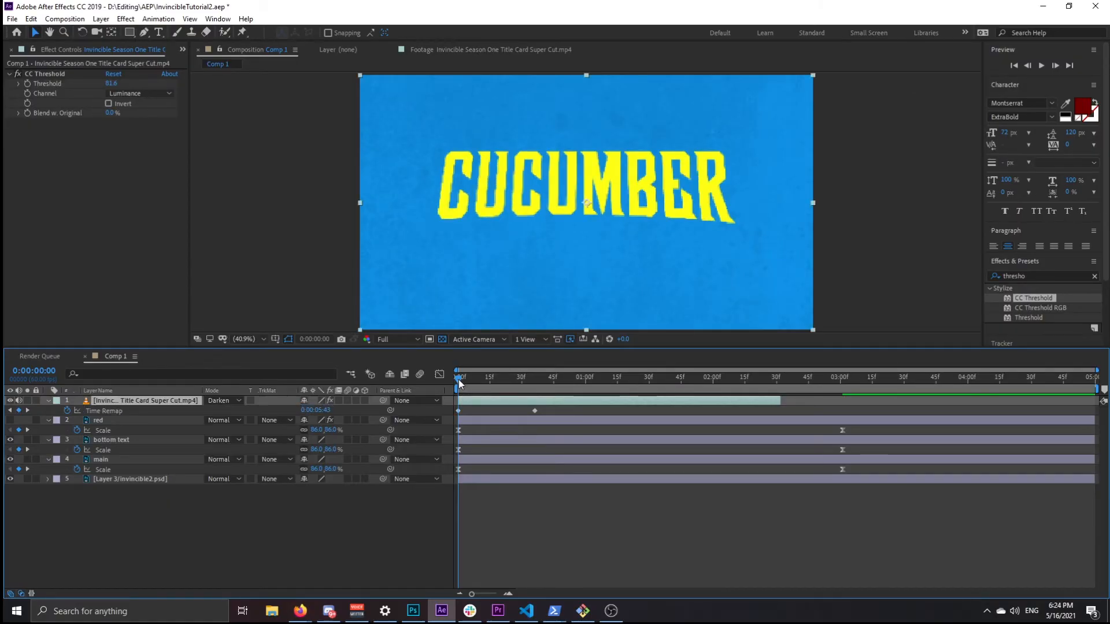
click(777, 376)
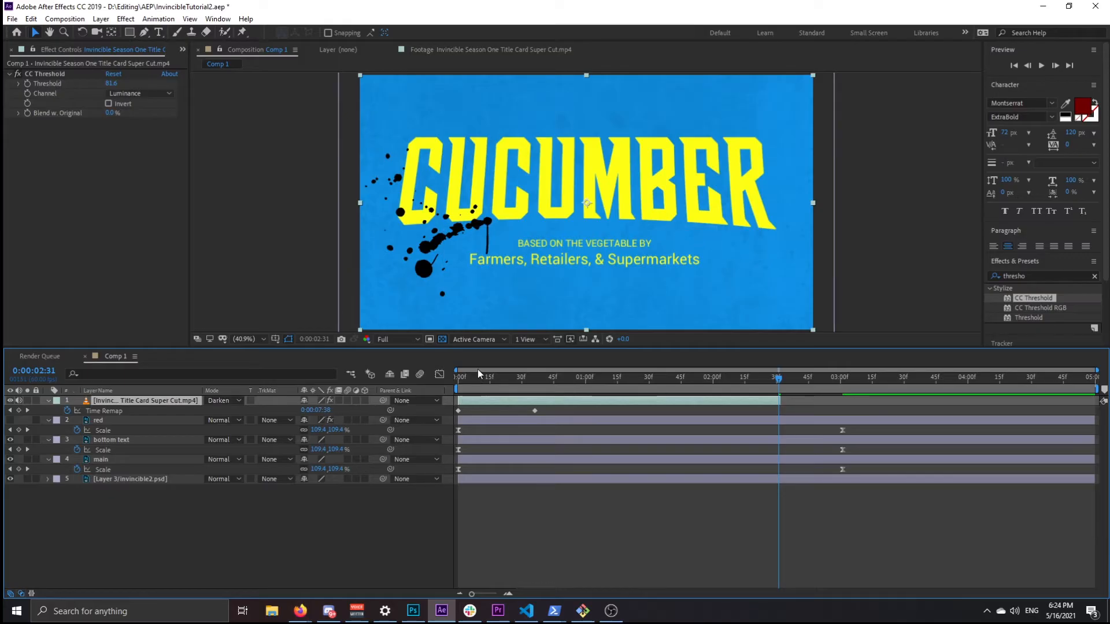
click(534, 375)
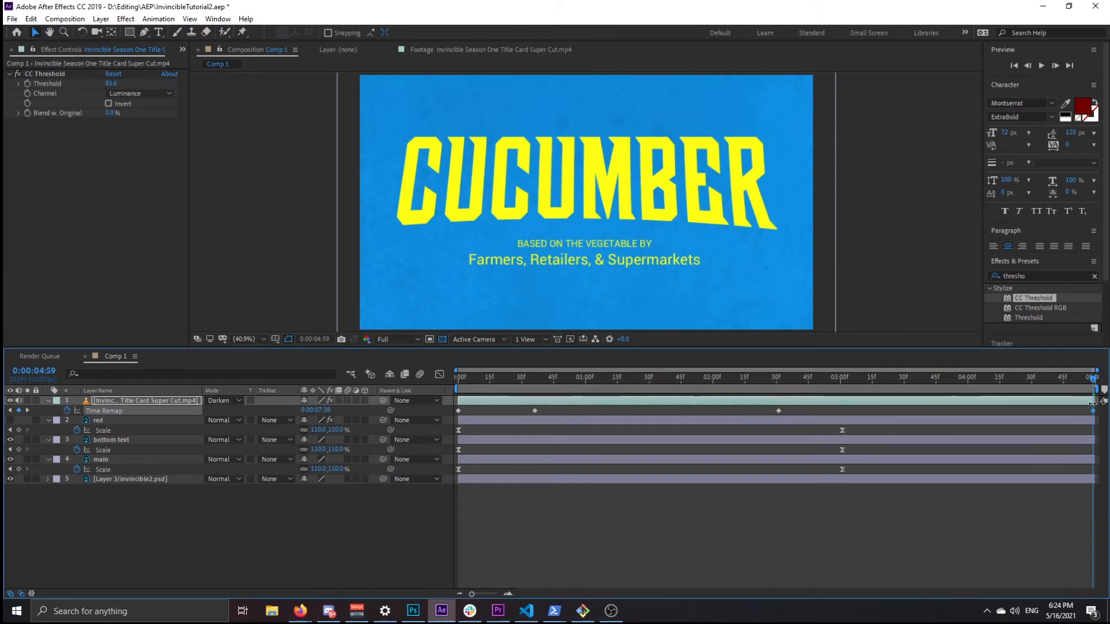
click(778, 375)
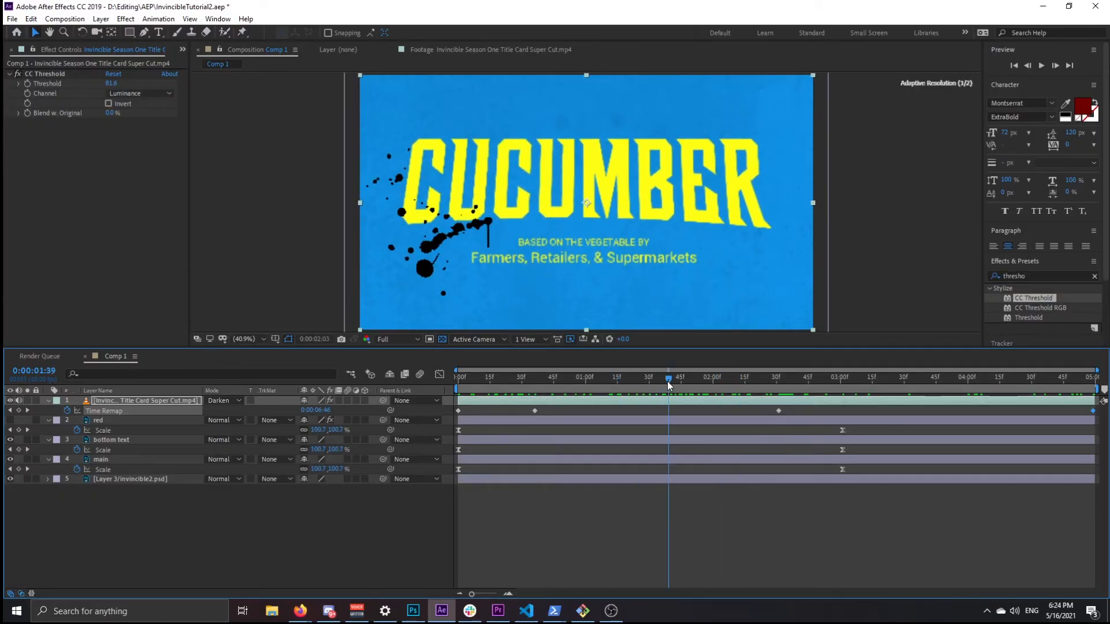
Step: Shift the splatter layer later and move its last Time Remap keyframe to about 2:41
drag(667, 378, 650, 379)
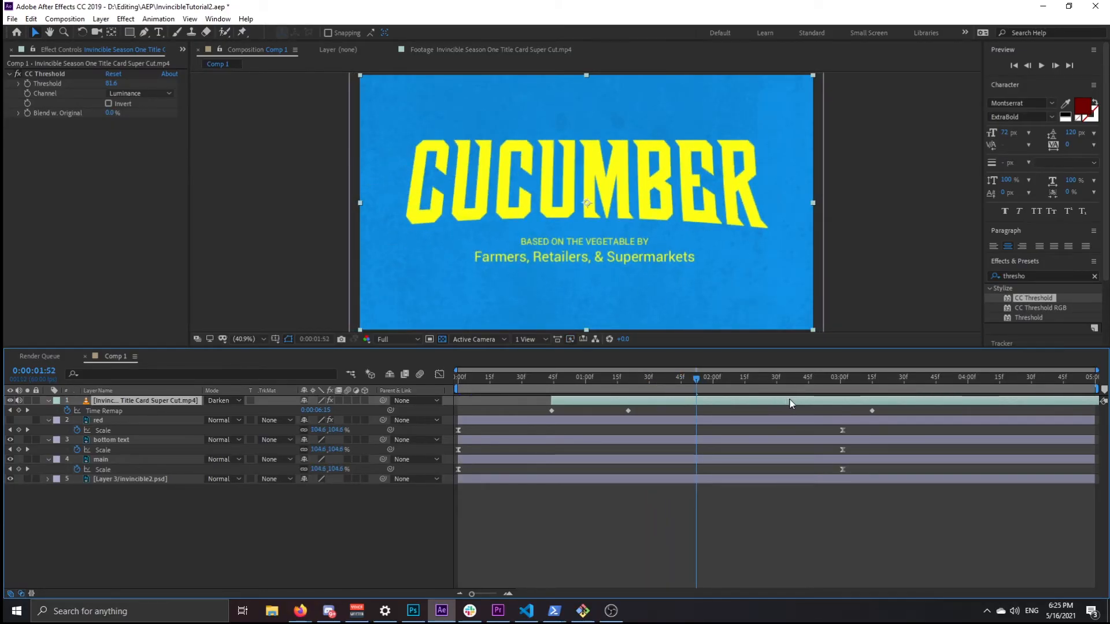
click(626, 378)
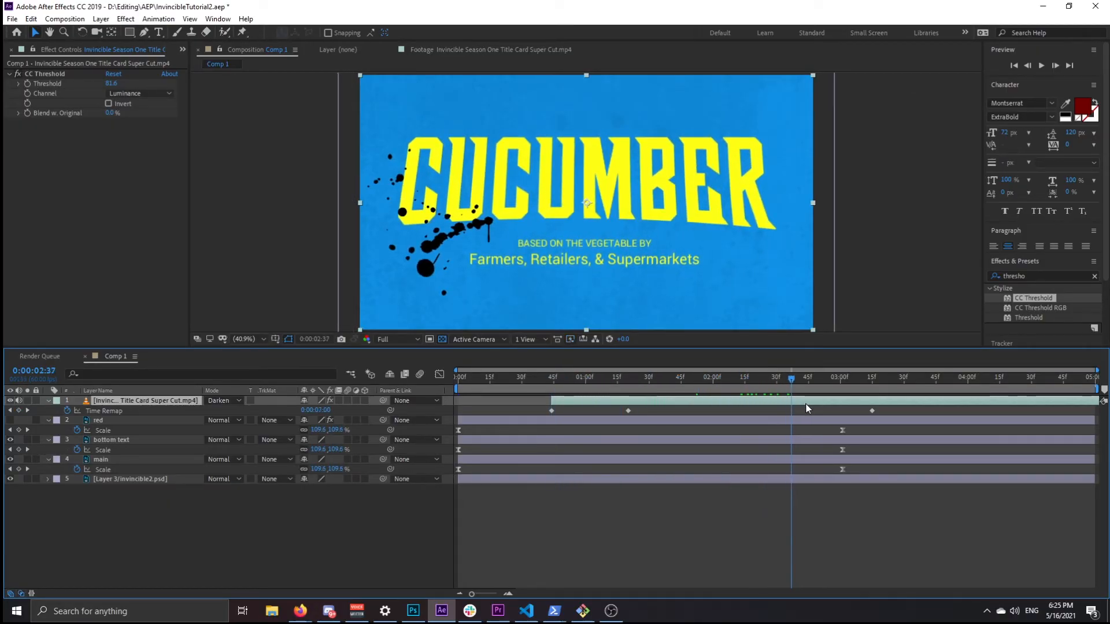
click(700, 378)
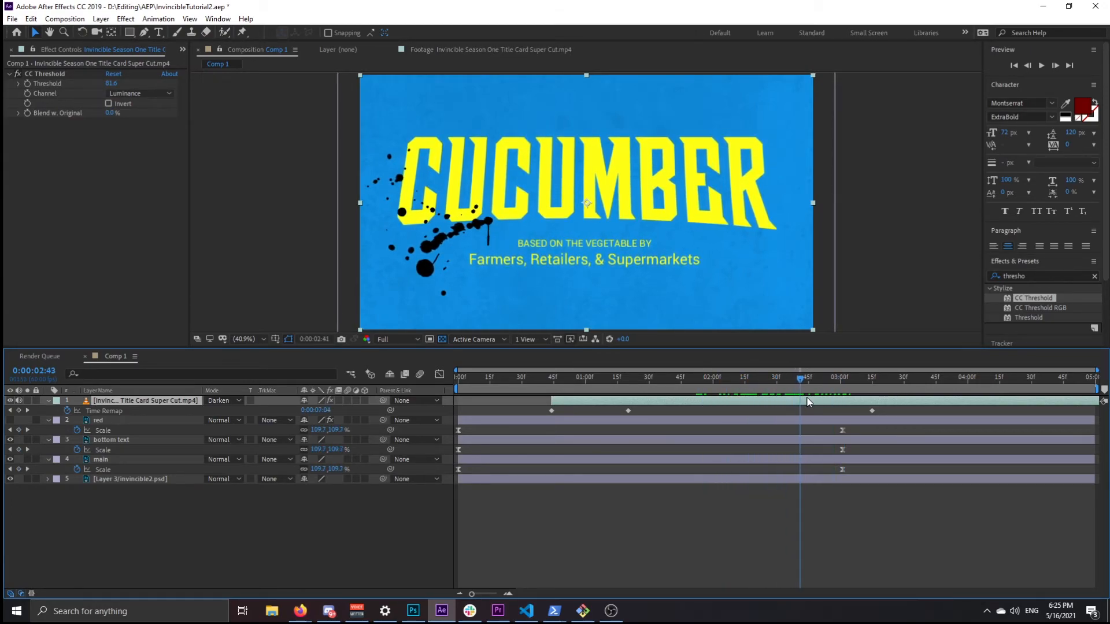
click(870, 376)
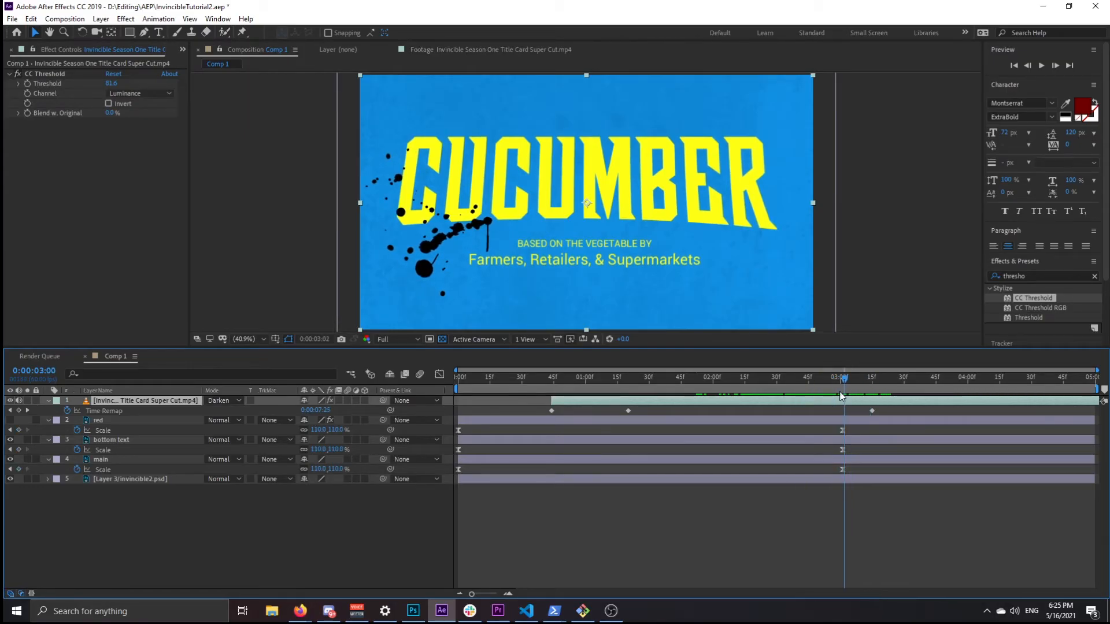
drag(841, 378, 768, 378)
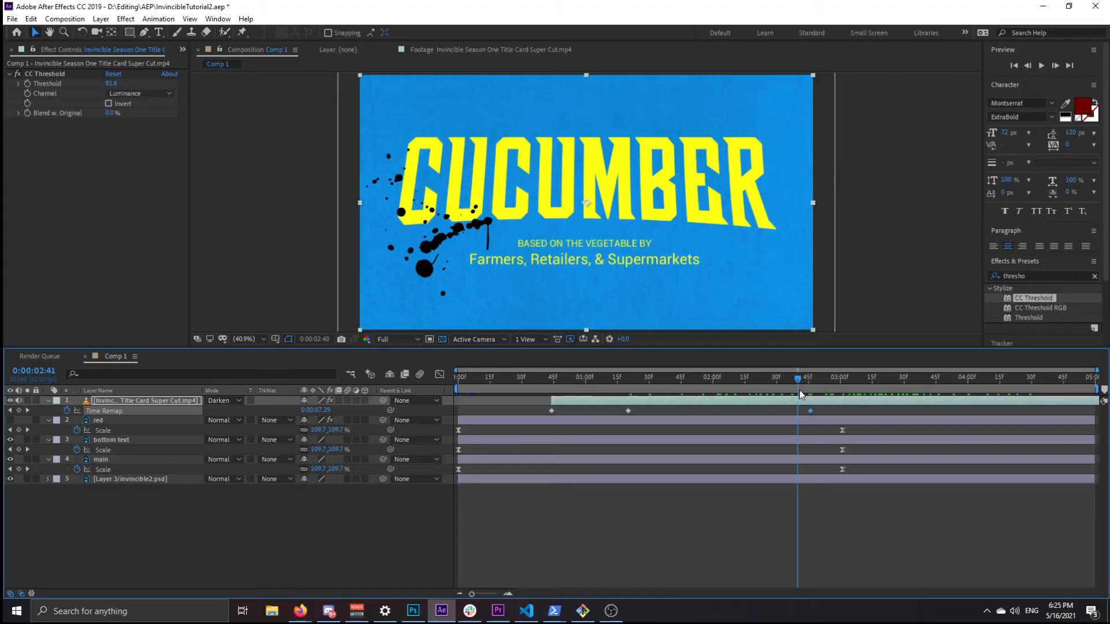
click(886, 377)
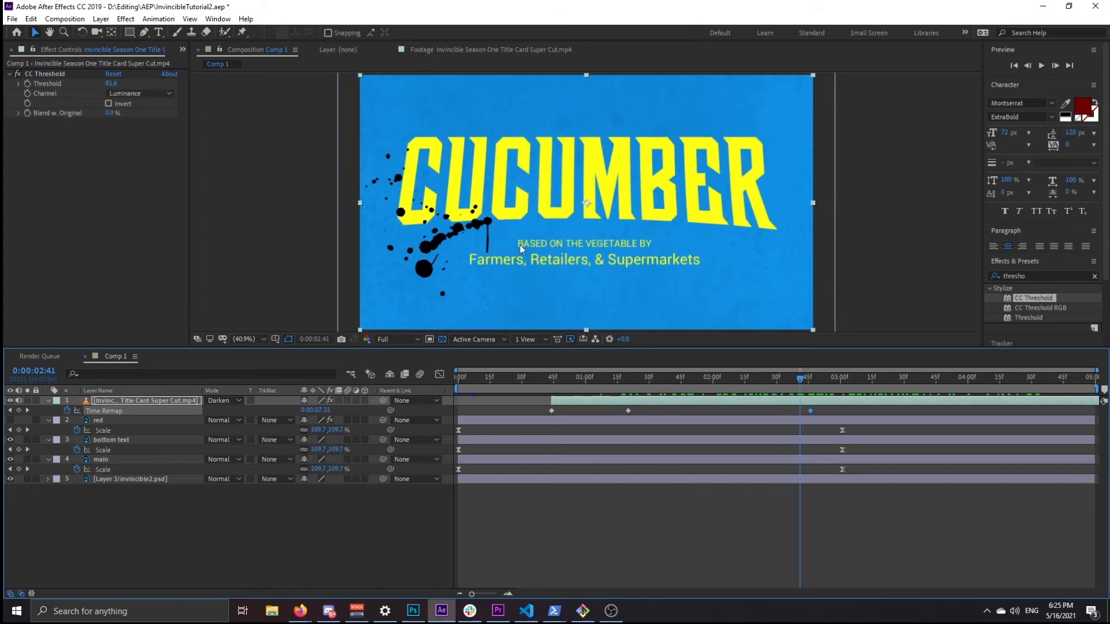
mouse_move(615, 231)
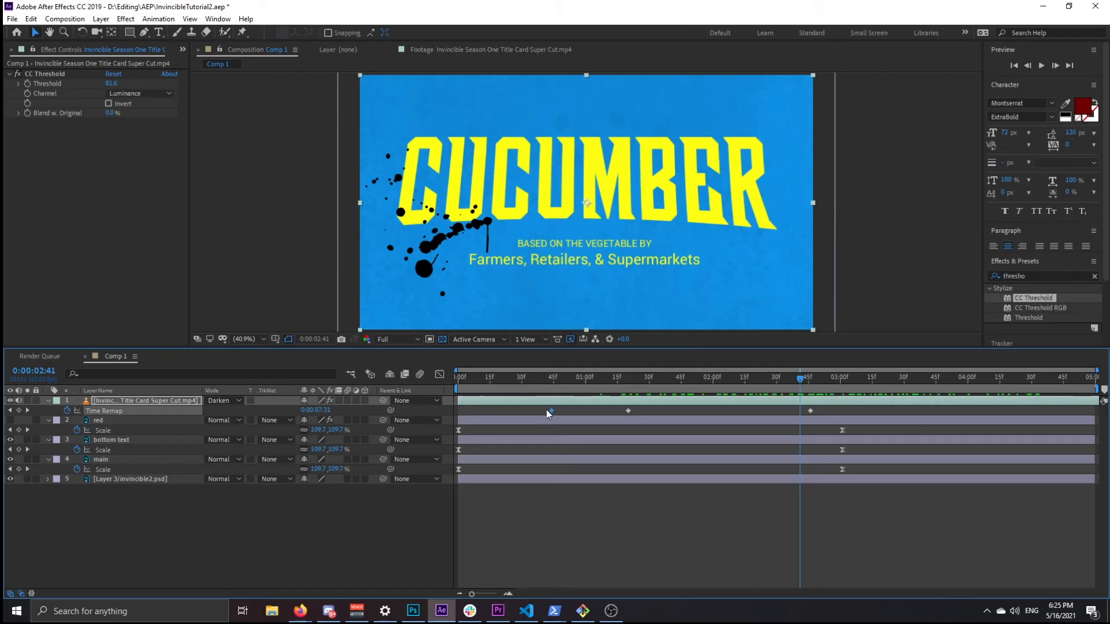
Step: Pull the first Time Remap keyframe to the start, then make a splatter duplicate red's Luma Inverted matte
drag(799, 377, 511, 377)
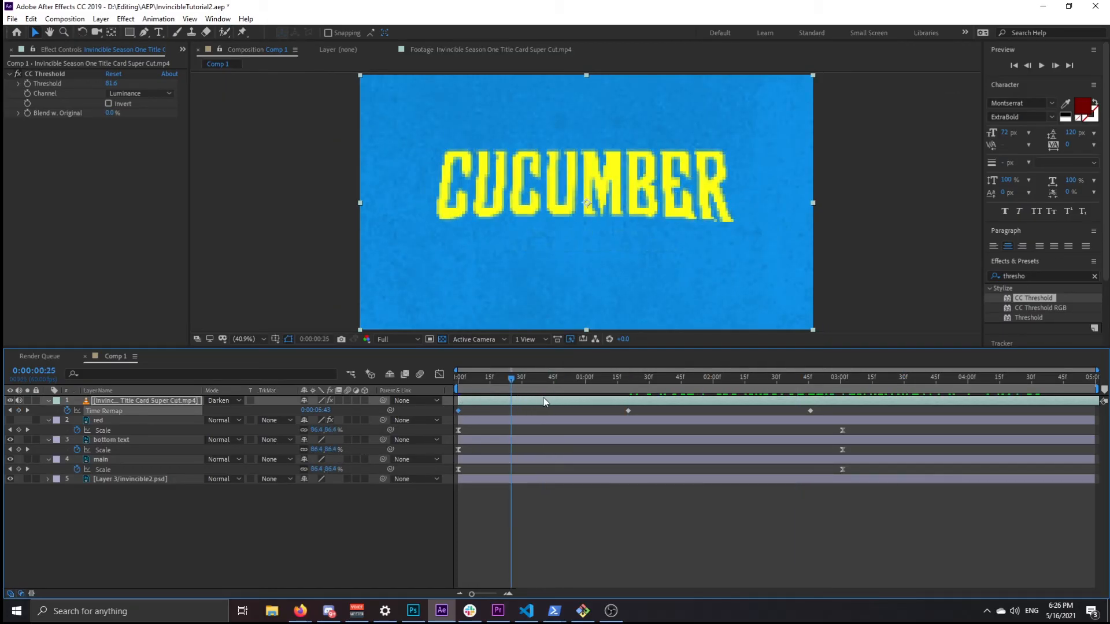
key(ctrl+d)
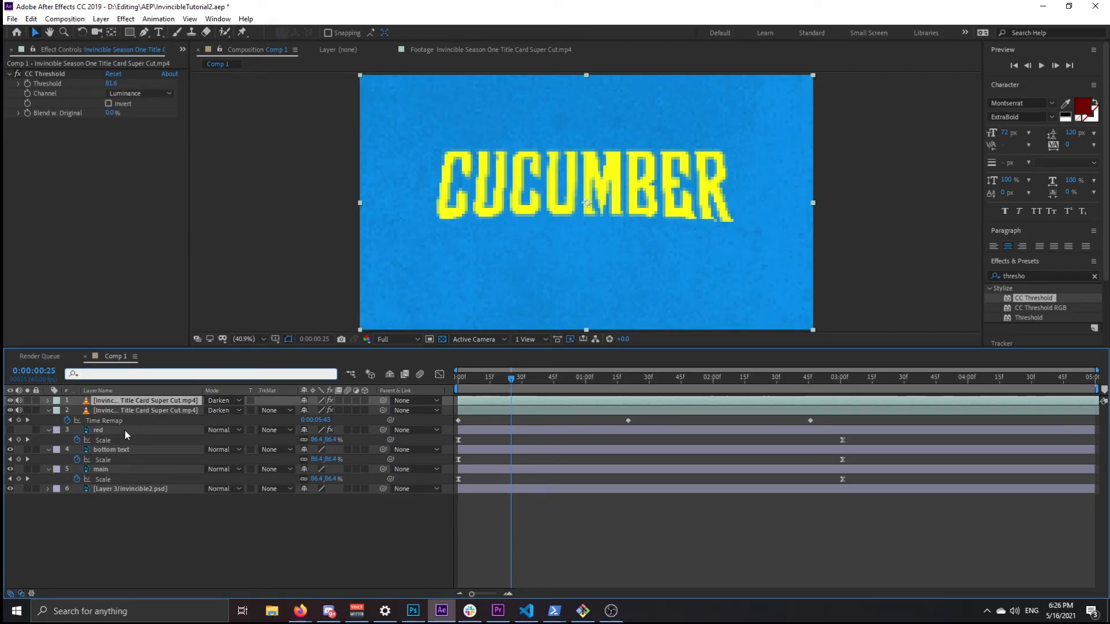
click(97, 430)
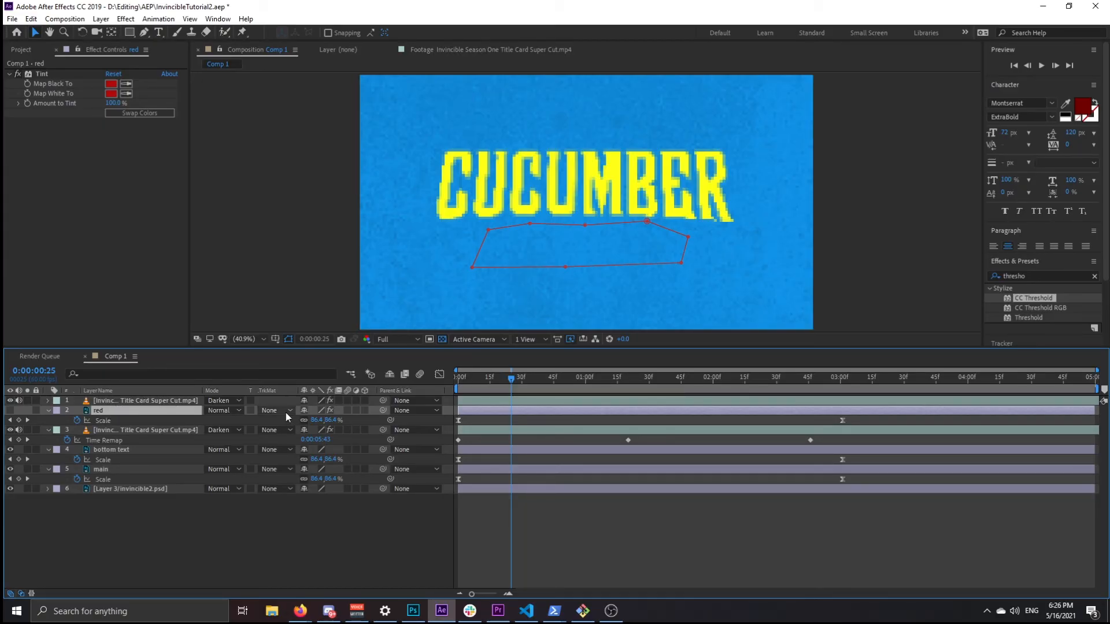
click(276, 410)
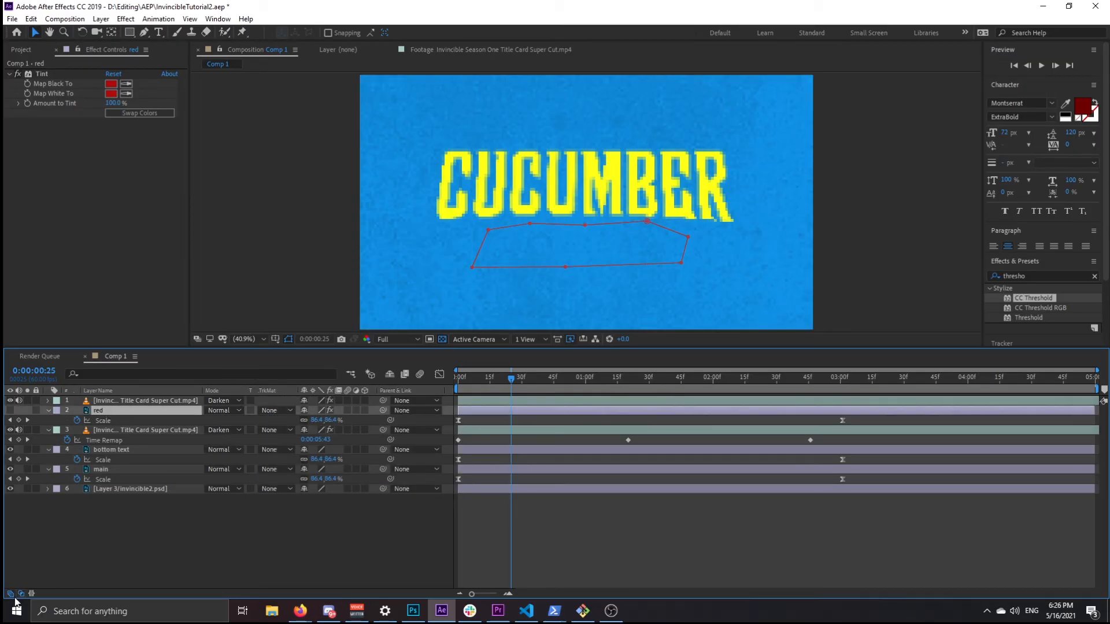
click(277, 411)
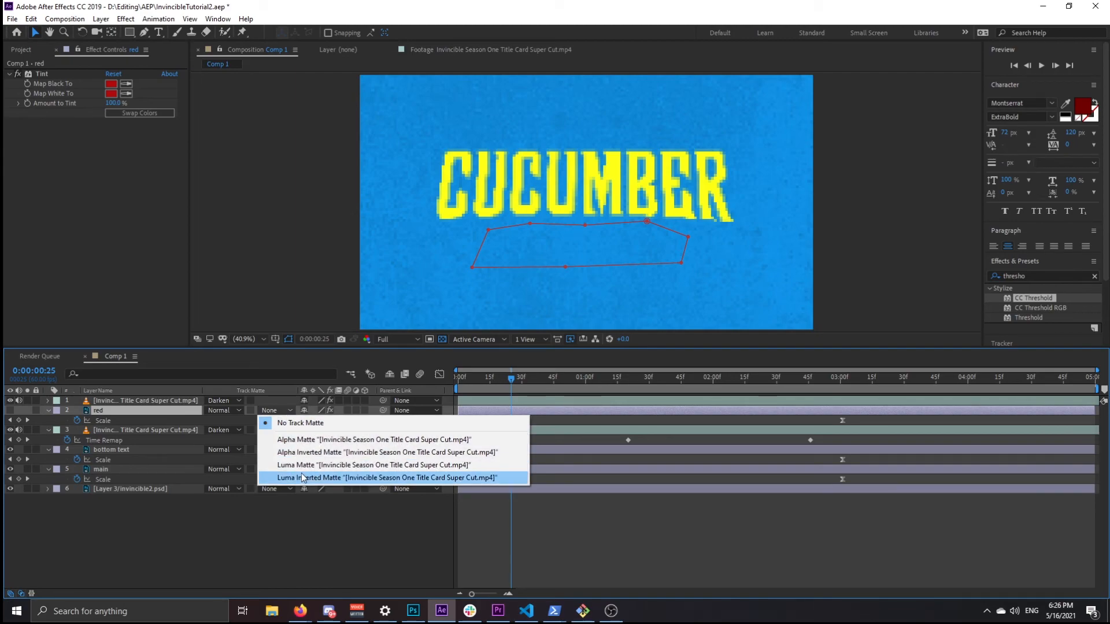
click(388, 477)
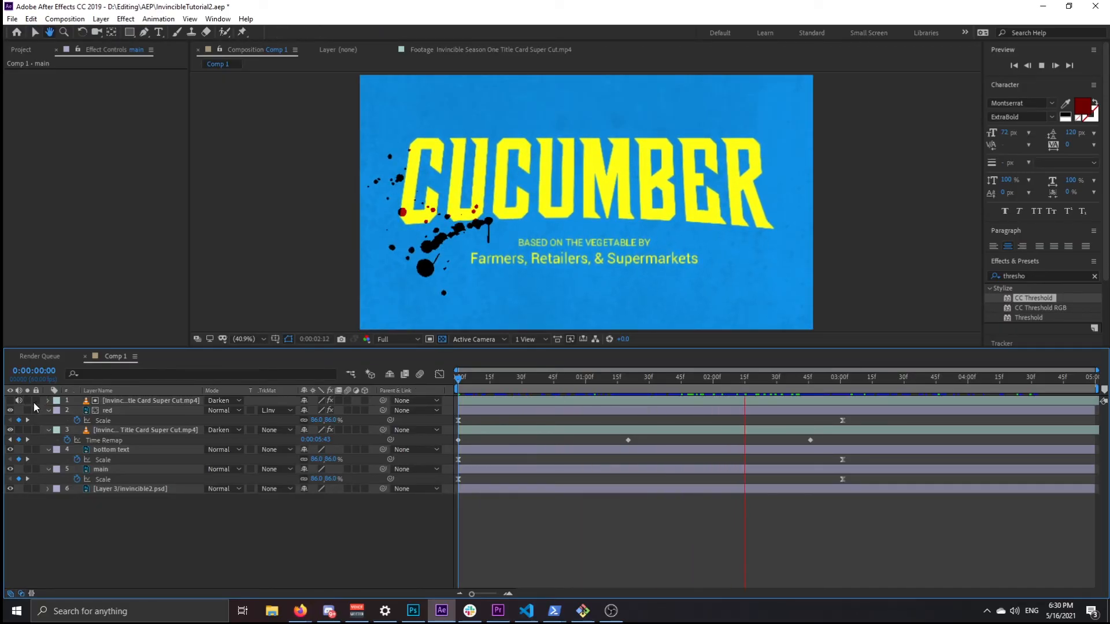
Step: Preview the red-tinted splatter title around 1:53, save the project, and switch to Premiere Pro
click(636, 378)
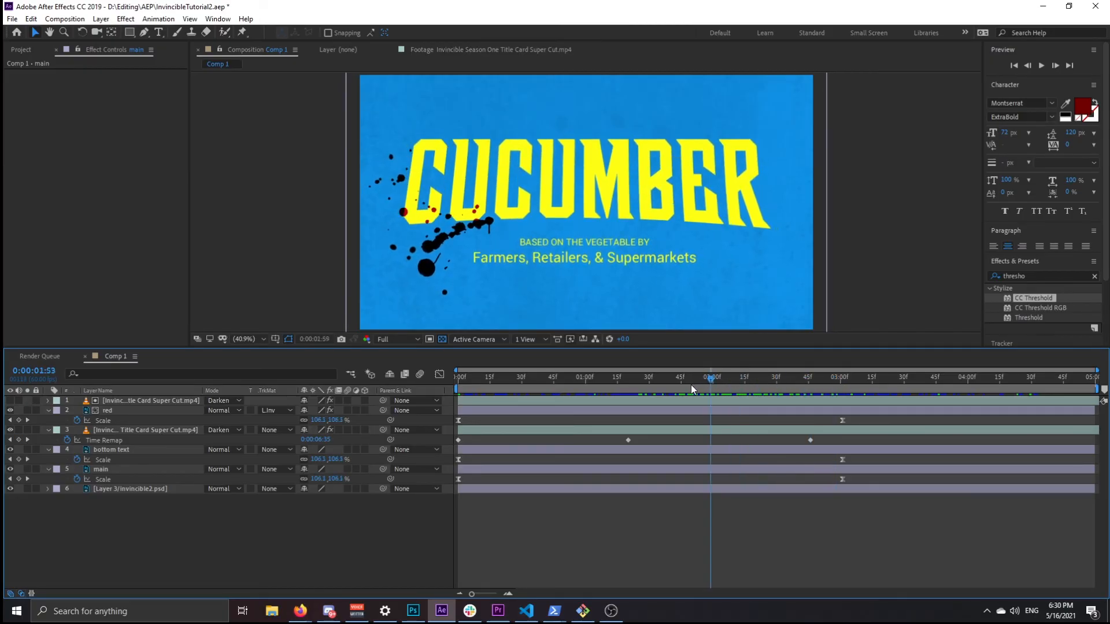
click(749, 376)
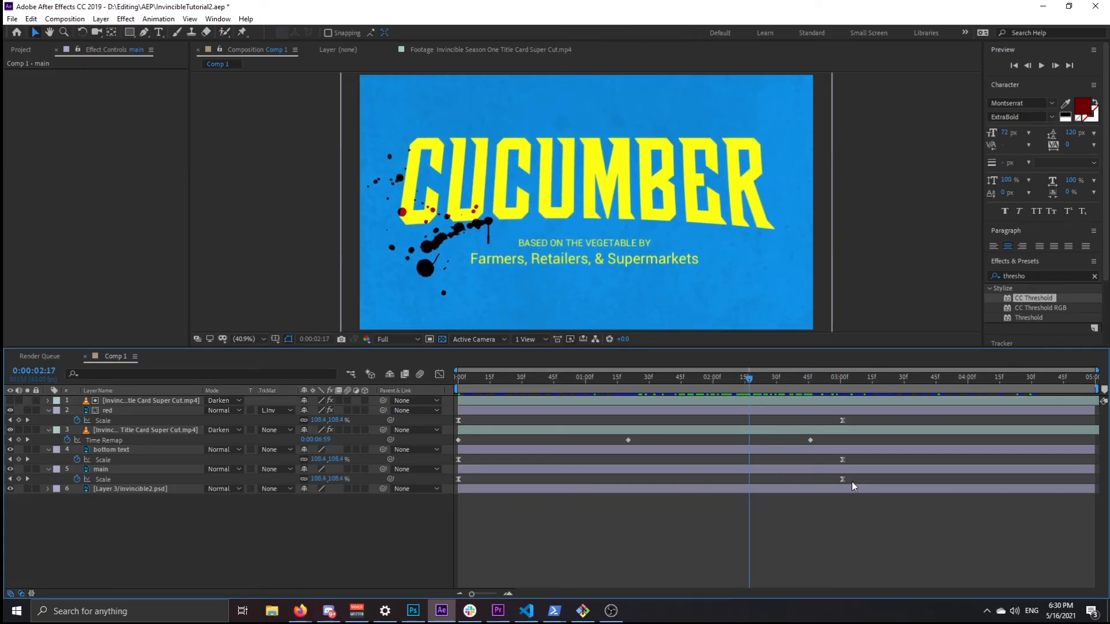
click(100, 469)
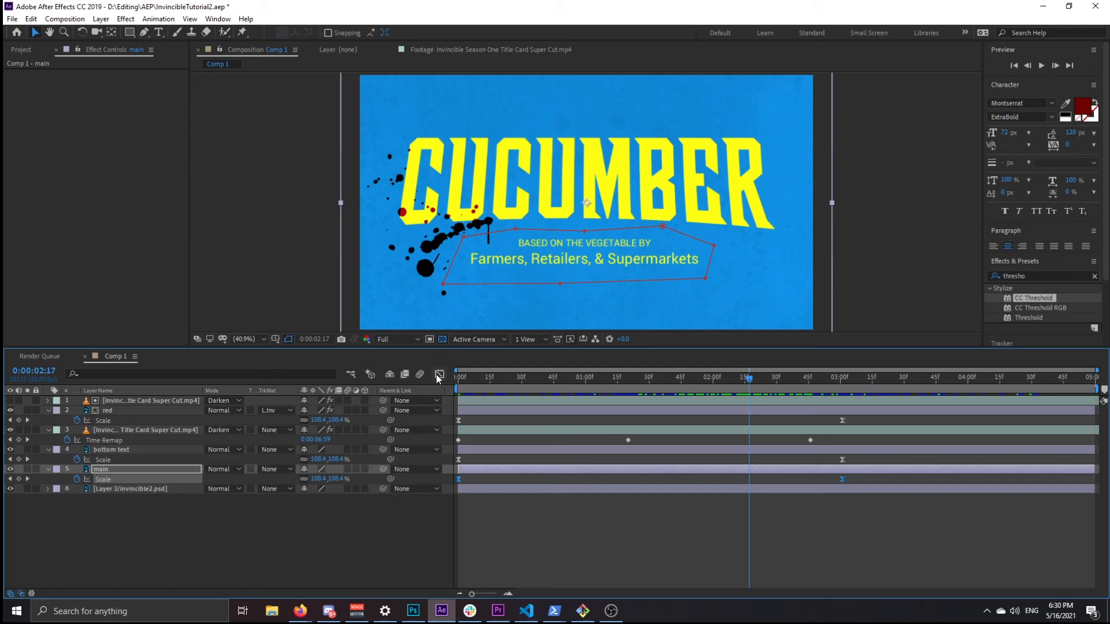
click(438, 376)
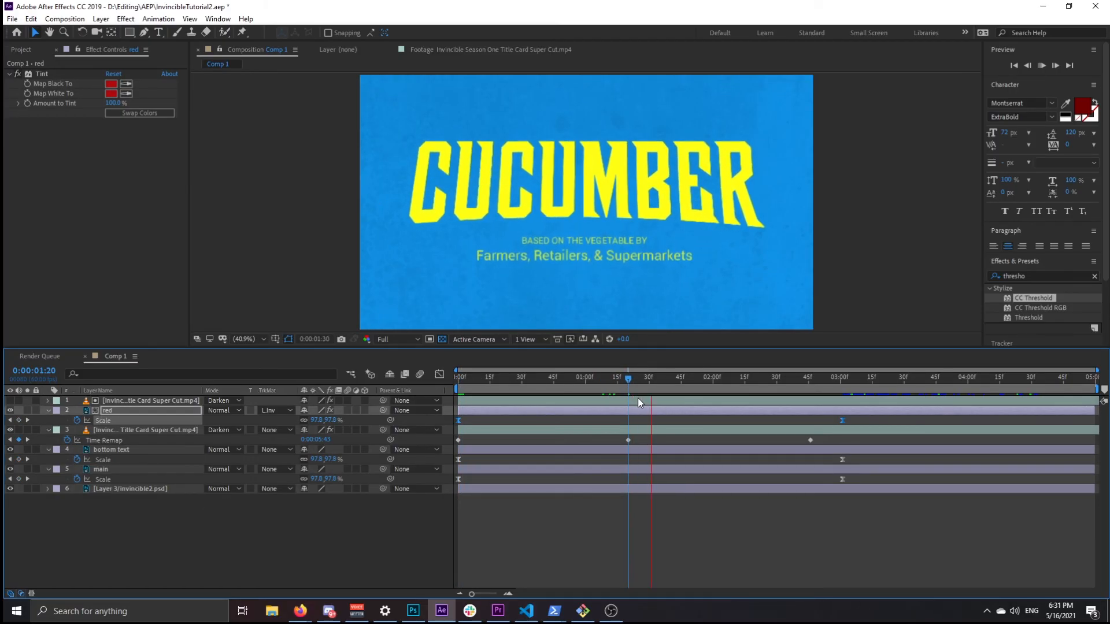
click(899, 376)
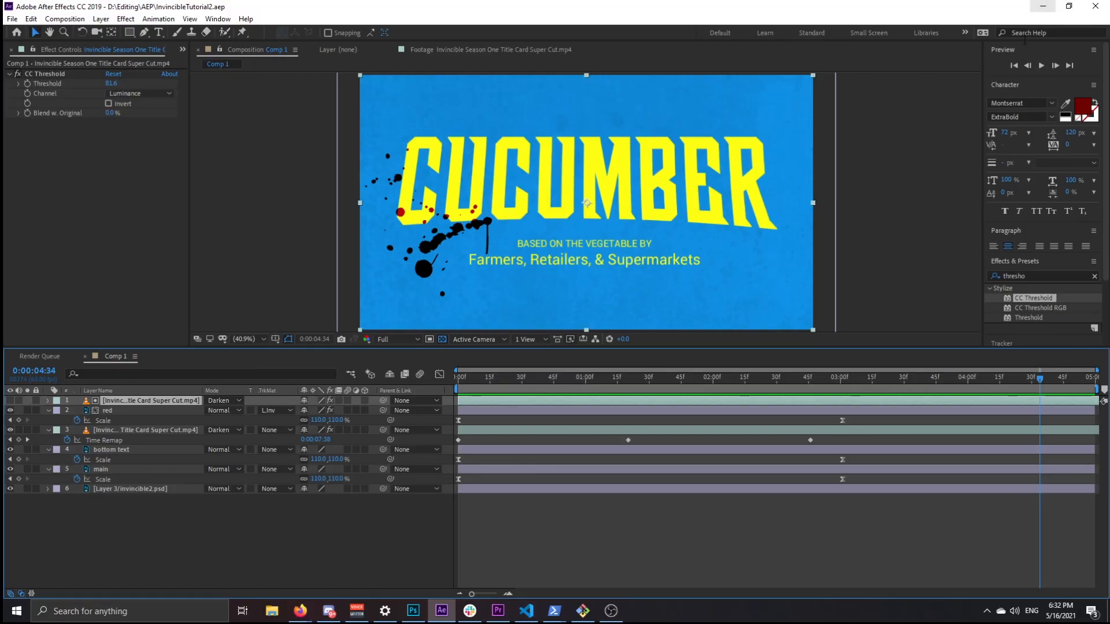
click(497, 610)
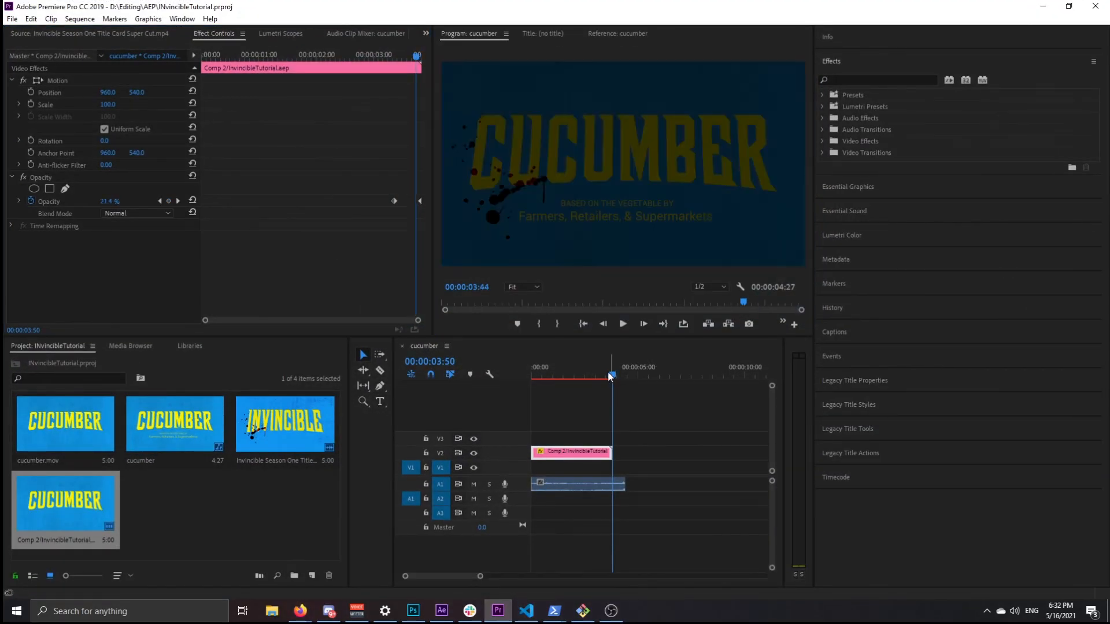